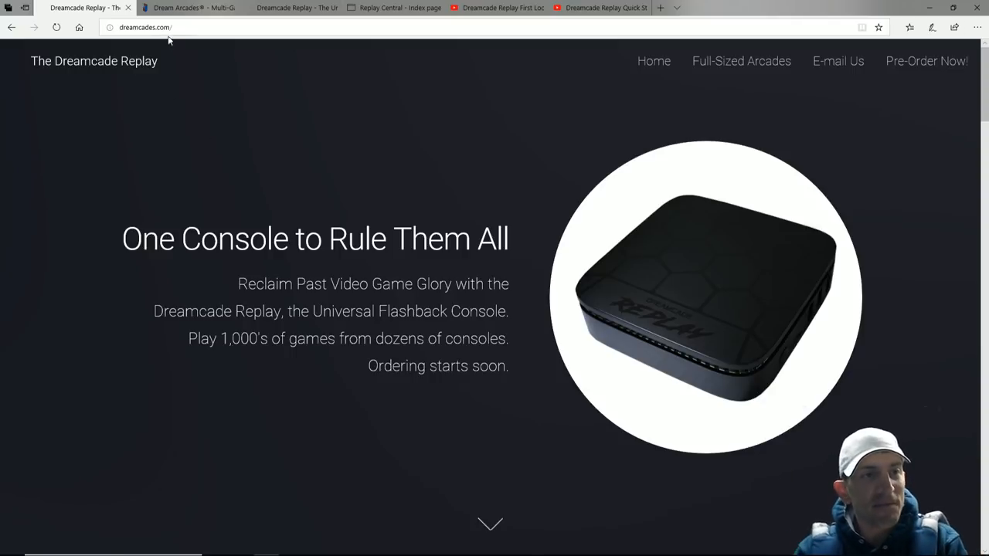
pyautogui.moveTo(176, 53)
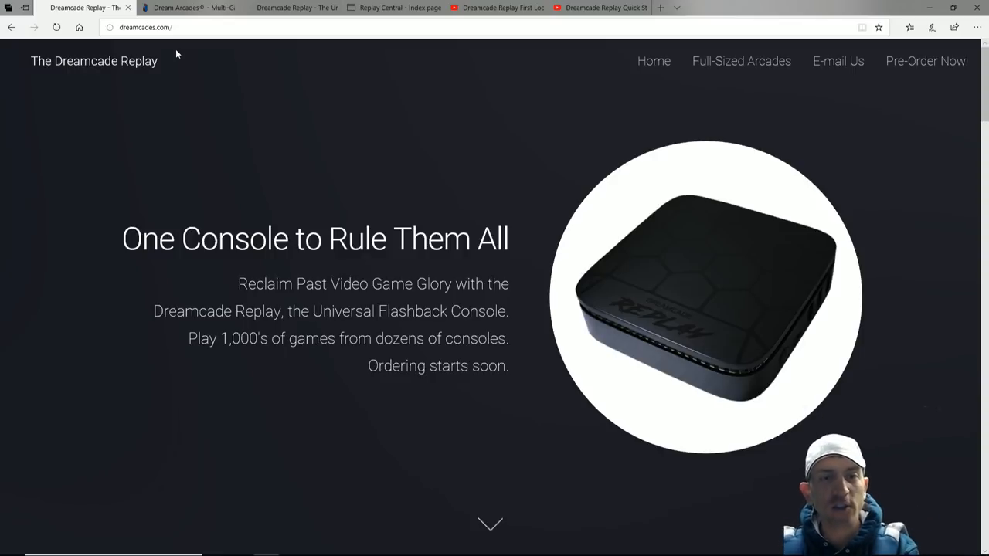
pyautogui.moveTo(125, 65)
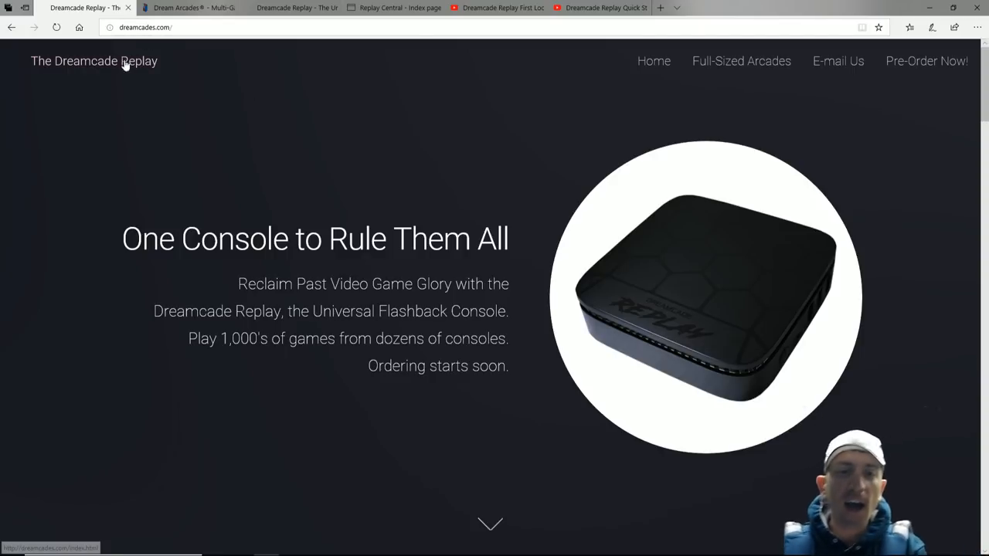
pyautogui.moveTo(430, 193)
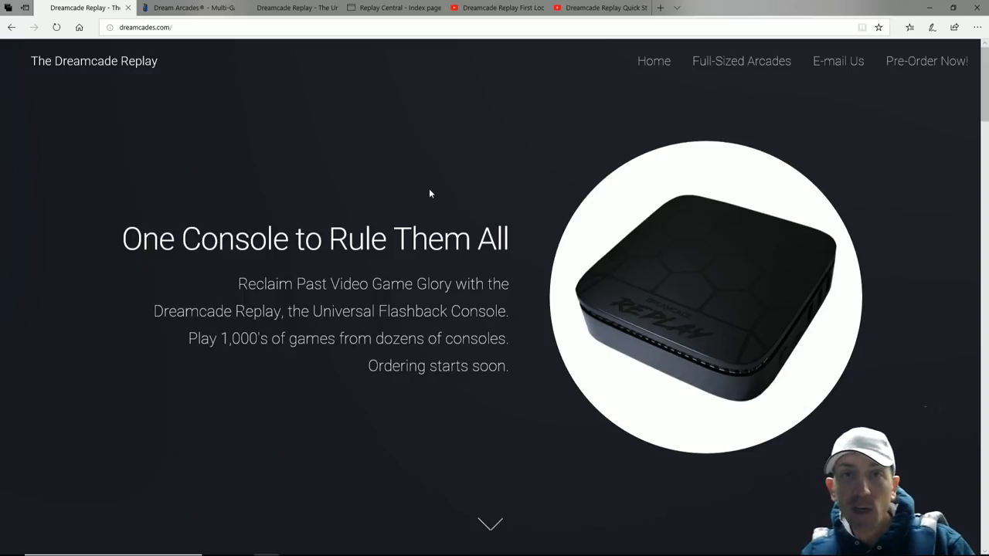
# - Search Bing for 'kickstarter dreamcade' and open the Dreamcade Replay Kickstarter campaign page
pyautogui.scroll(-3)
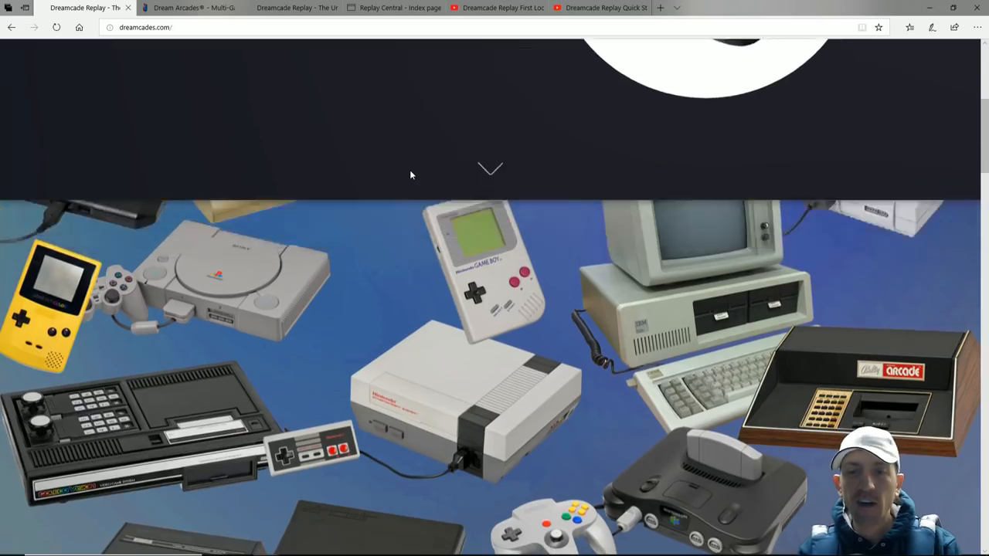
pyautogui.scroll(-3)
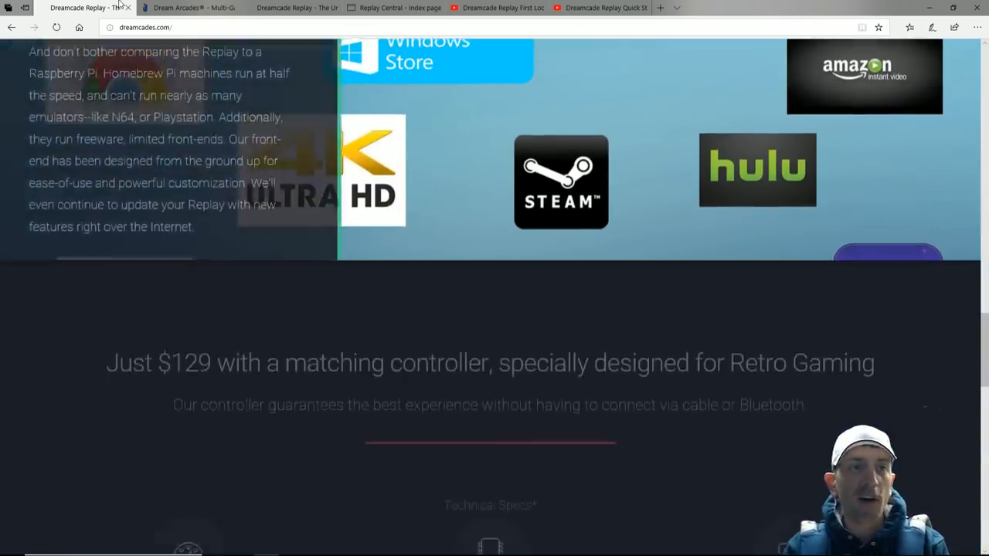
pyautogui.click(290, 7)
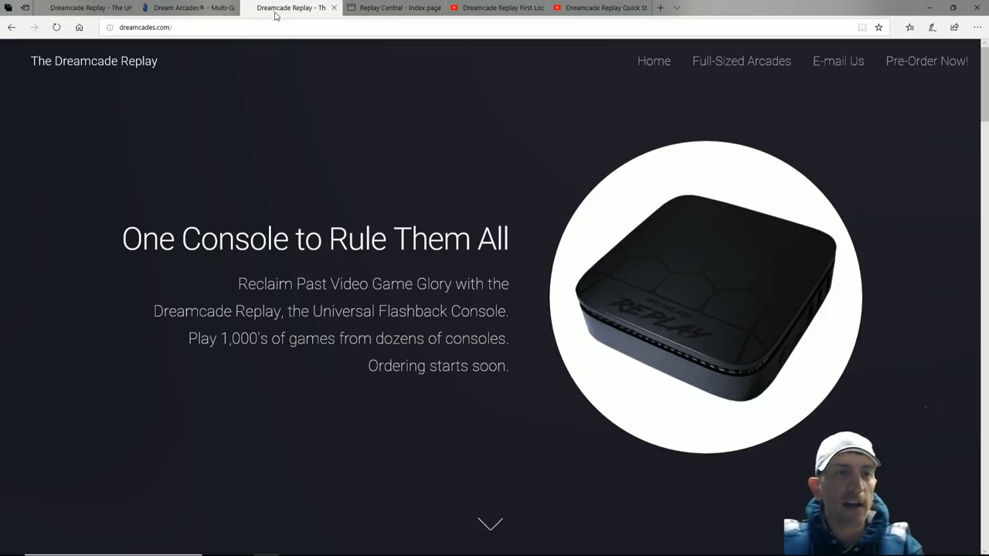
pyautogui.write('kickstarter+')
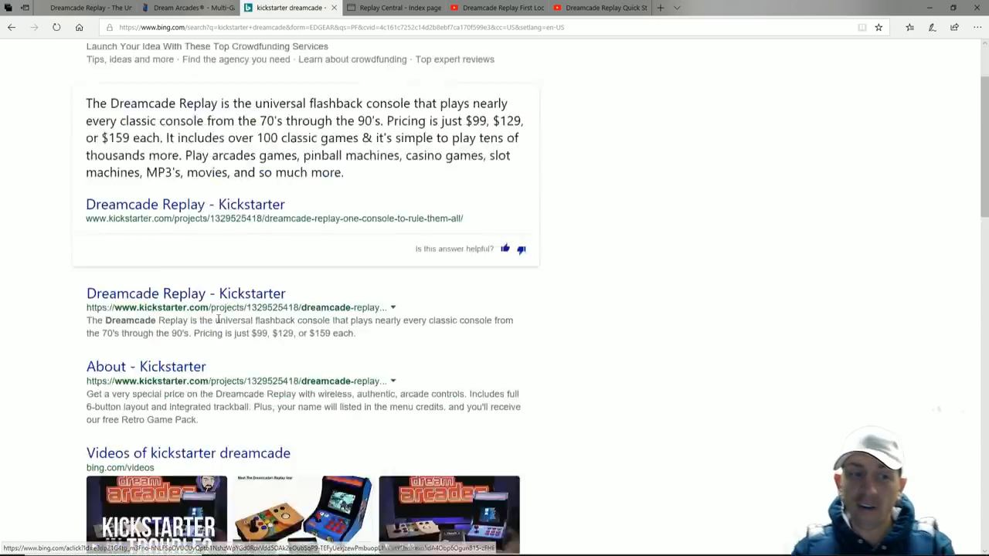
pyautogui.scroll(-3)
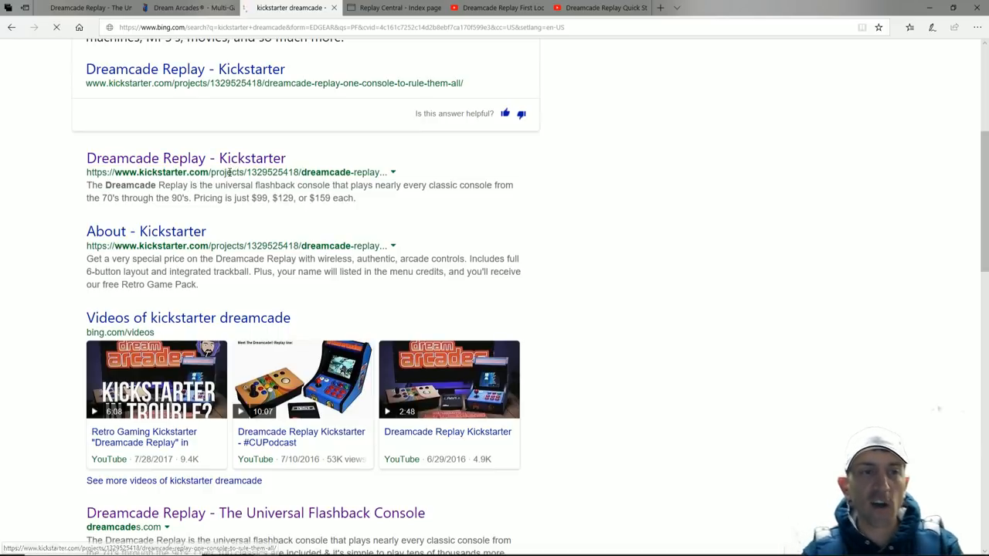
pyautogui.click(185, 158)
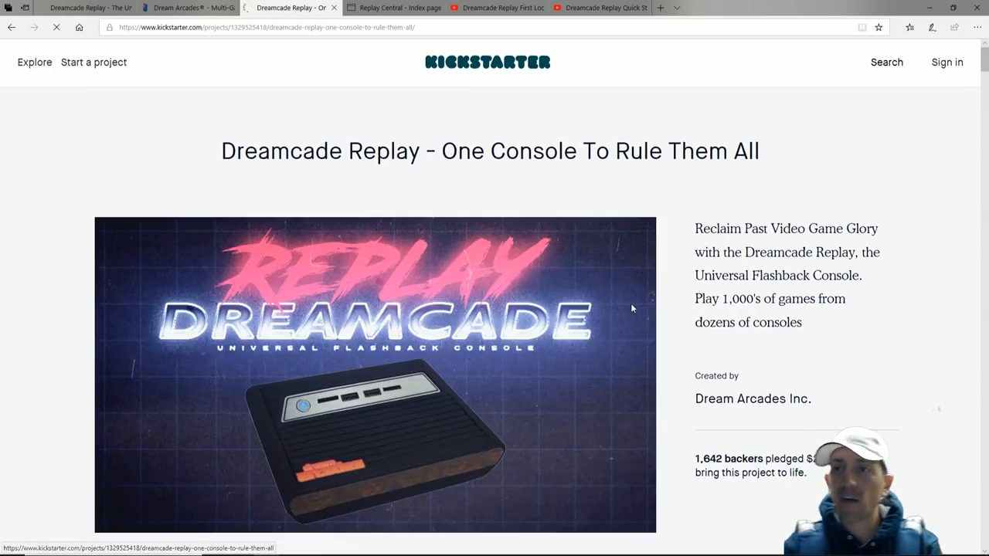
# - Return to the Dreamcade Replay site tab and scroll back to the top of its home page
pyautogui.click(185, 8)
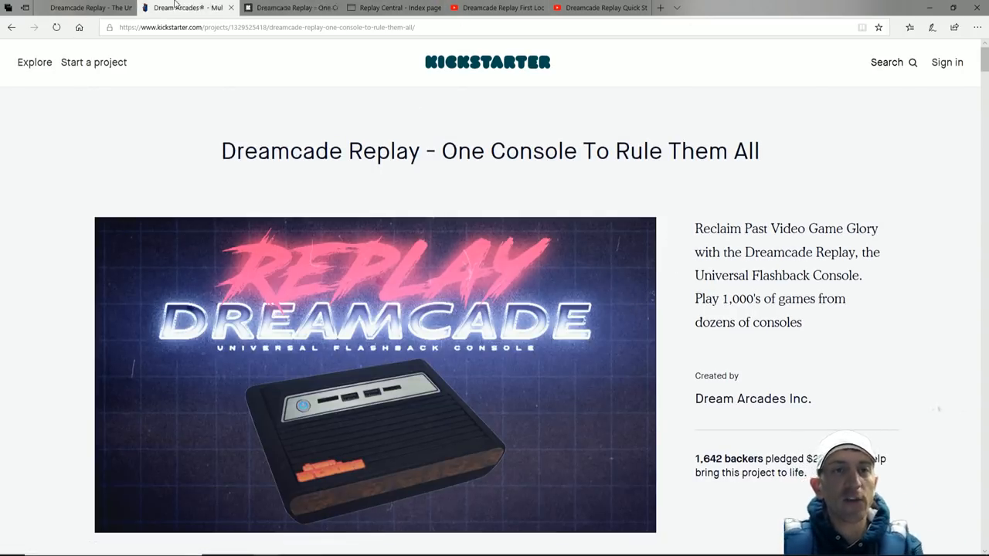
pyautogui.click(599, 8)
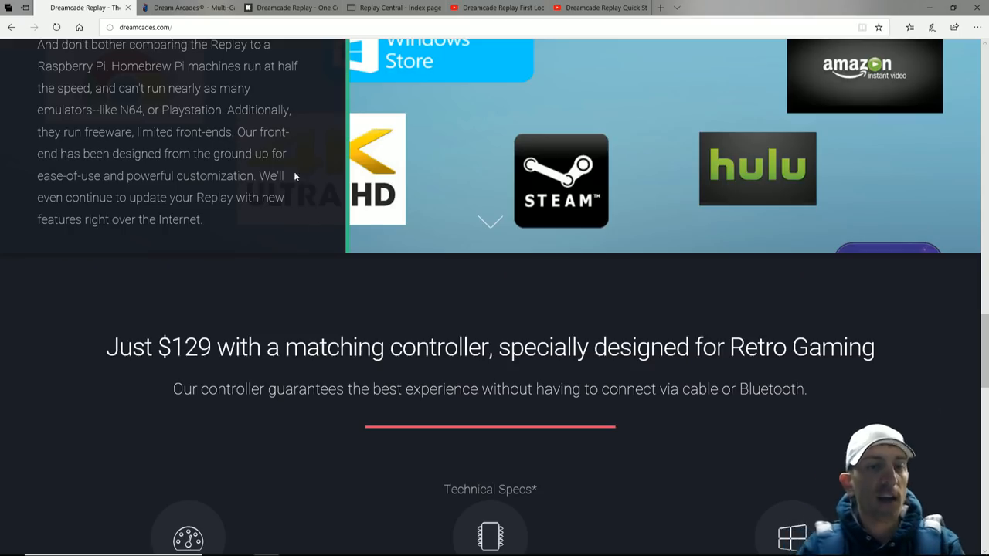
pyautogui.scroll(3)
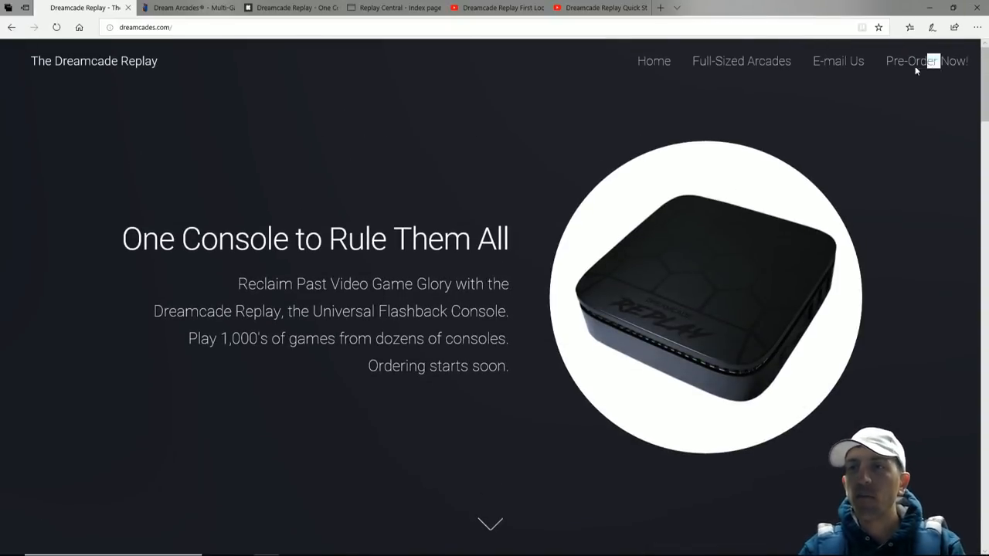
pyautogui.moveTo(742, 62)
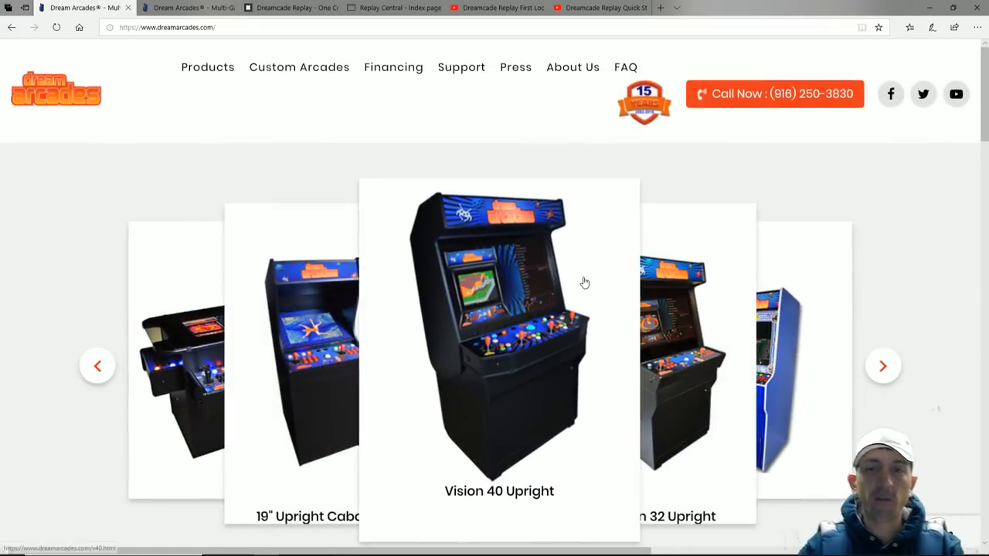
# - View the Dream Arcades home page and advance its cabinet carousel through Vision 32 Upright and Retro Edition
pyautogui.scroll(-3)
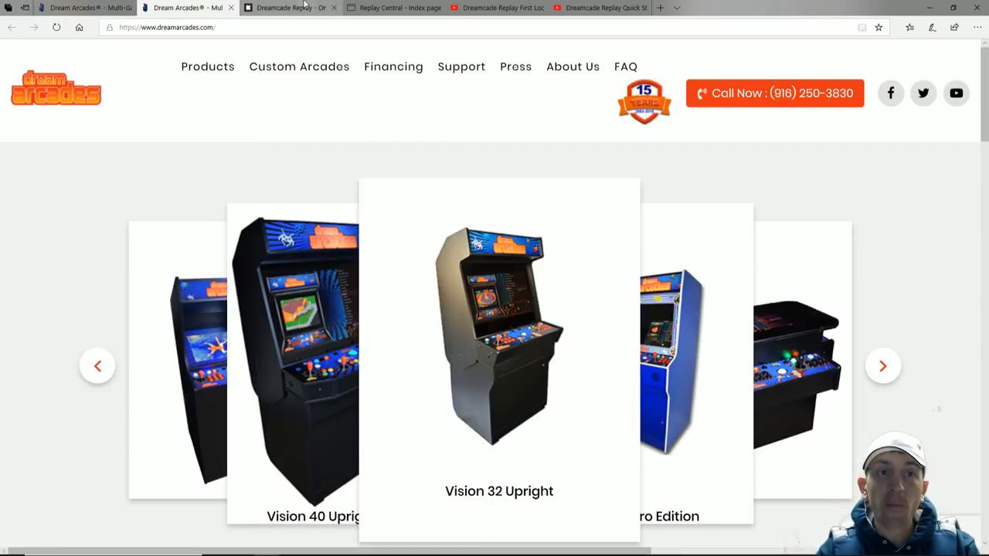
pyautogui.moveTo(291, 7)
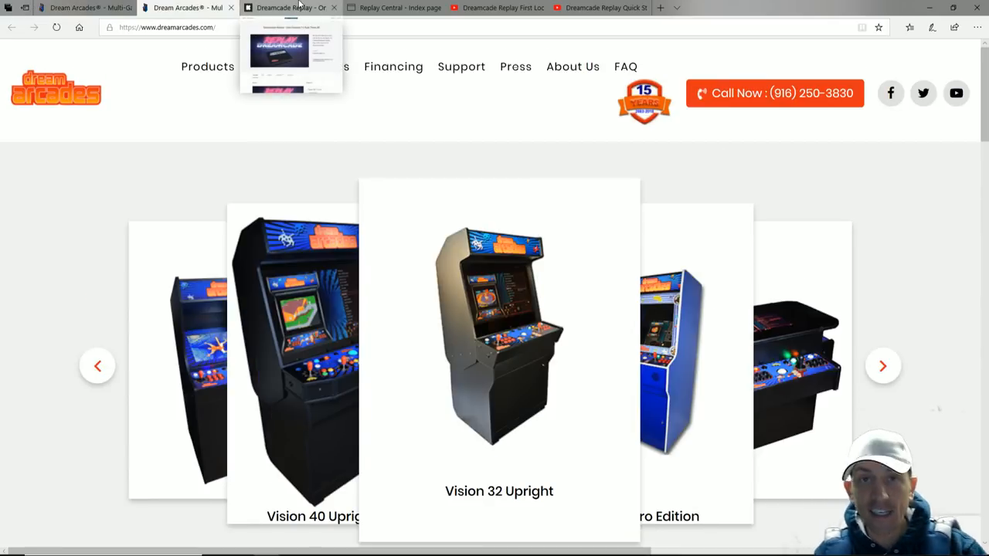
pyautogui.click(884, 364)
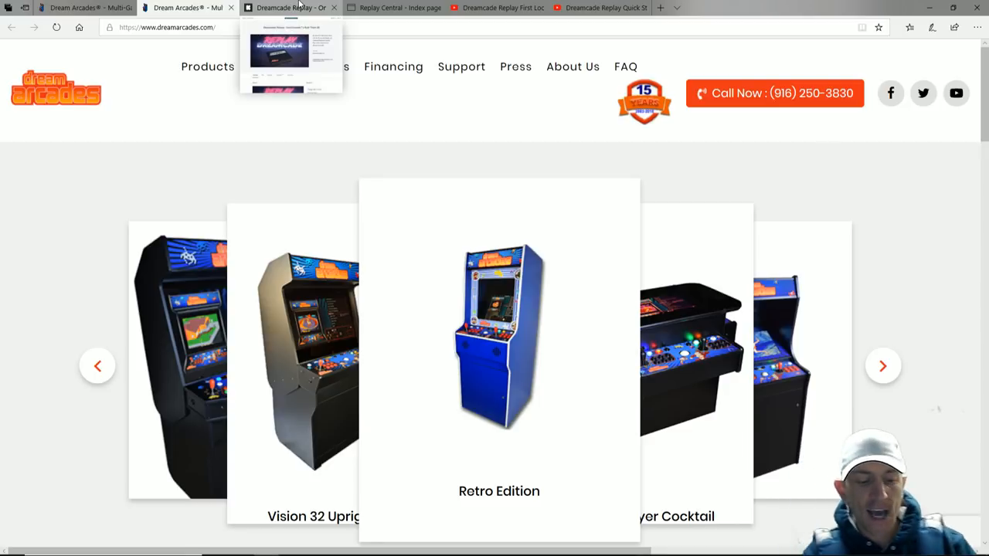
pyautogui.click(883, 364)
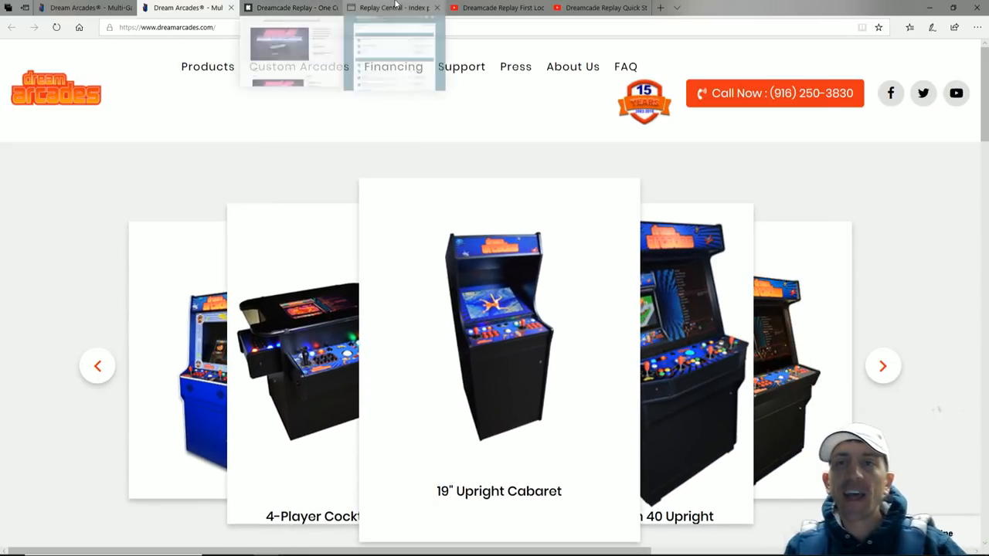
# - In a new tab, search Bing for Amazon and open the Amazon Rare Replay result
pyautogui.click(764, 8)
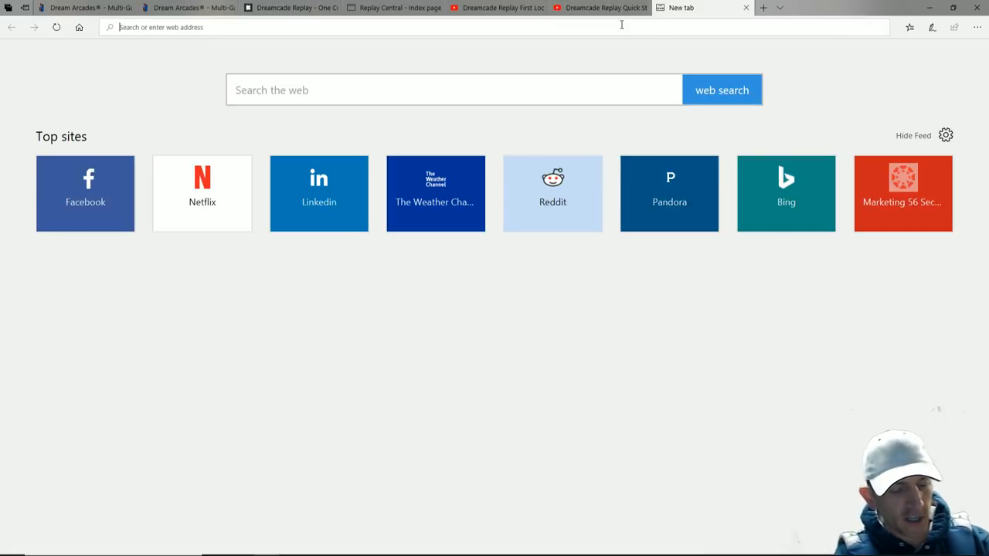
pyautogui.write('amazobnd reacad')
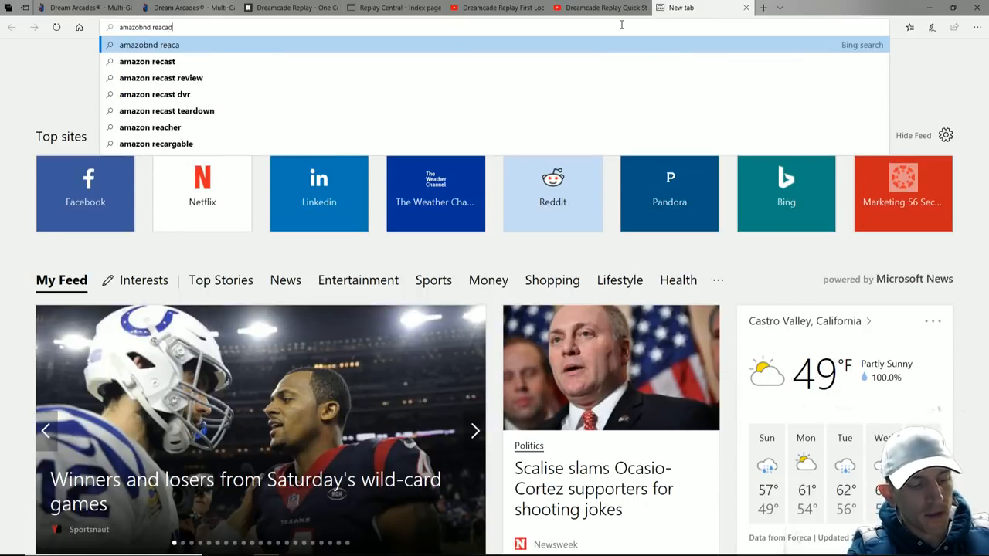
pyautogui.press('Enter')
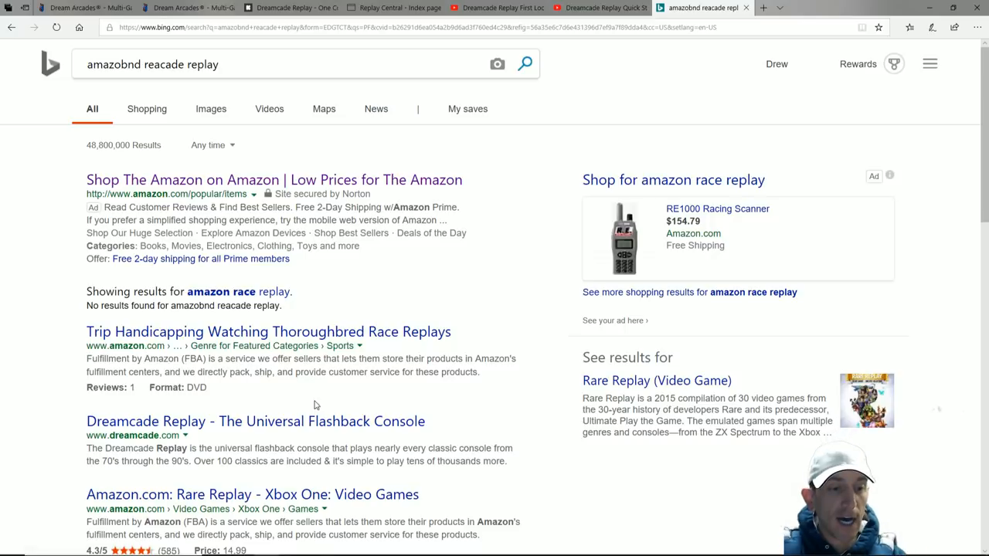
pyautogui.moveTo(252, 495)
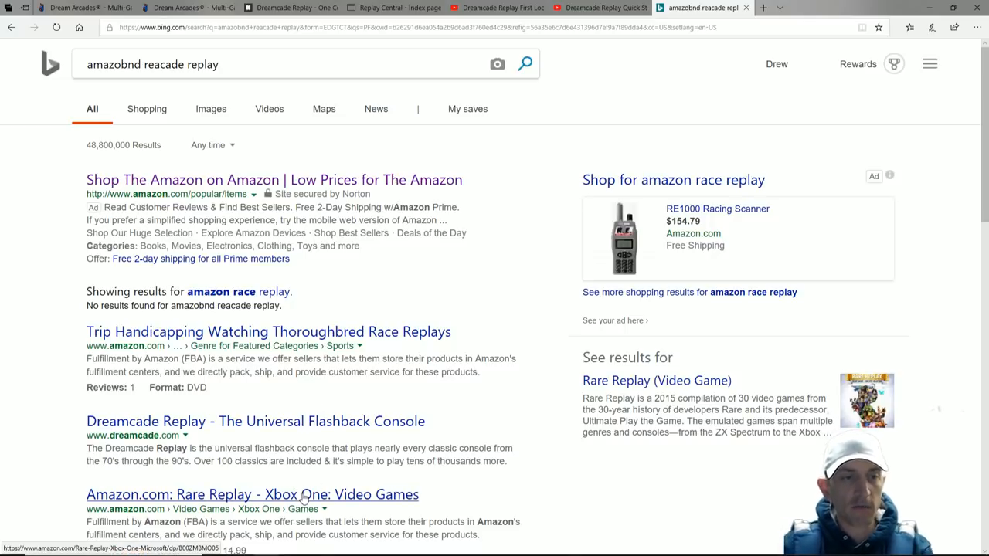
pyautogui.click(253, 494)
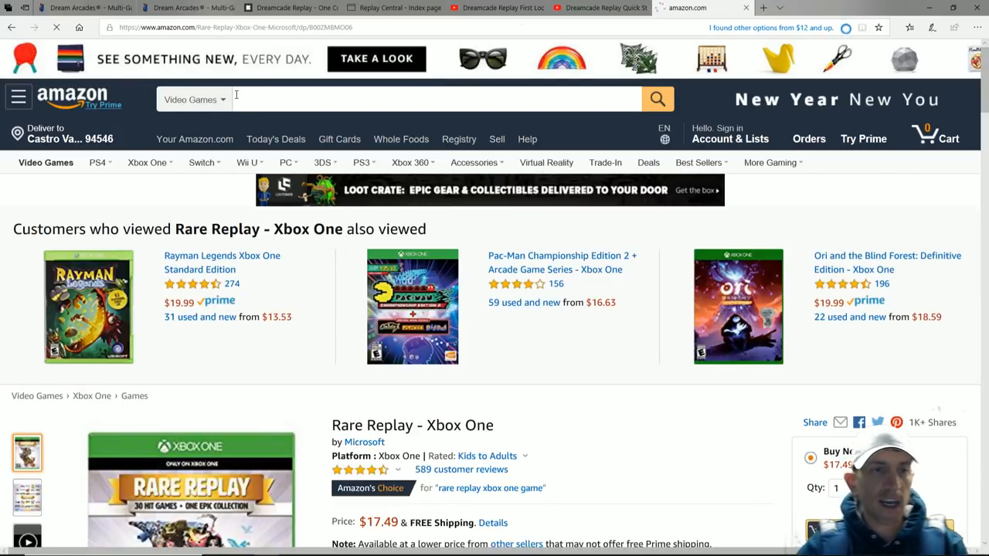
# - Search Amazon for 'dreamcade' and open the $159 Dreamcade Replay with NO joystick listing, reloading after the error
pyautogui.click(194, 99)
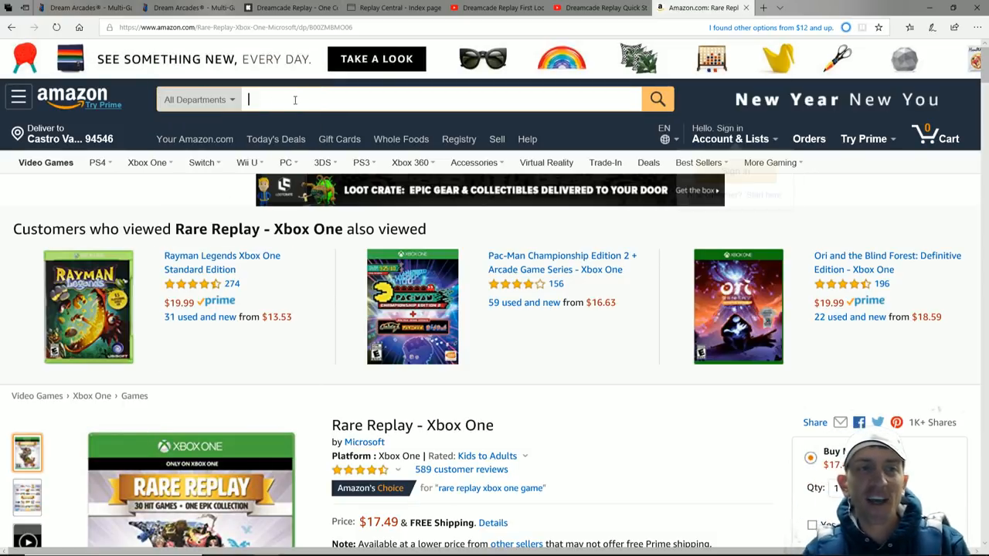
pyautogui.write('drea')
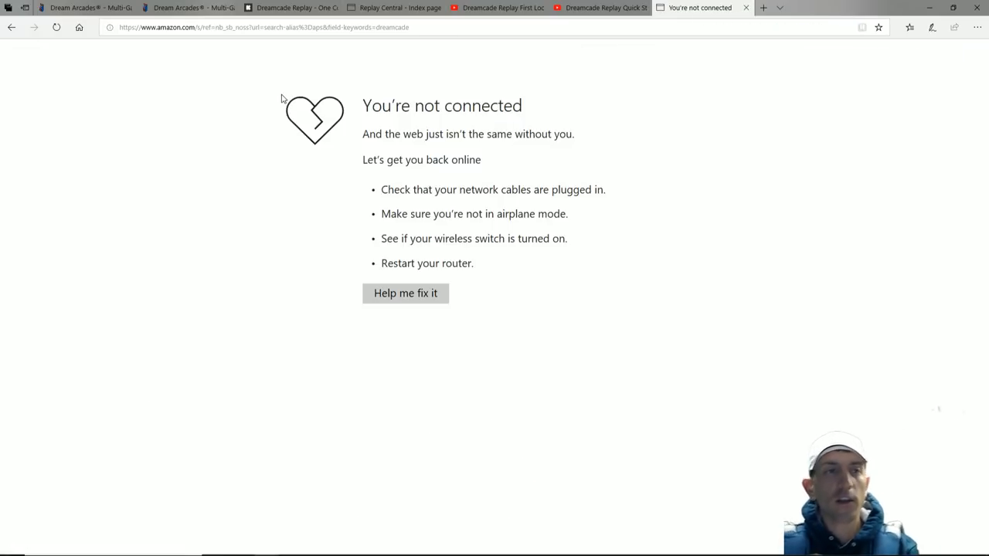
pyautogui.click(56, 28)
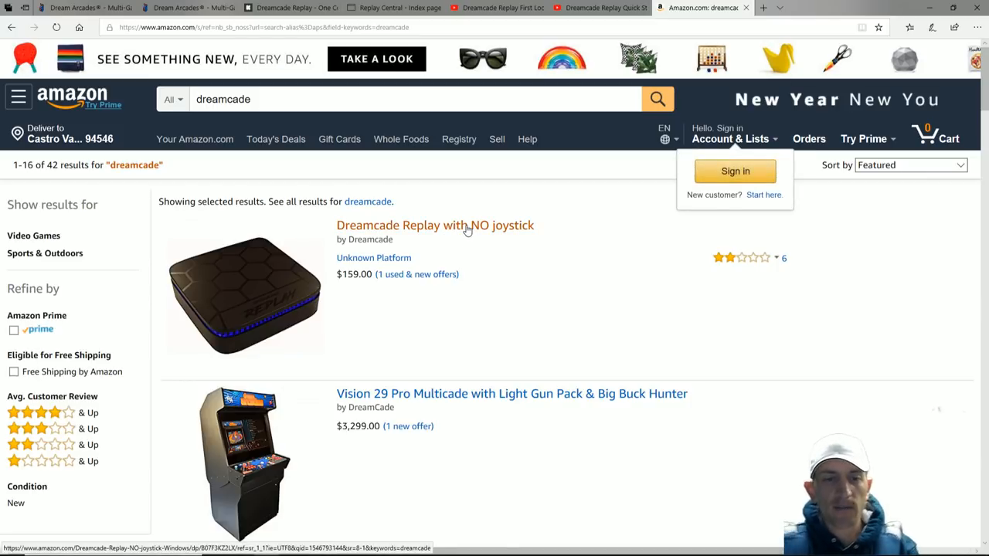
pyautogui.click(435, 226)
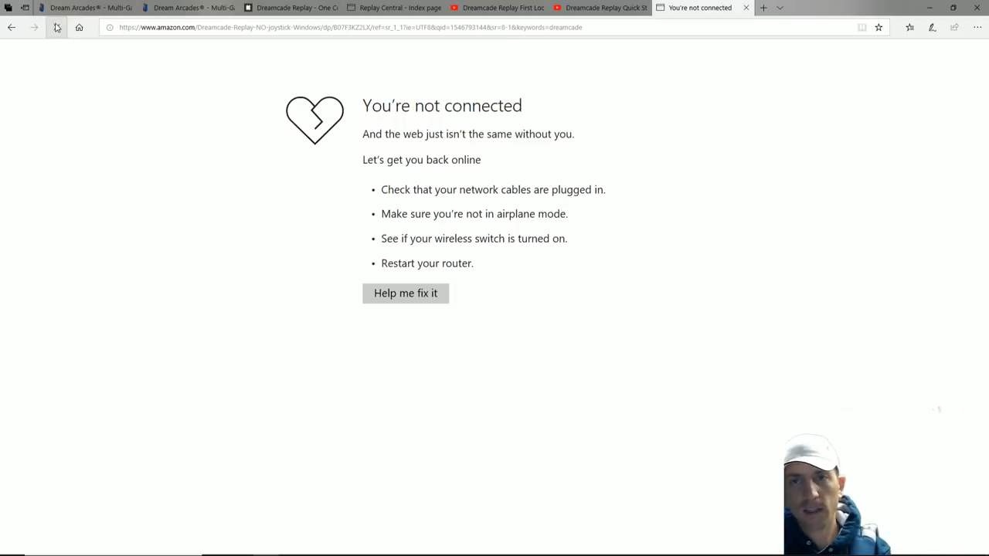
pyautogui.click(55, 28)
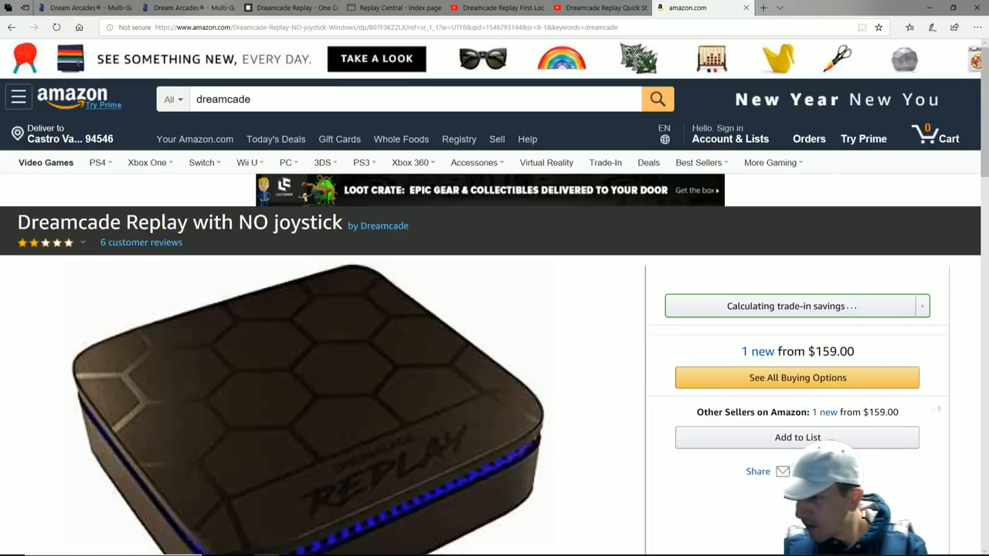
pyautogui.click(729, 139)
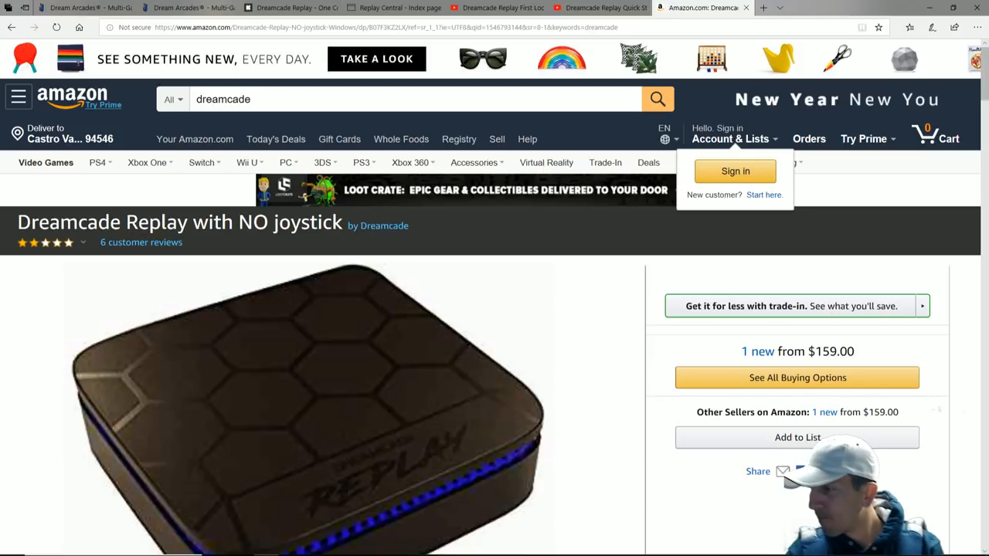
pyautogui.scroll(-3)
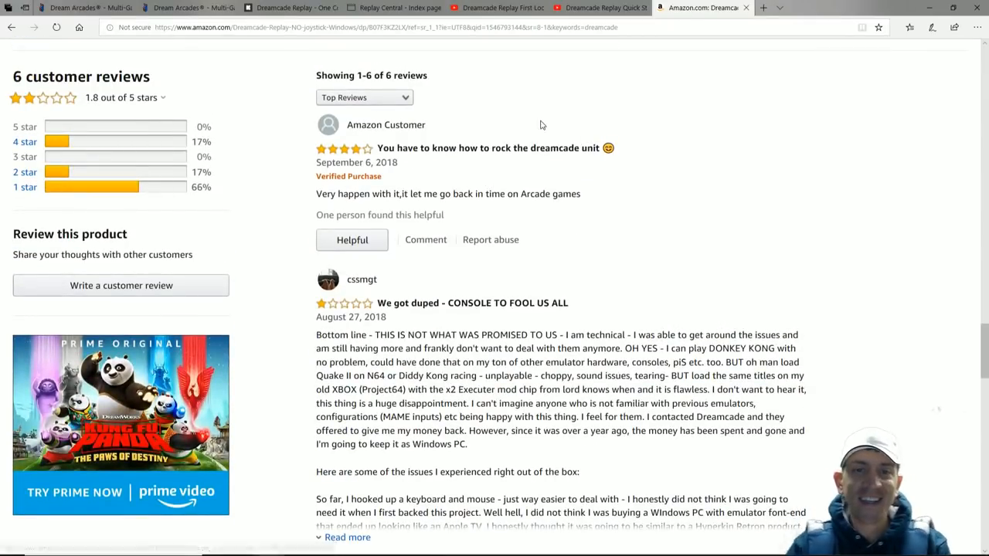
pyautogui.moveTo(374, 193); pyautogui.dragTo(557, 193)
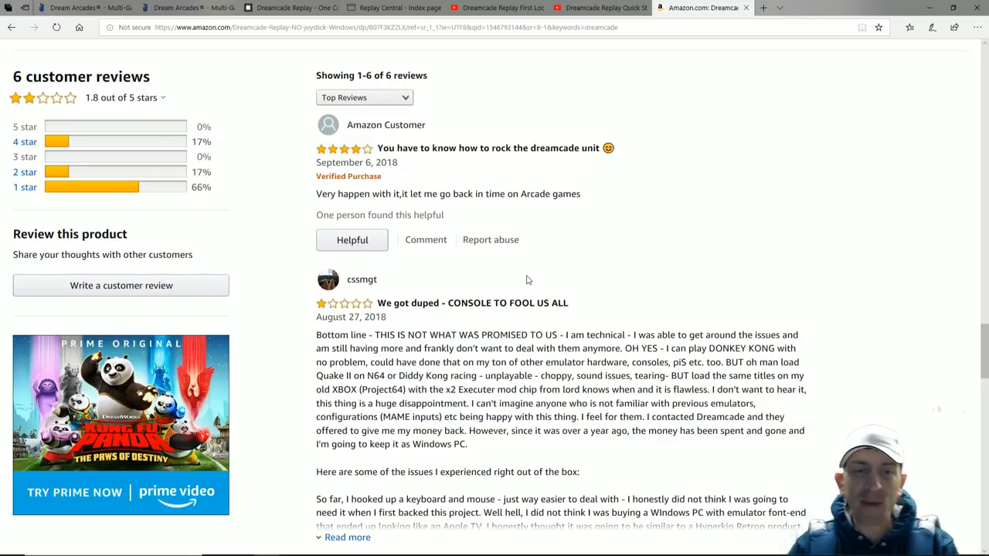
pyautogui.scroll(-3)
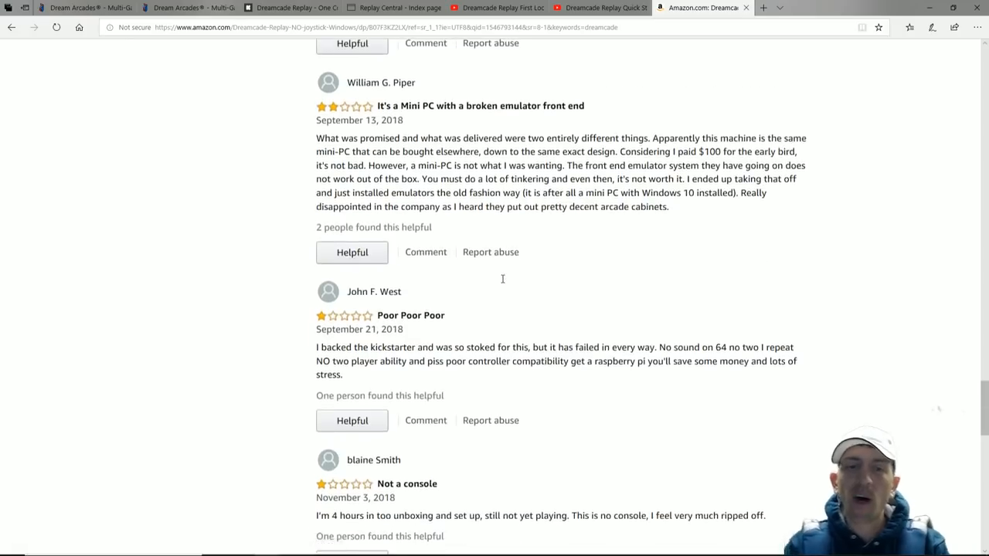
pyautogui.scroll(-3)
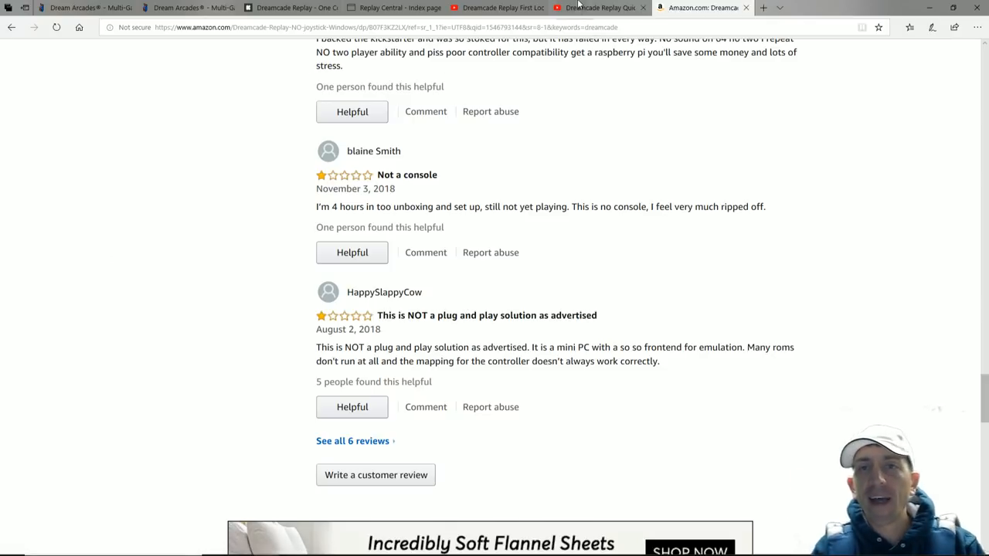
# - Switch through the Dreamcade Replay First Look tab to the controller setup video on YouTube
pyautogui.click(495, 8)
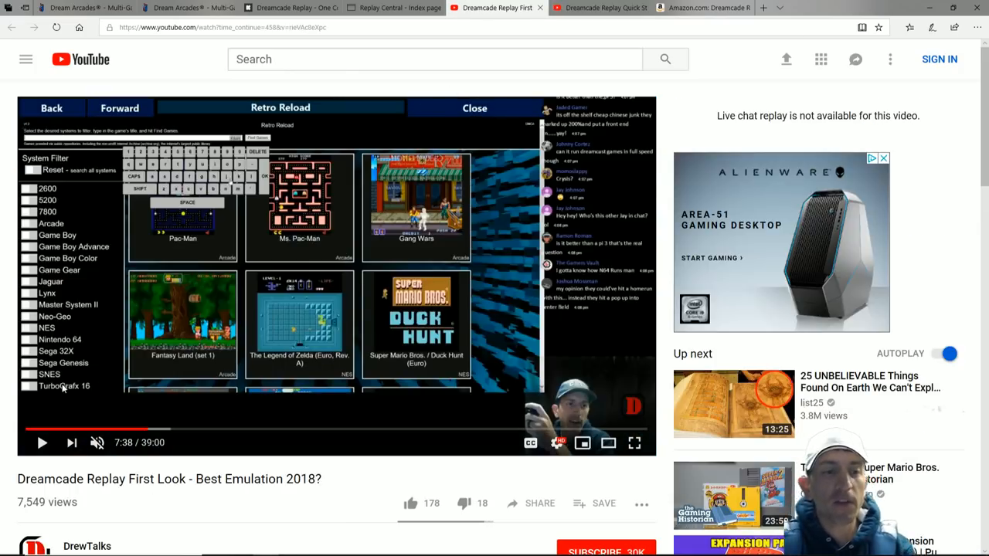
pyautogui.click(600, 7)
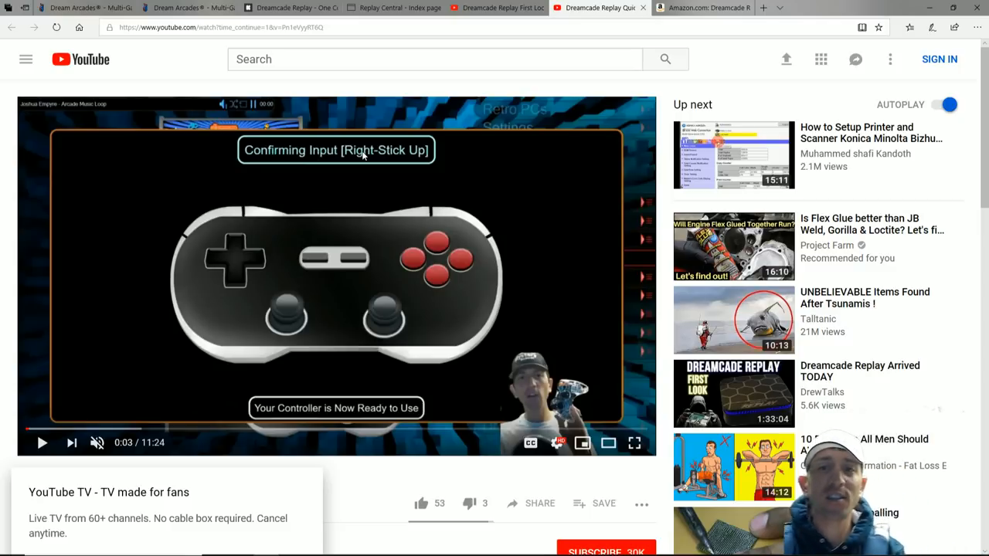
pyautogui.moveTo(618, 188)
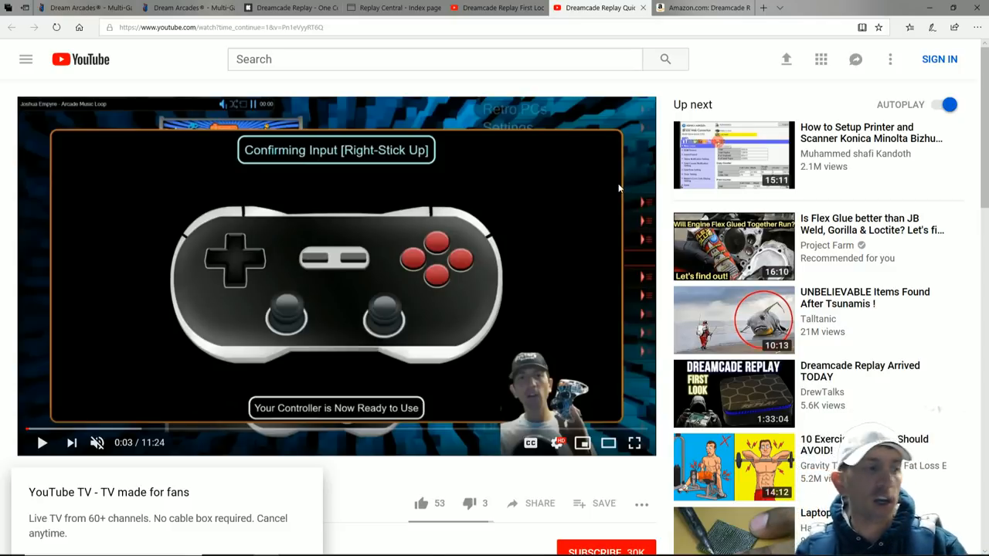
# - Scroll down the Dreamcade Replay Kickstarter campaign through its description and pledge tiers
pyautogui.click(286, 8)
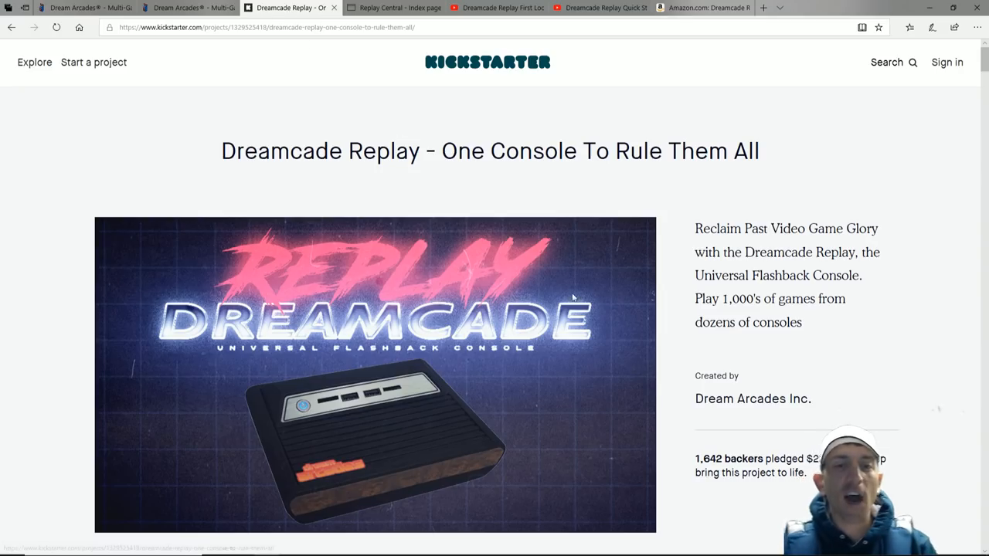
pyautogui.scroll(-3)
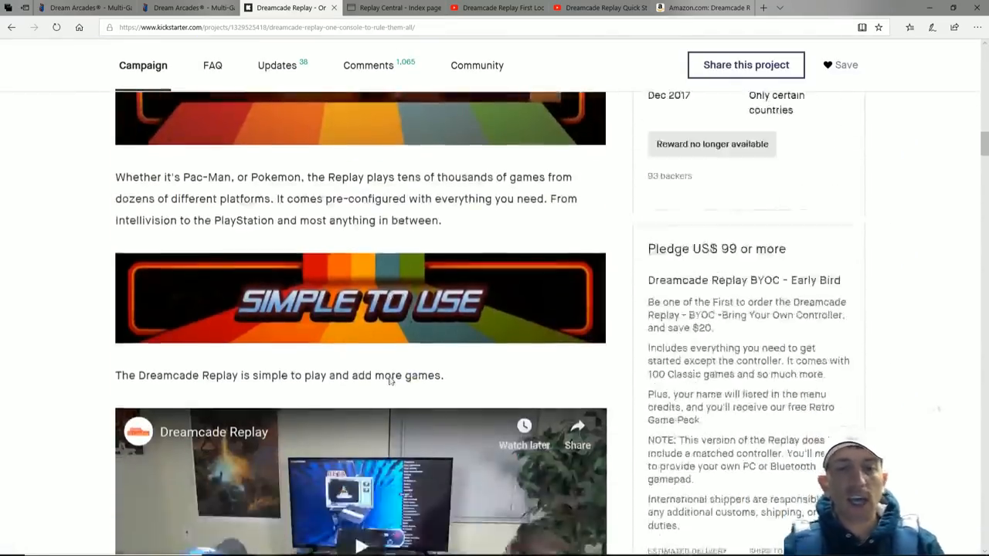
pyautogui.scroll(-3)
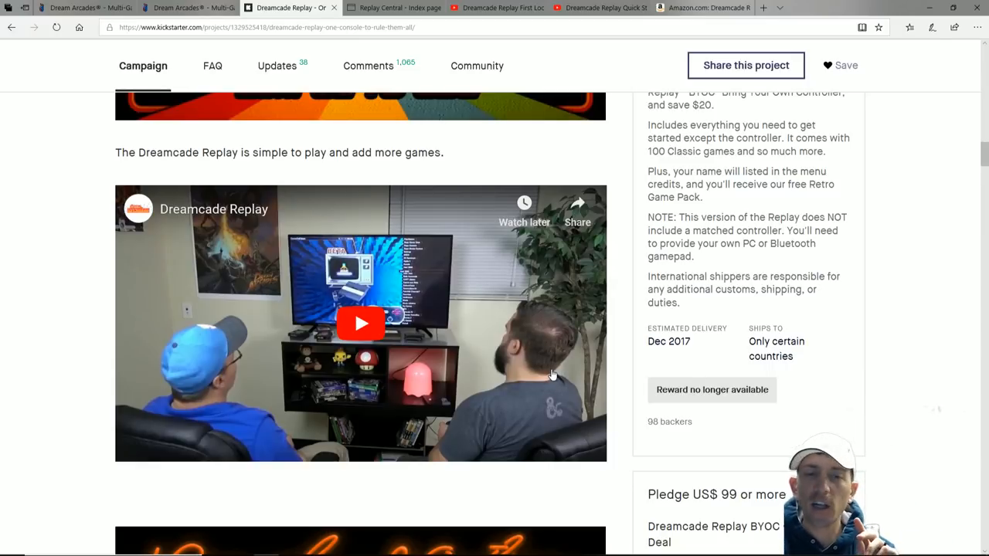
pyautogui.scroll(-3)
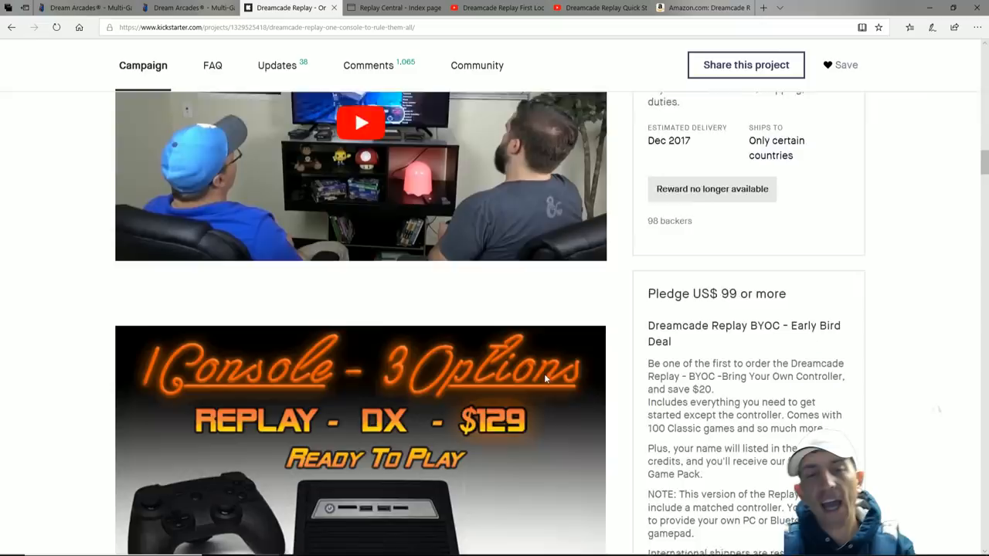
pyautogui.scroll(-3)
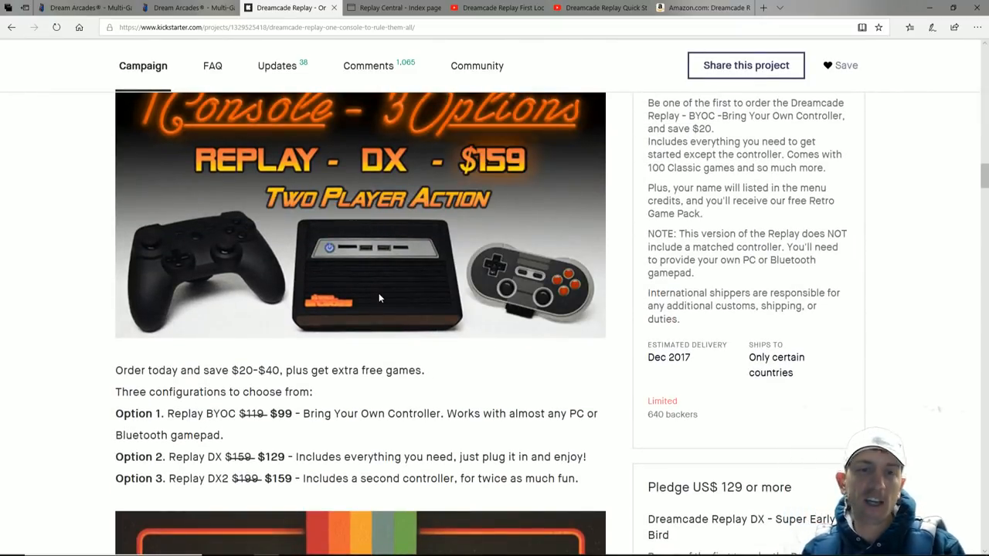
pyautogui.scroll(-3)
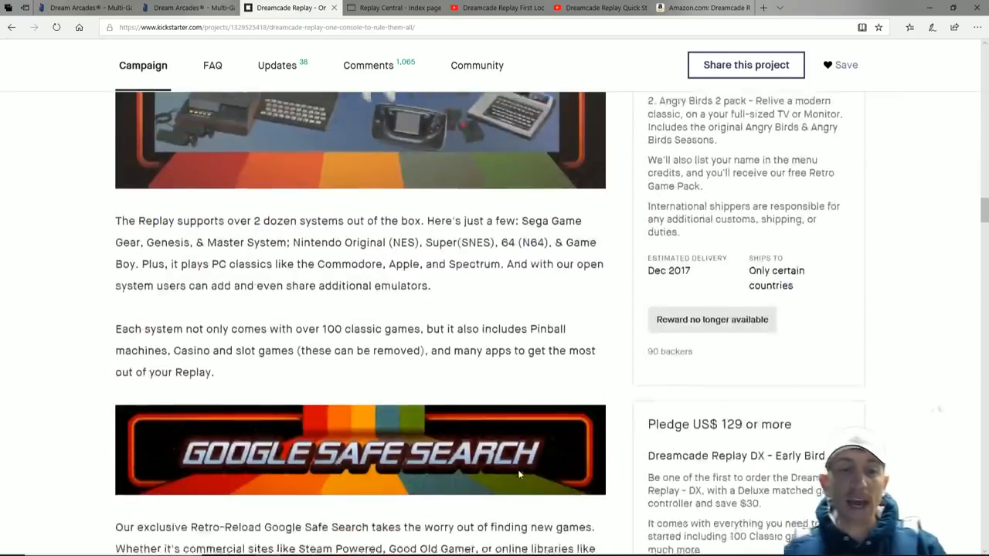
pyautogui.scroll(-3)
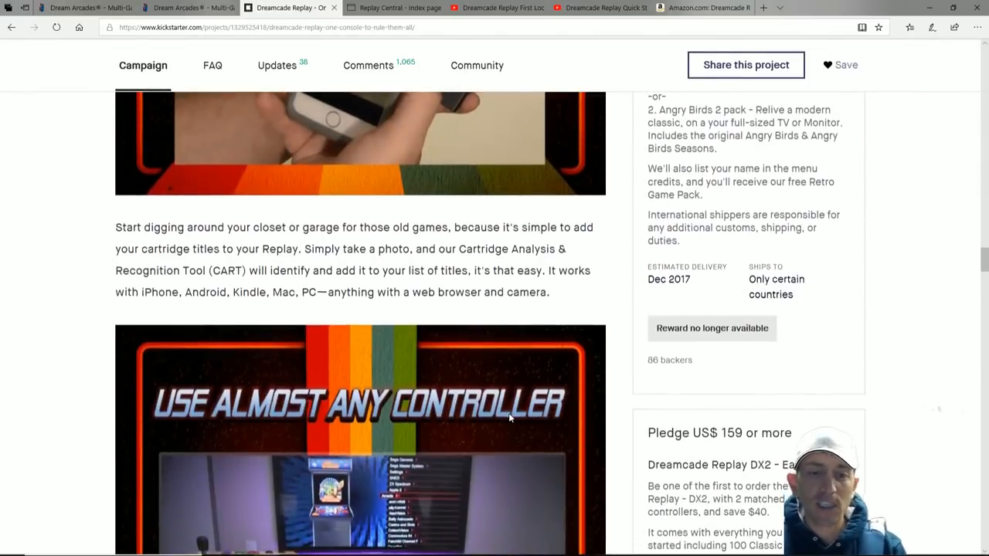
pyautogui.scroll(-3)
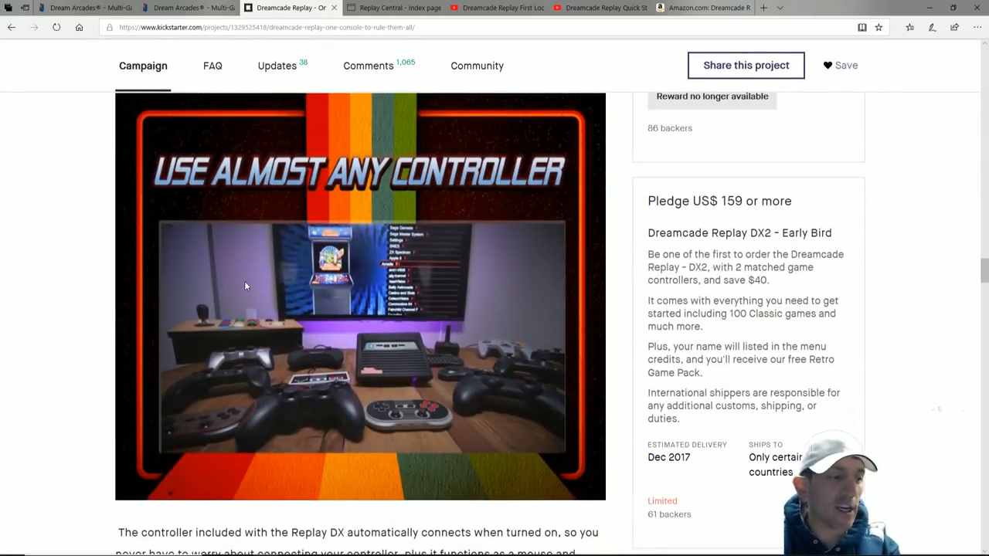
pyautogui.scroll(-3)
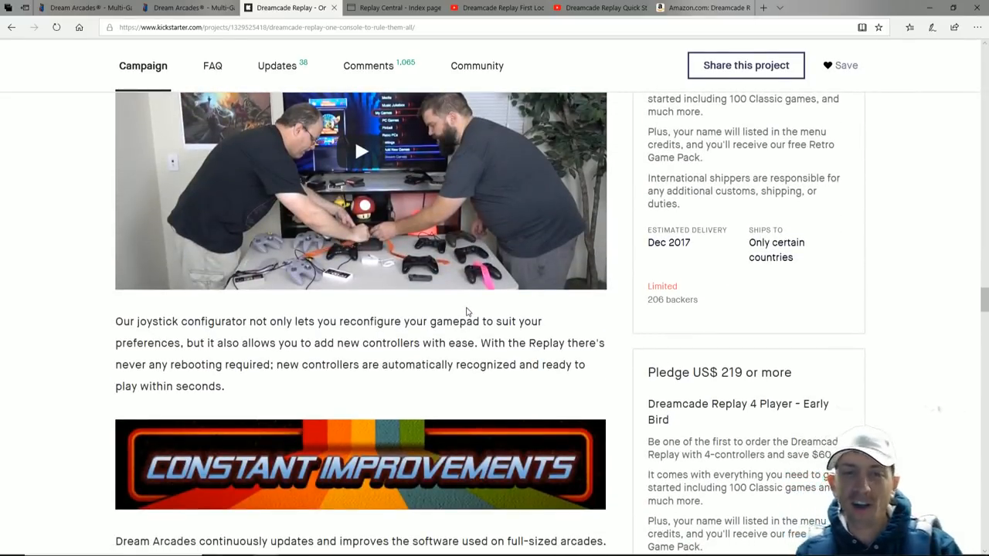
pyautogui.scroll(-3)
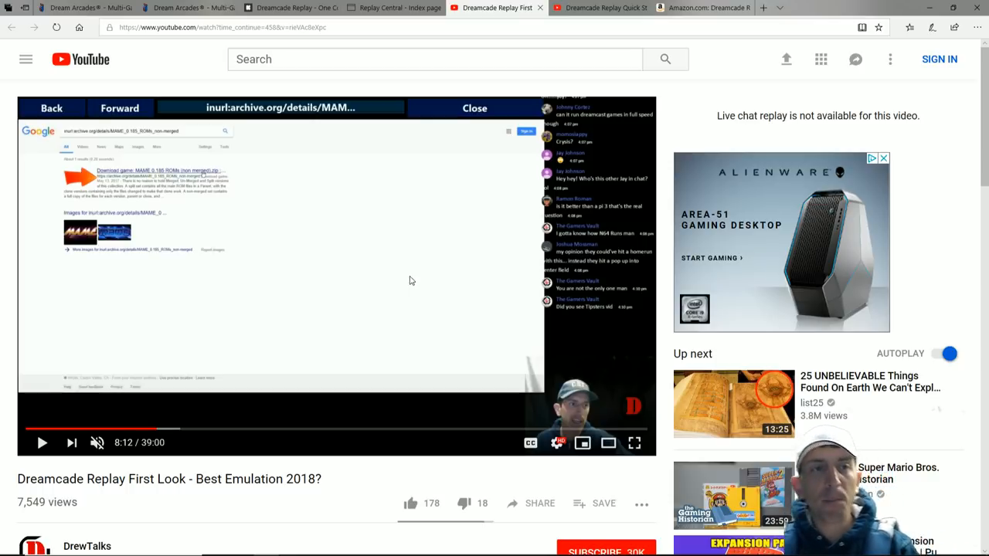
pyautogui.moveTo(157, 429)
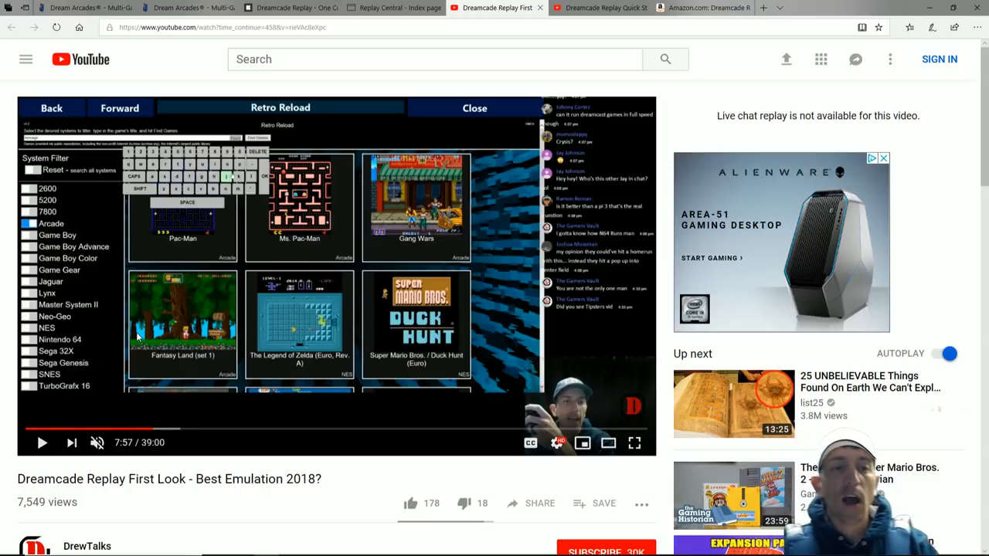
pyautogui.click(42, 442)
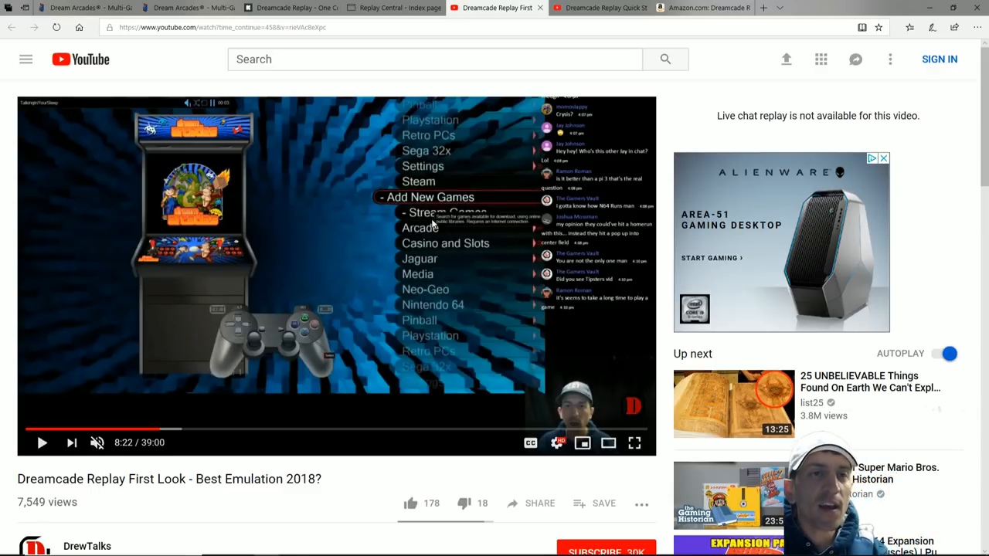
pyautogui.click(286, 8)
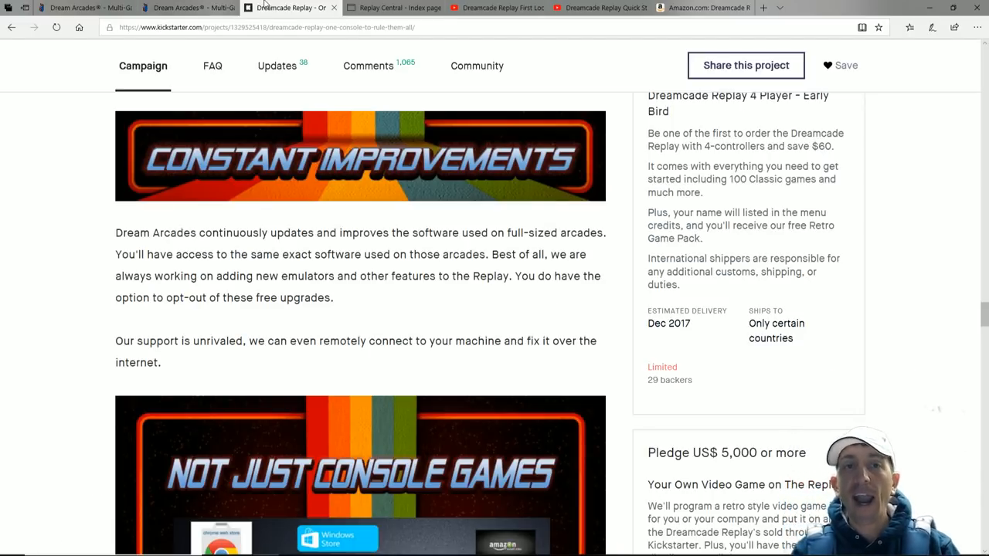
# - Scroll through the Replay Central forum board index, then bring up the Dream Arcades homepage
pyautogui.click(393, 8)
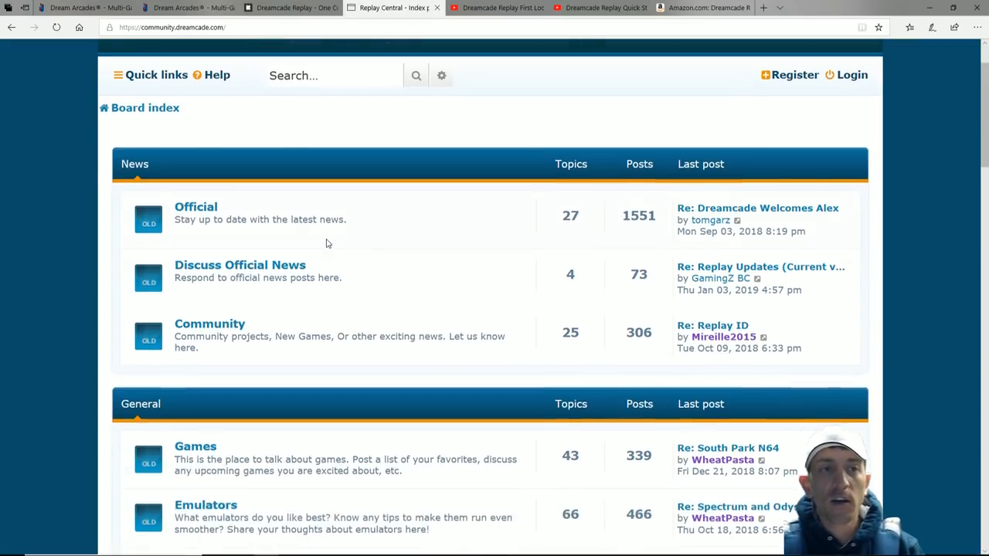
pyautogui.scroll(-3)
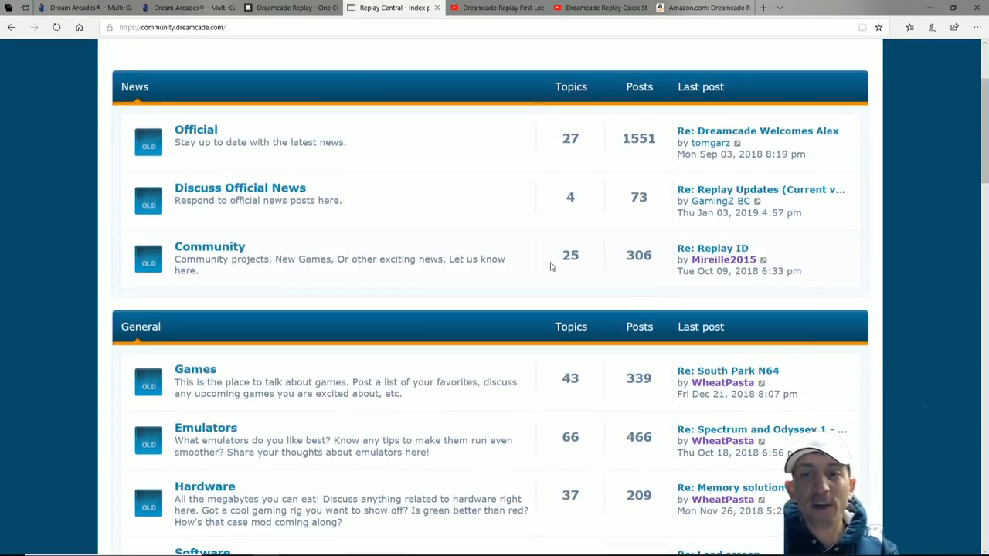
pyautogui.scroll(-3)
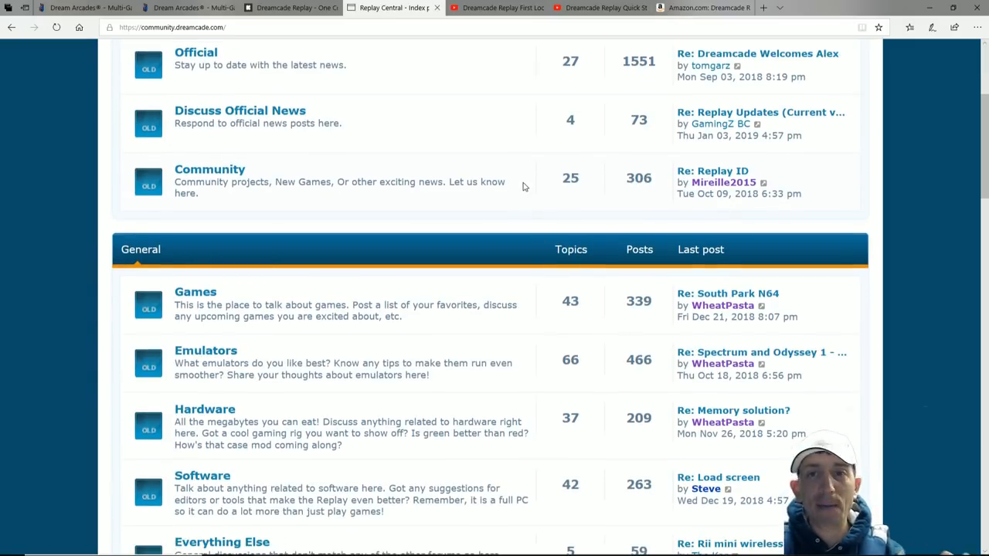
pyautogui.scroll(-3)
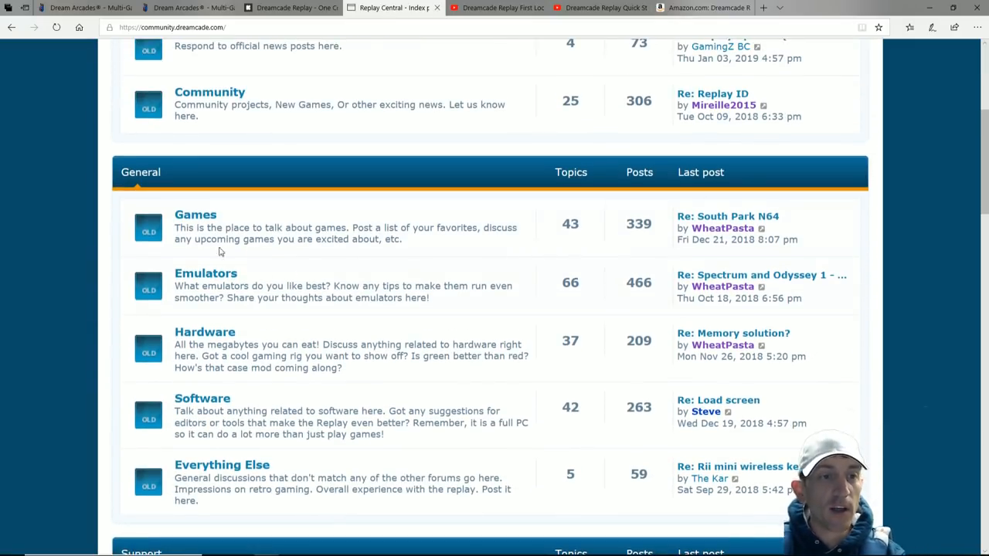
pyautogui.moveTo(367, 130)
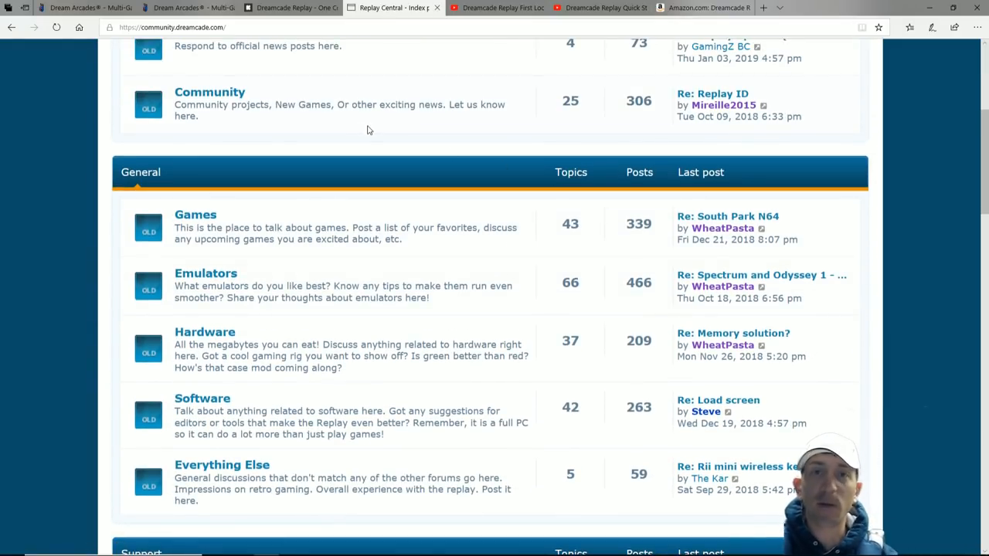
pyautogui.scroll(3)
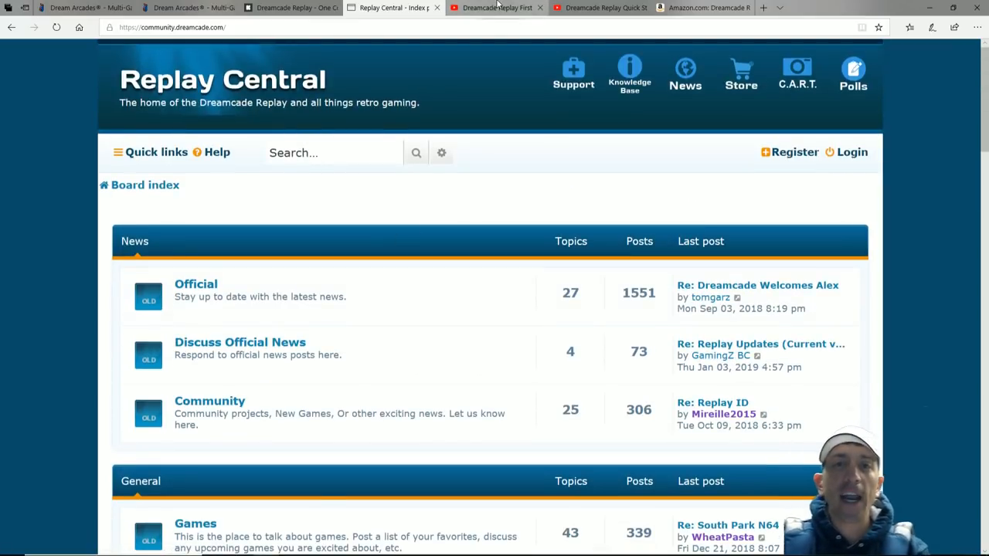
pyautogui.moveTo(496, 7)
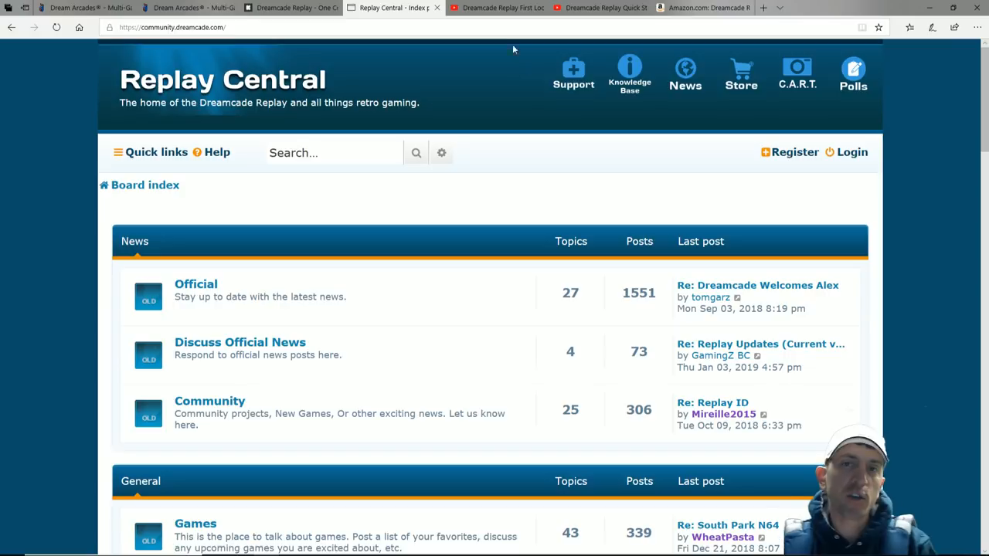
pyautogui.moveTo(495, 8)
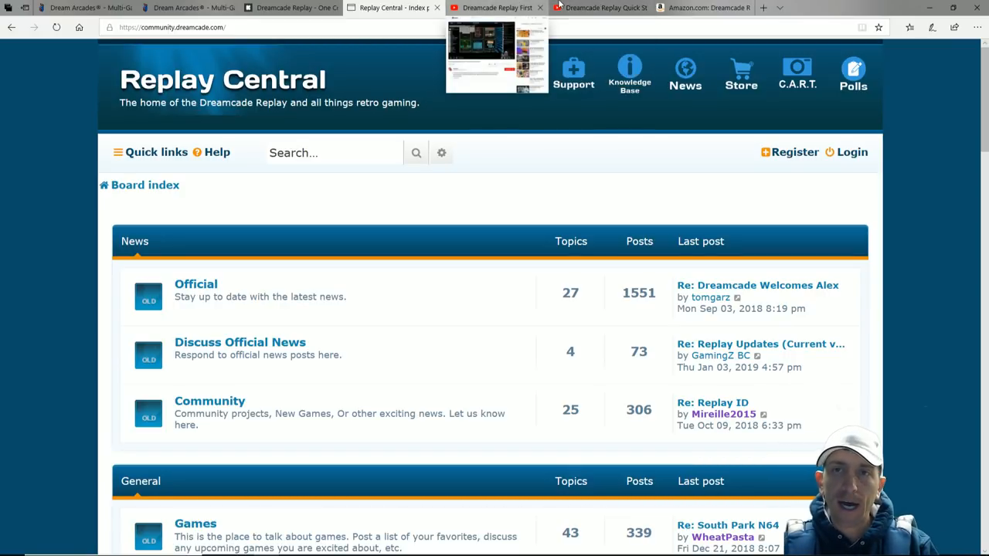
pyautogui.click(600, 8)
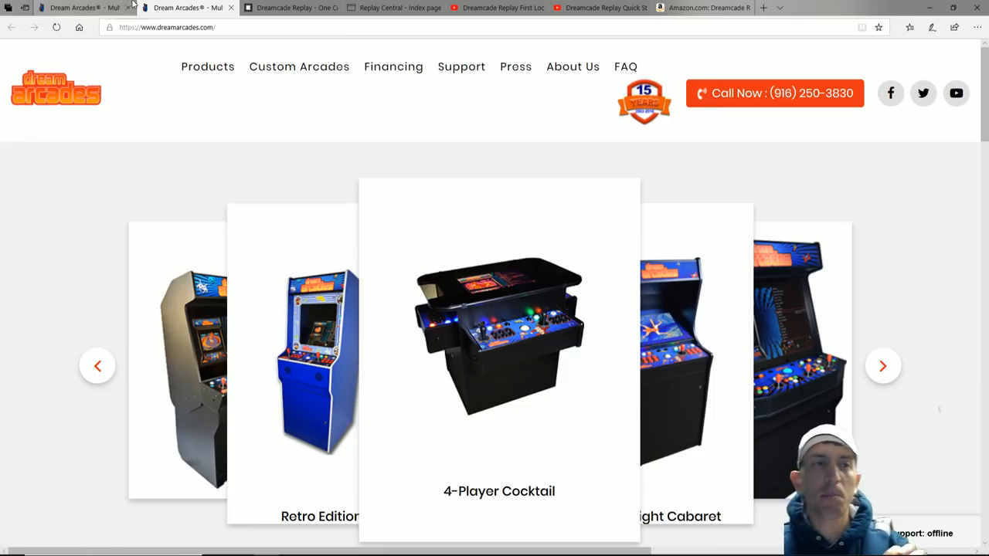
# - Scroll the Kickstarter campaign past its specifications to the Stretch Goals and New Stretch Goals sections
pyautogui.click(290, 8)
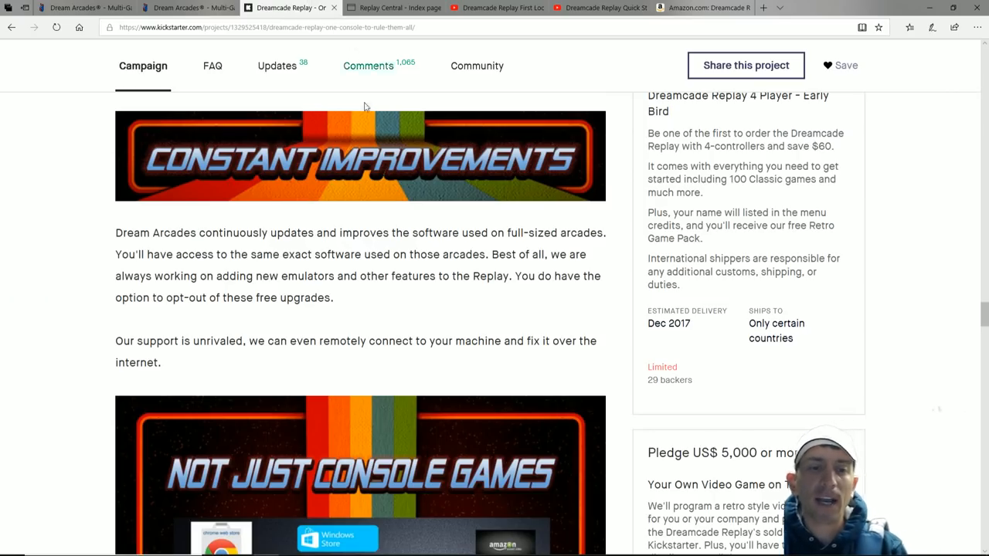
pyautogui.scroll(-3)
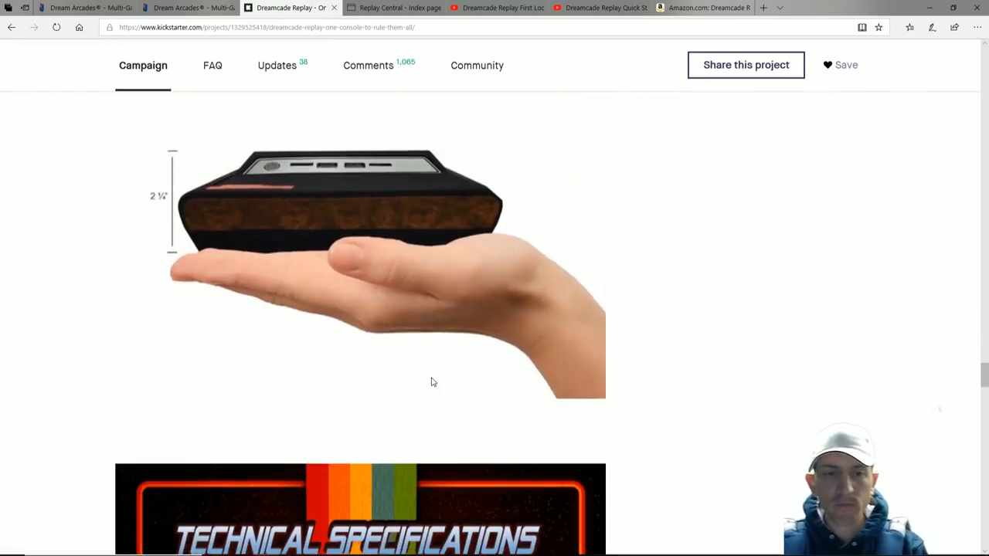
pyautogui.scroll(-3)
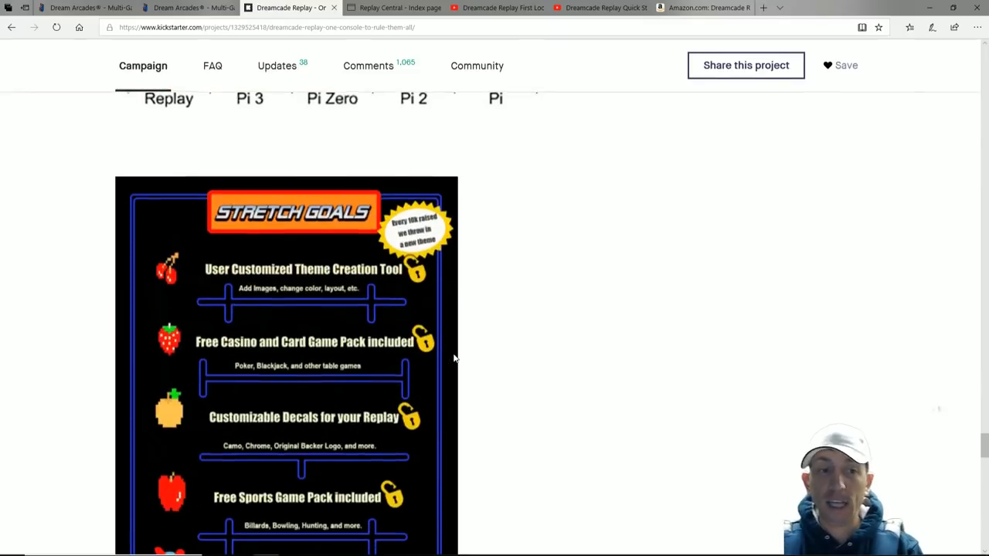
pyautogui.scroll(-3)
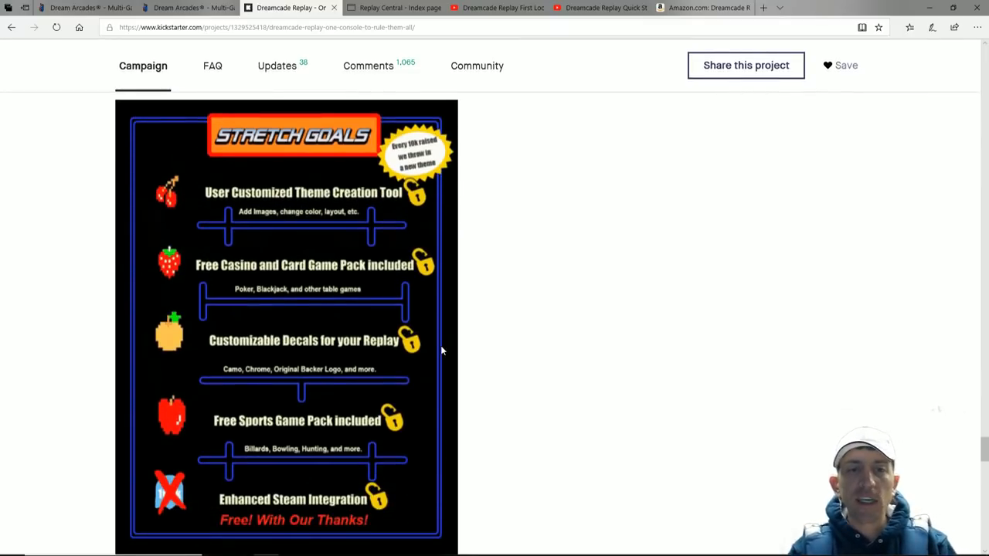
pyautogui.moveTo(389, 275)
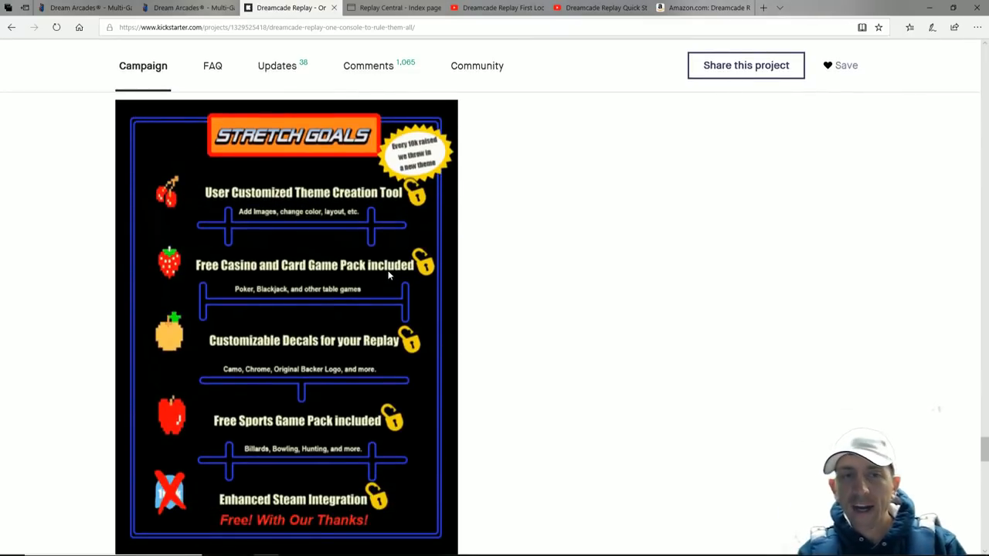
pyautogui.scroll(-3)
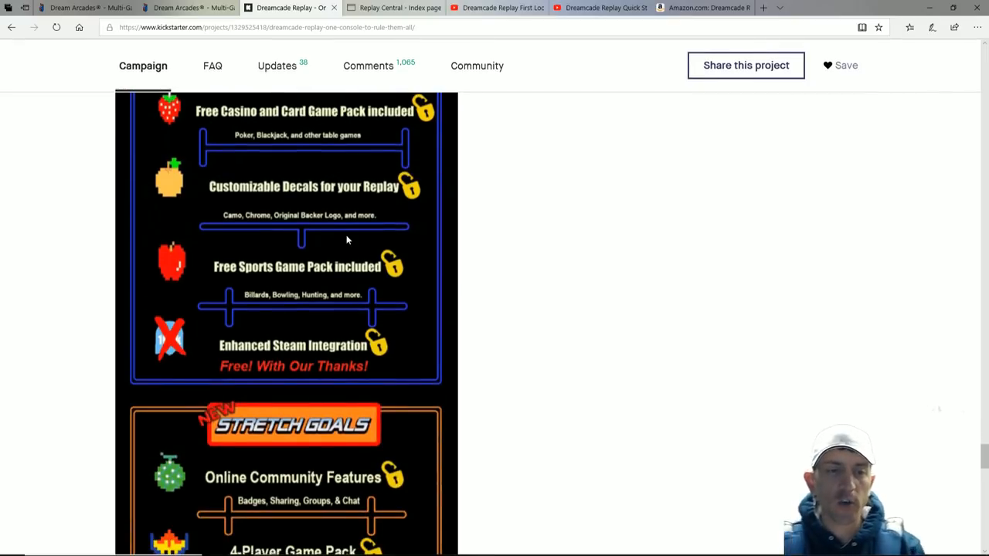
pyautogui.scroll(-3)
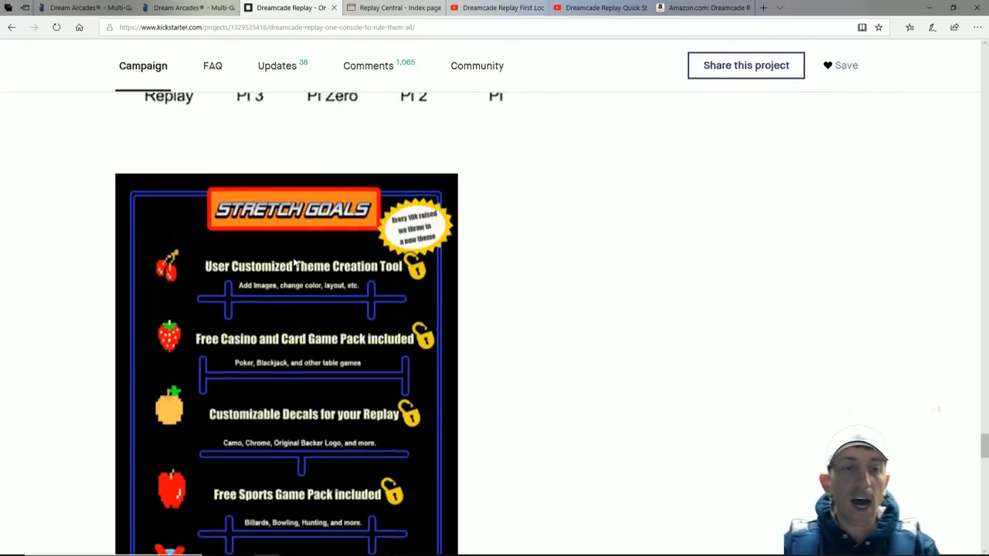
pyautogui.scroll(-3)
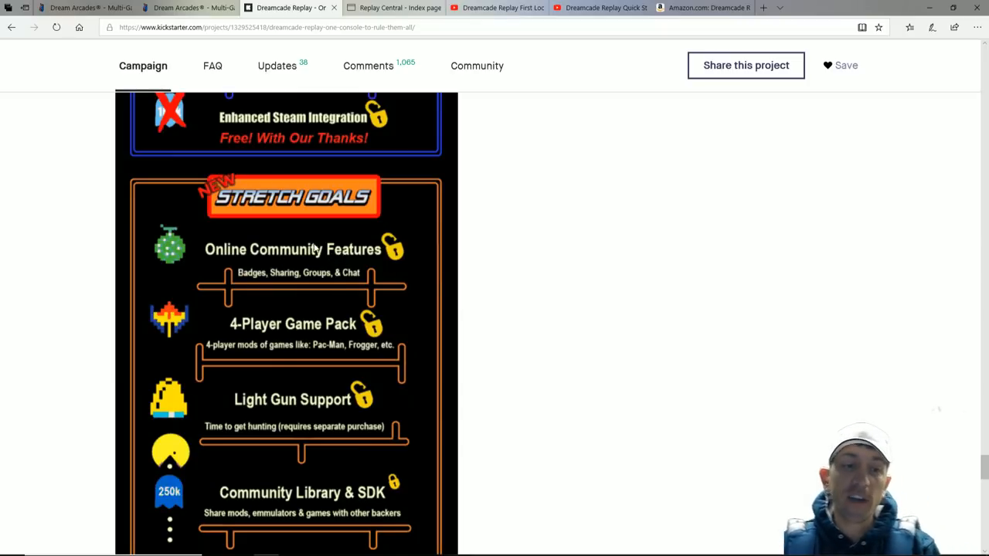
pyautogui.moveTo(187, 295)
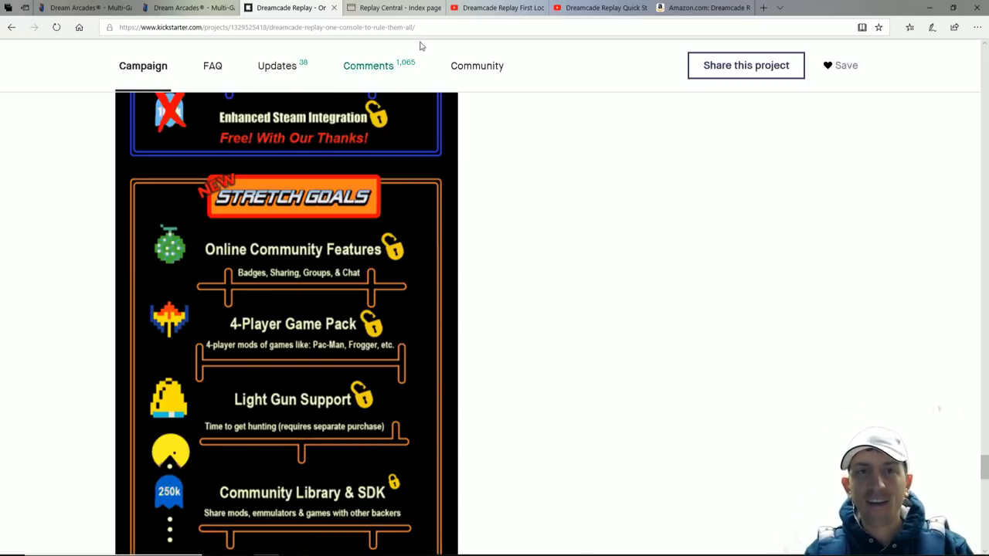
# - Glance at the Replay Central forum board index and return to the Kickstarter campaign
pyautogui.click(393, 7)
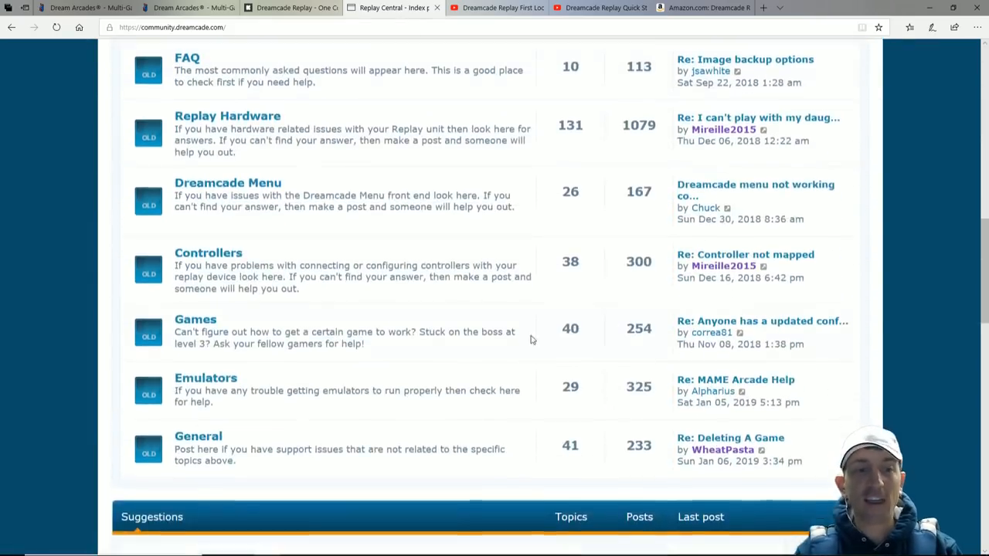
pyautogui.click(290, 8)
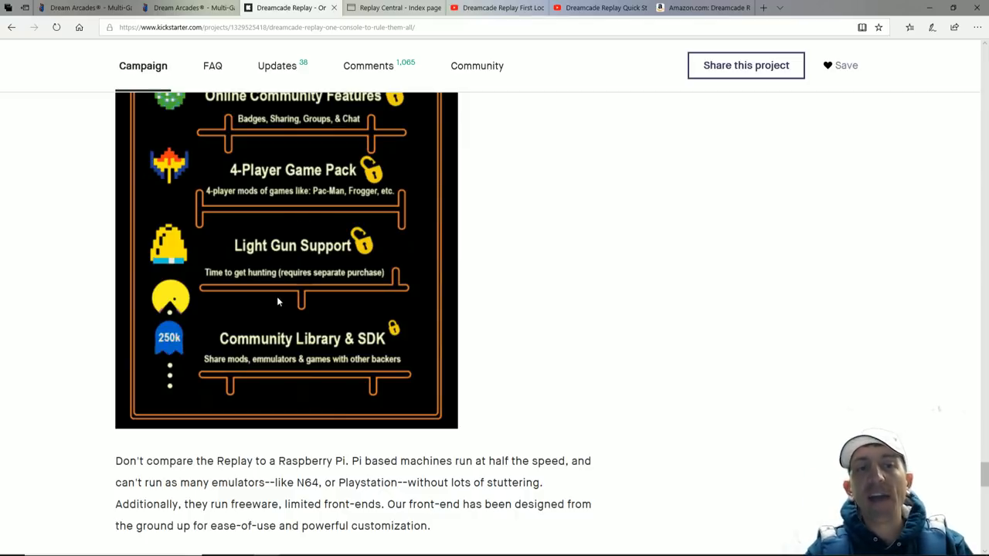
pyautogui.moveTo(238, 237)
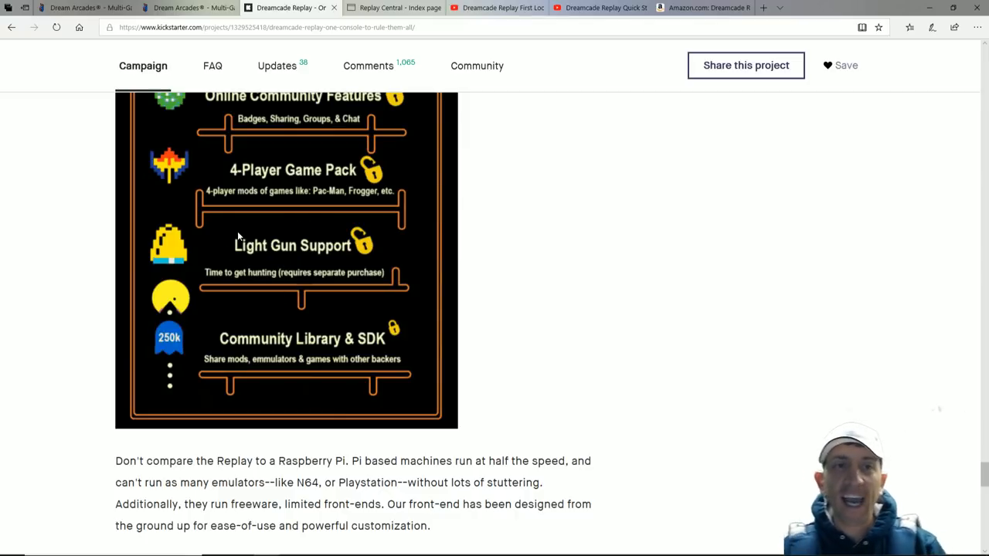
# - Scroll the campaign text past the Raspberry Pi comparison to International Backers and back to the stretch goals
pyautogui.scroll(-3)
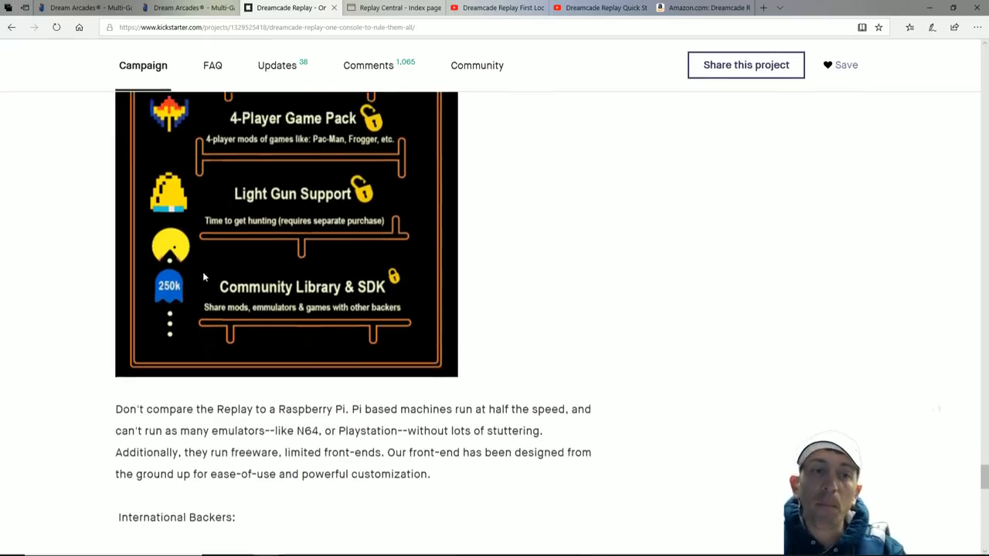
pyautogui.scroll(-3)
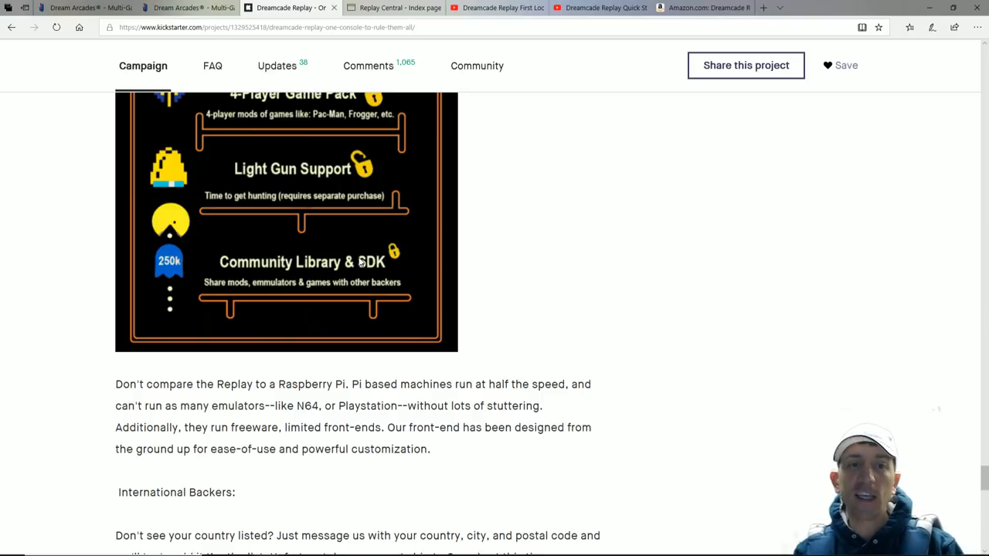
pyautogui.moveTo(342, 269)
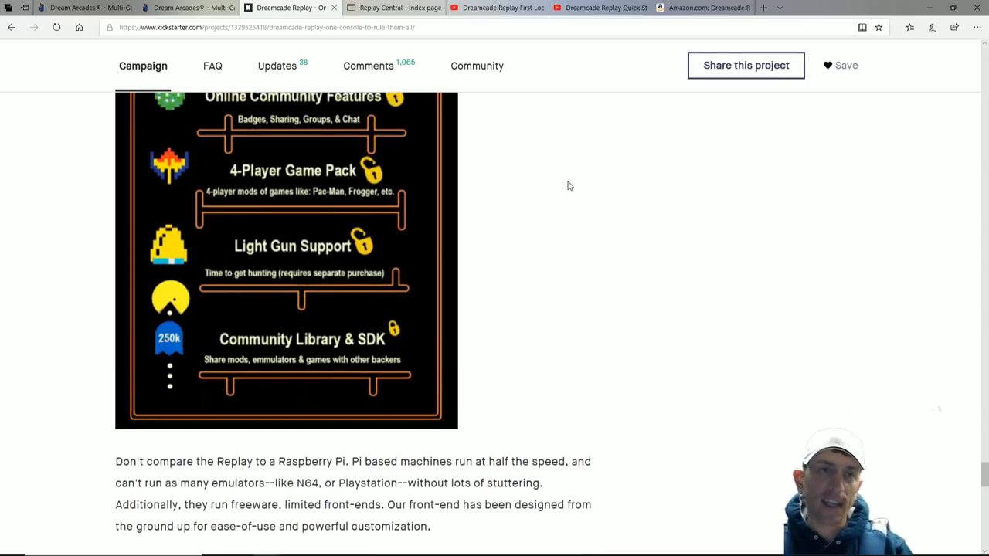
pyautogui.moveTo(541, 234)
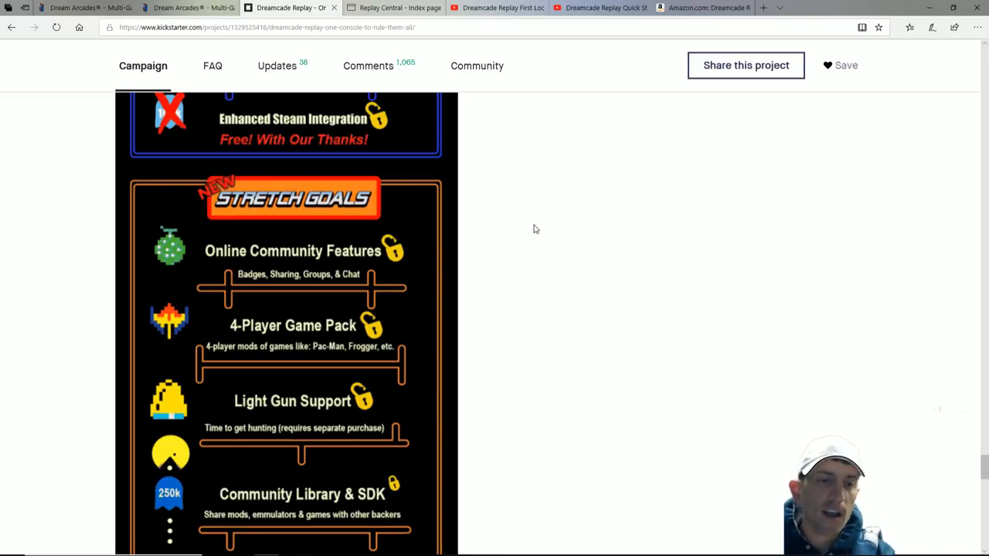
pyautogui.scroll(3)
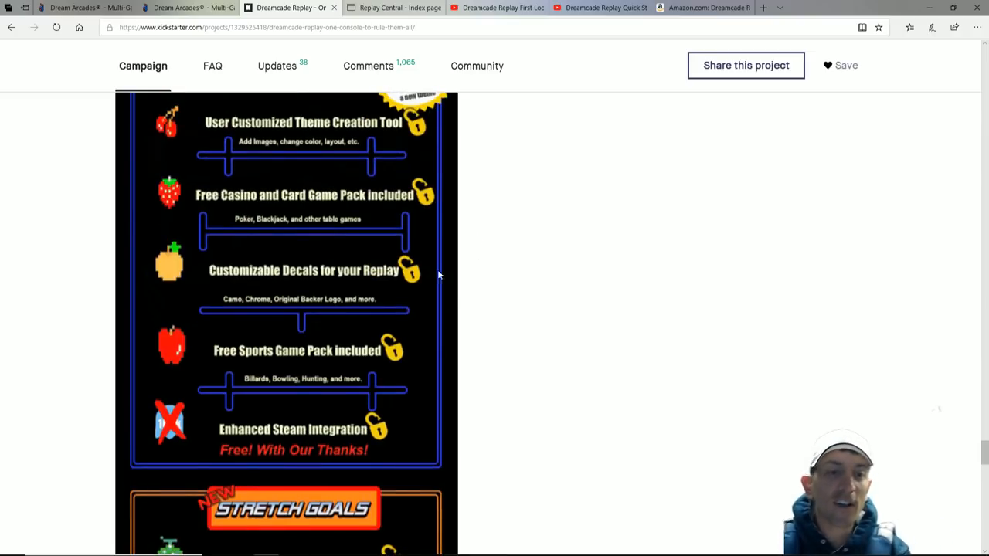
pyautogui.scroll(-3)
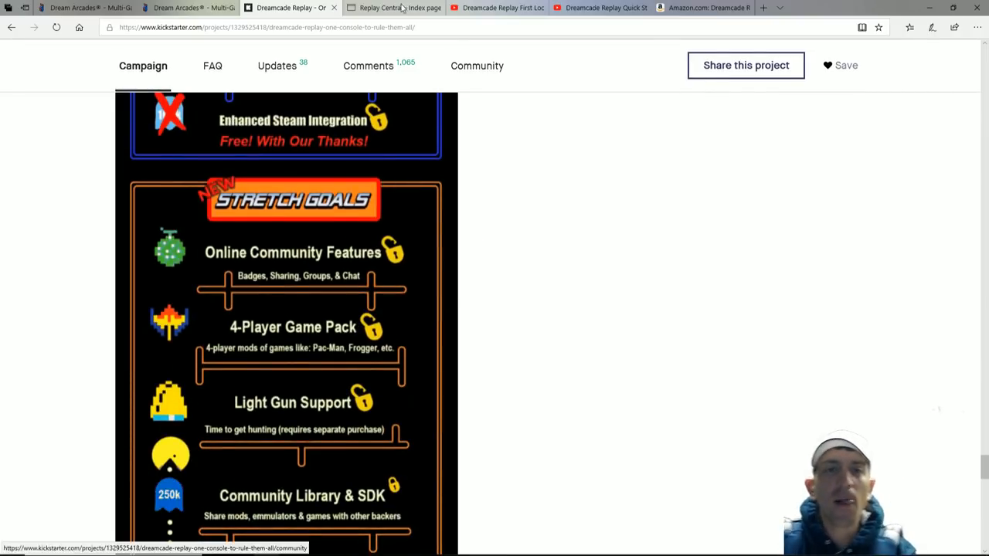
pyautogui.moveTo(394, 8)
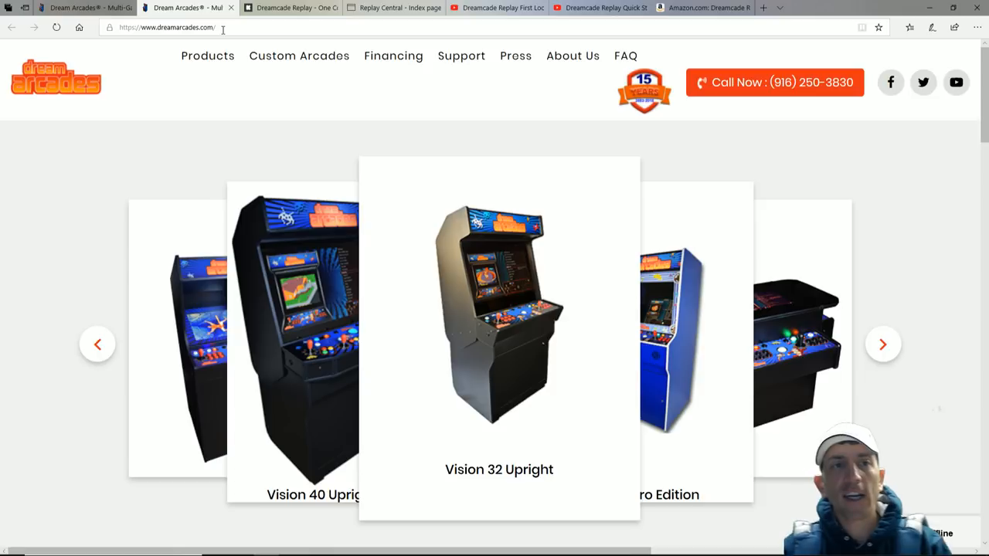
# - Return to the Dream Arcades homepage and advance the carousel through 4-Player Cocktail, 19" Cabaret, Vision 40, Vision 32 and Retro Edition
pyautogui.click(291, 8)
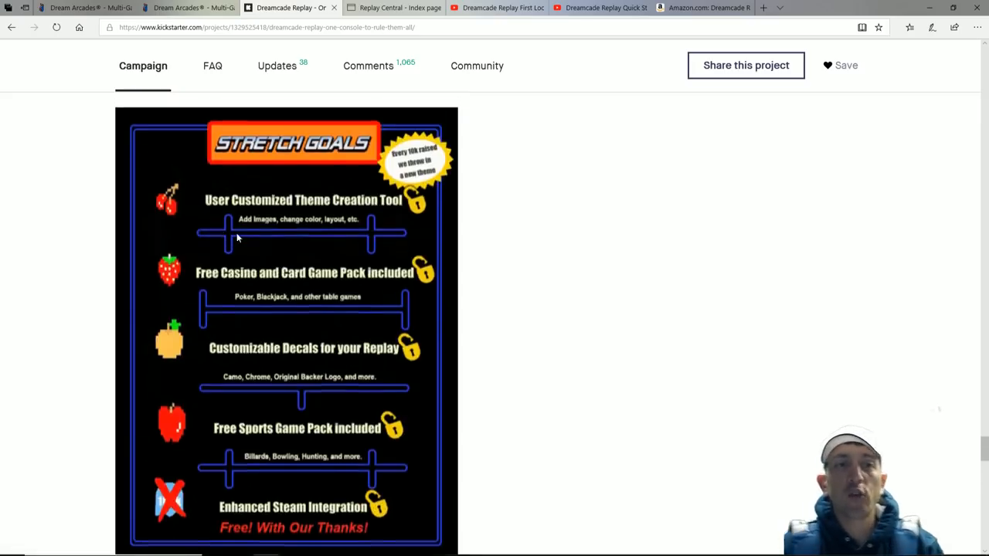
pyautogui.click(185, 8)
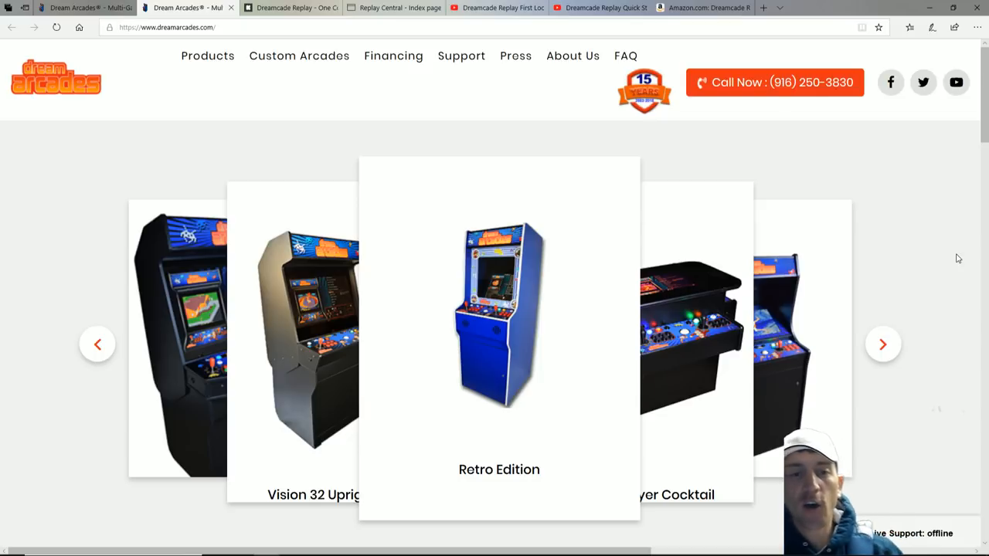
pyautogui.click(884, 343)
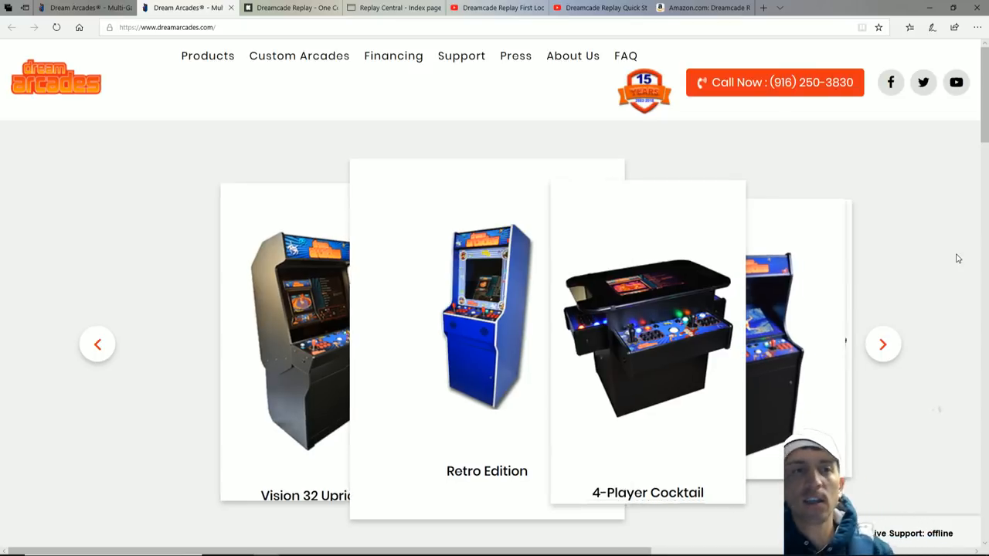
pyautogui.click(884, 343)
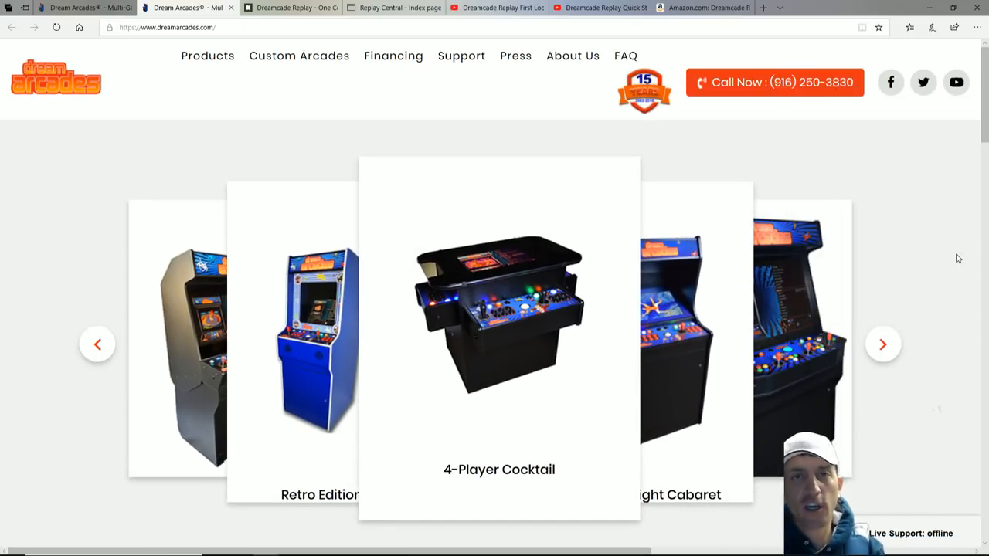
pyautogui.click(883, 343)
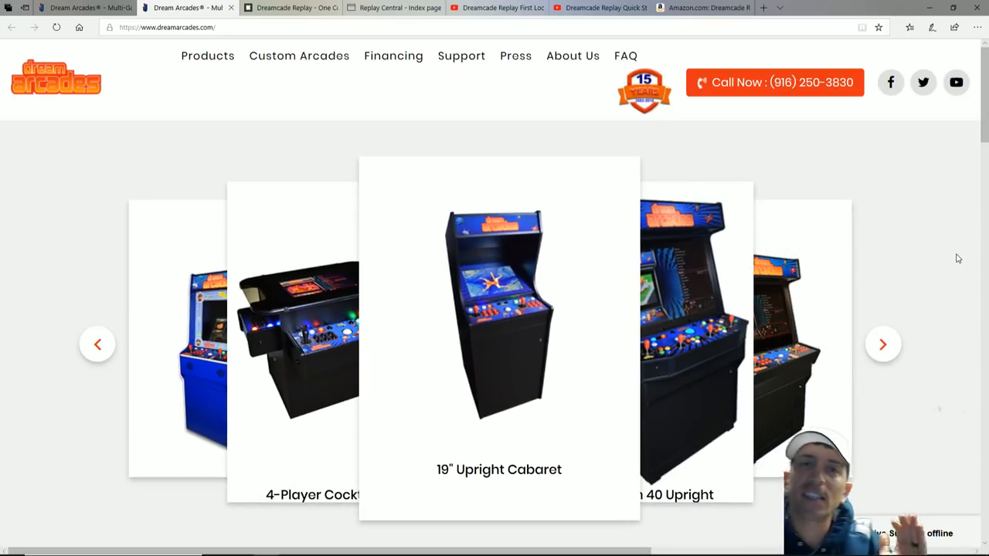
pyautogui.click(884, 343)
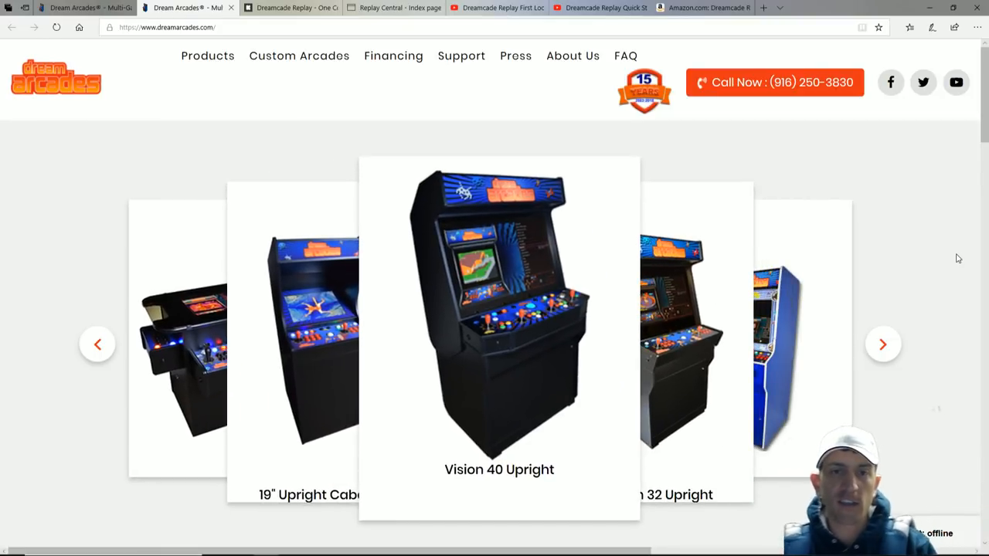
pyautogui.click(884, 343)
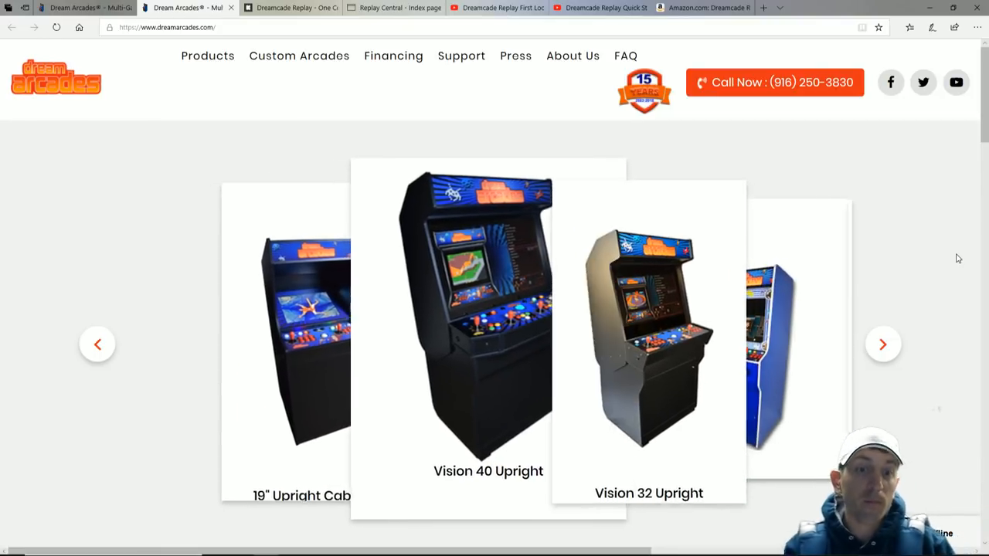
pyautogui.click(883, 343)
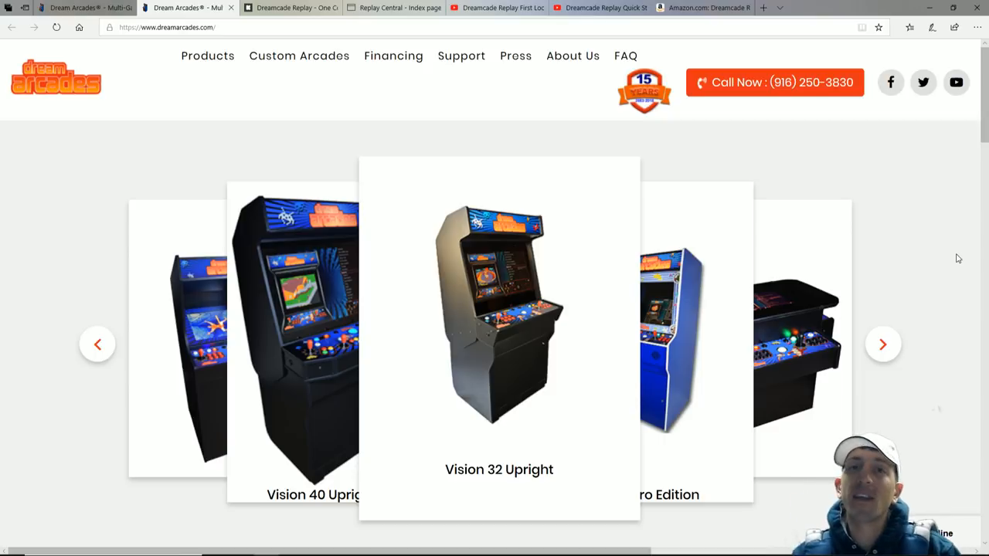
pyautogui.click(884, 343)
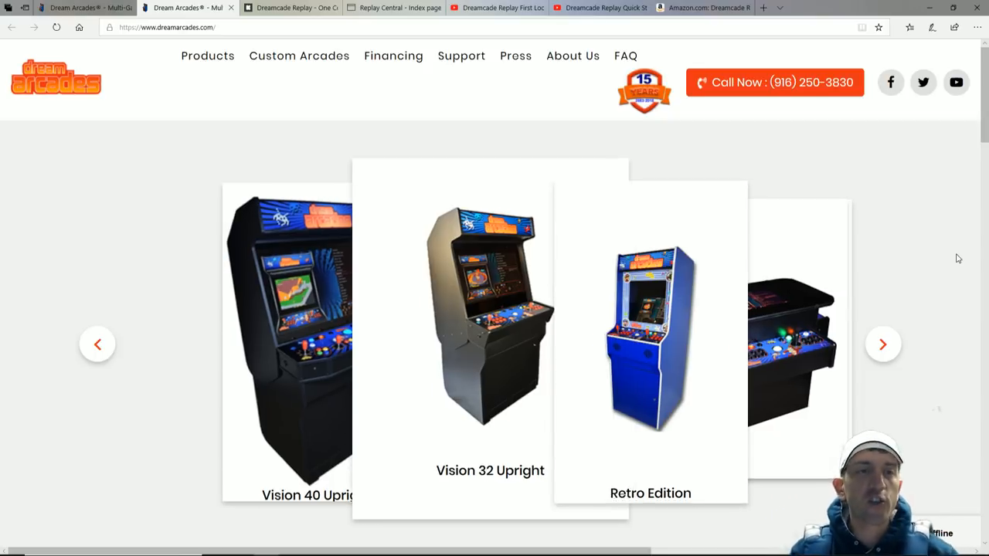
pyautogui.click(884, 343)
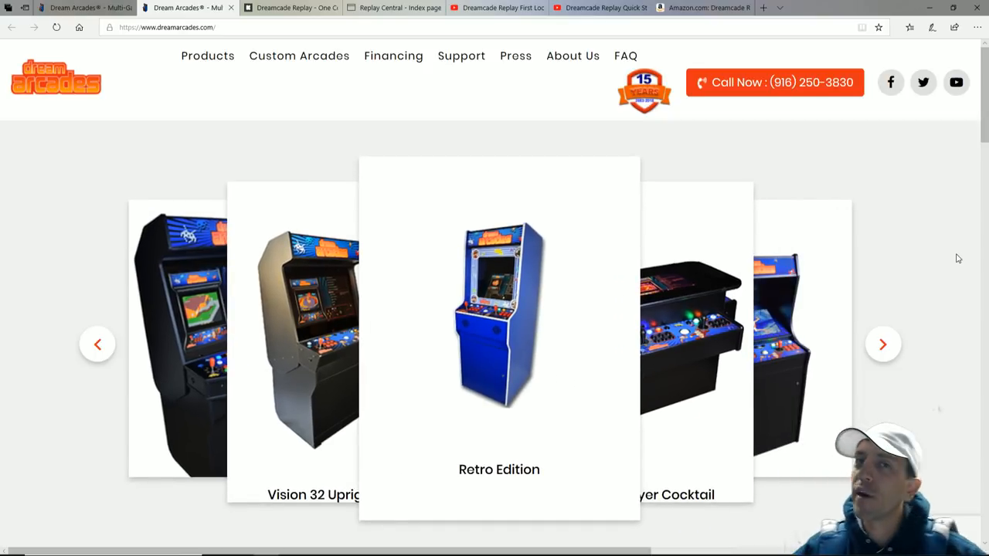
pyautogui.click(884, 343)
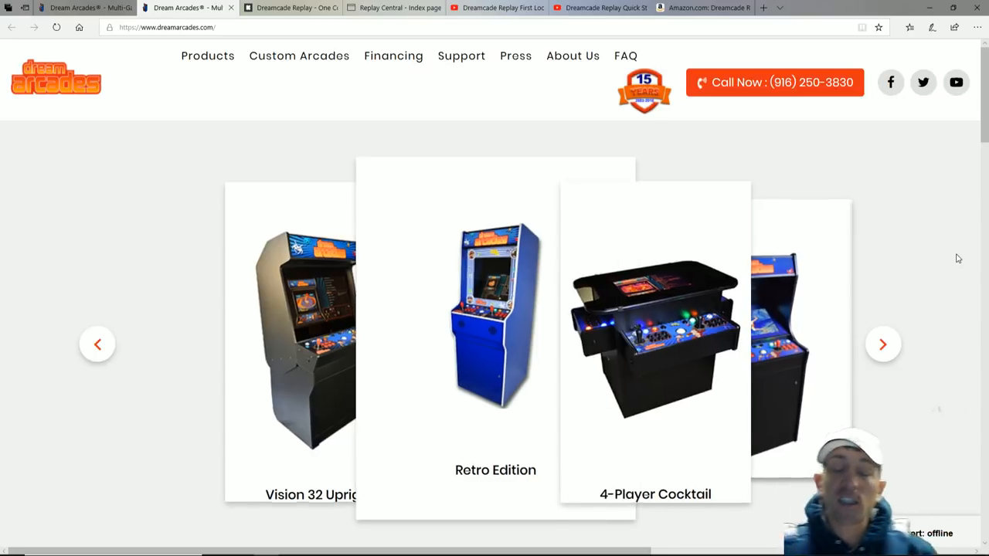
pyautogui.click(882, 343)
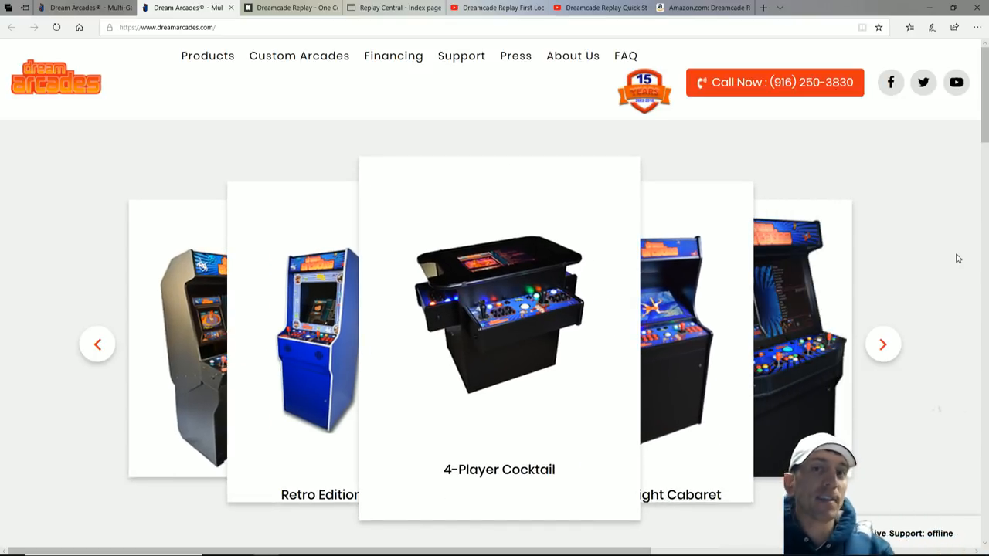
pyautogui.click(883, 343)
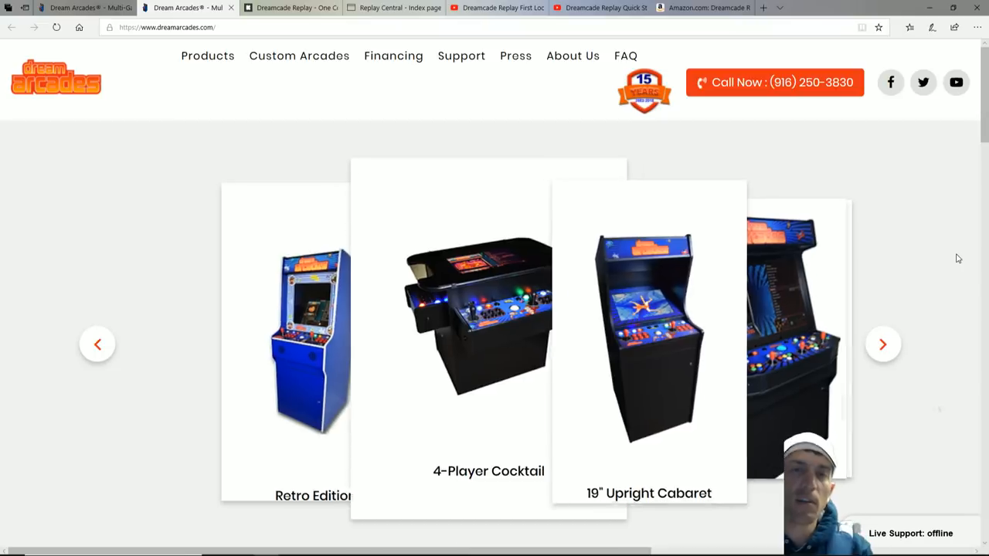
pyautogui.click(882, 343)
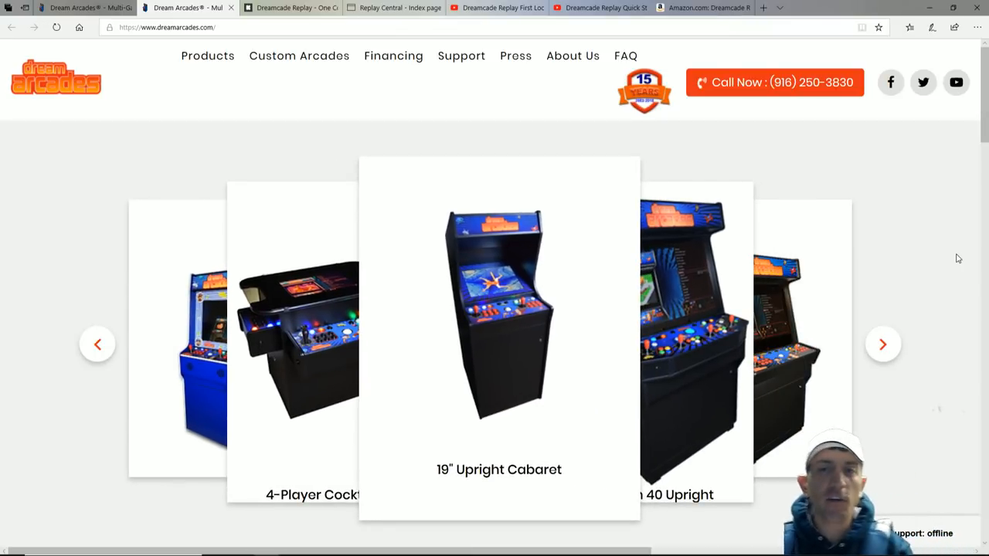
pyautogui.click(882, 343)
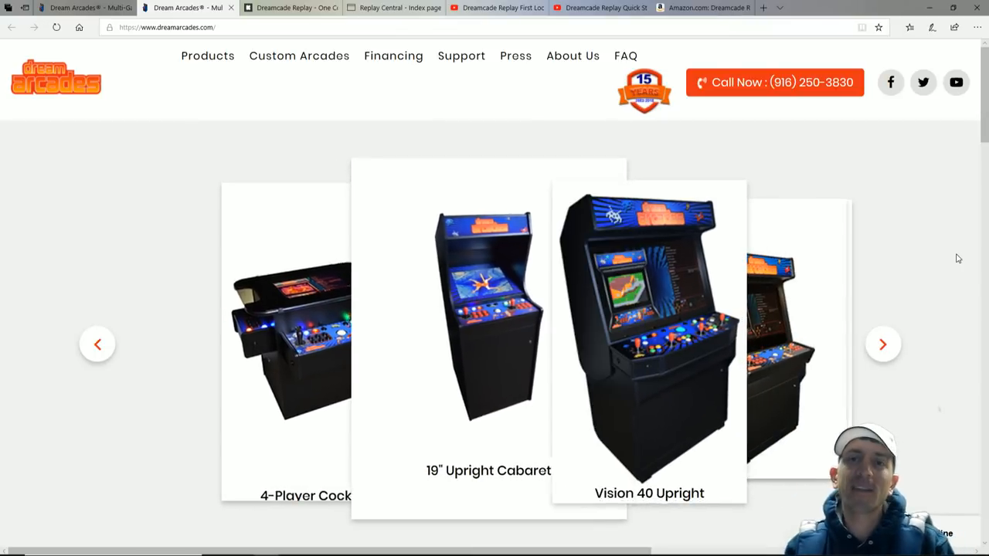
pyautogui.click(883, 343)
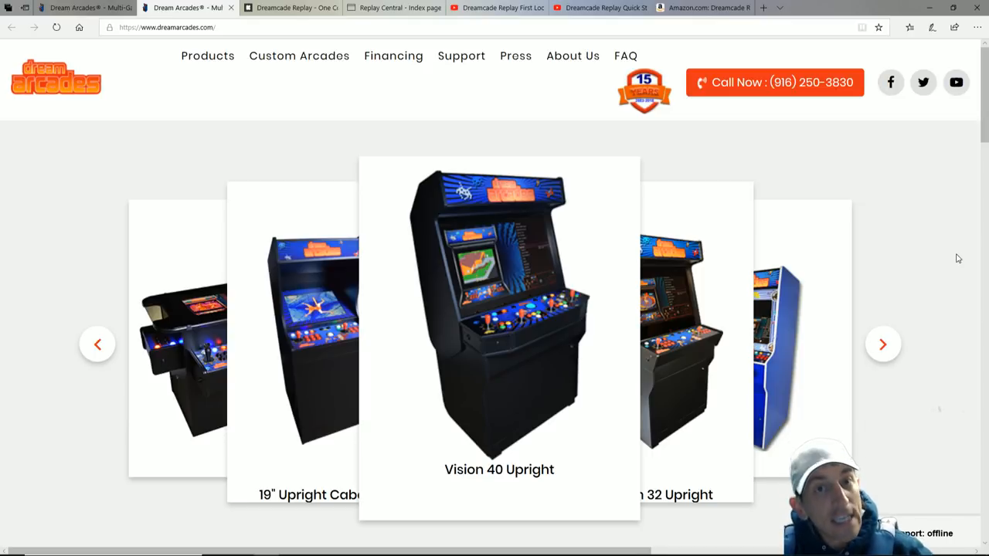
# - Keep cycling the homepage cabinet carousel repeatedly through the full lineup of models
pyautogui.click(884, 343)
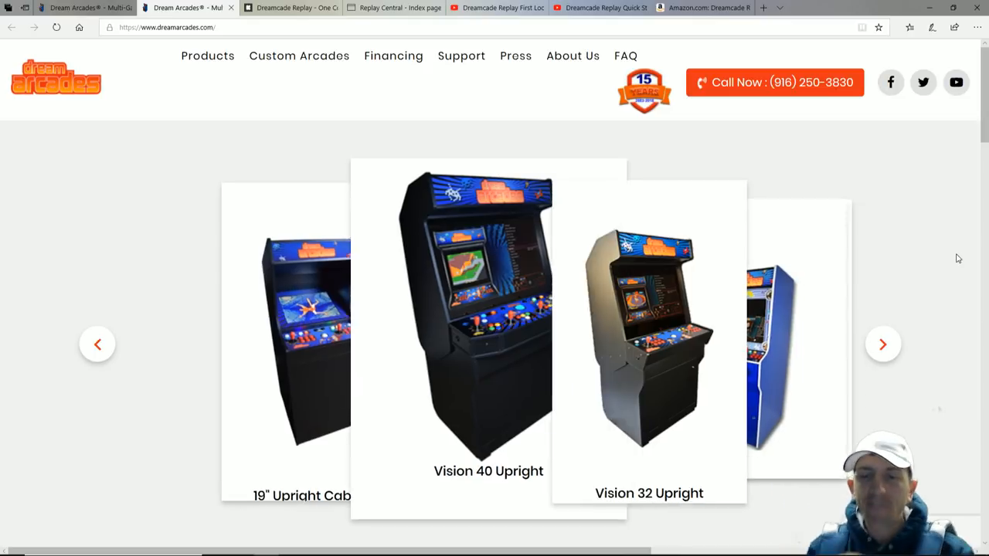
pyautogui.click(882, 343)
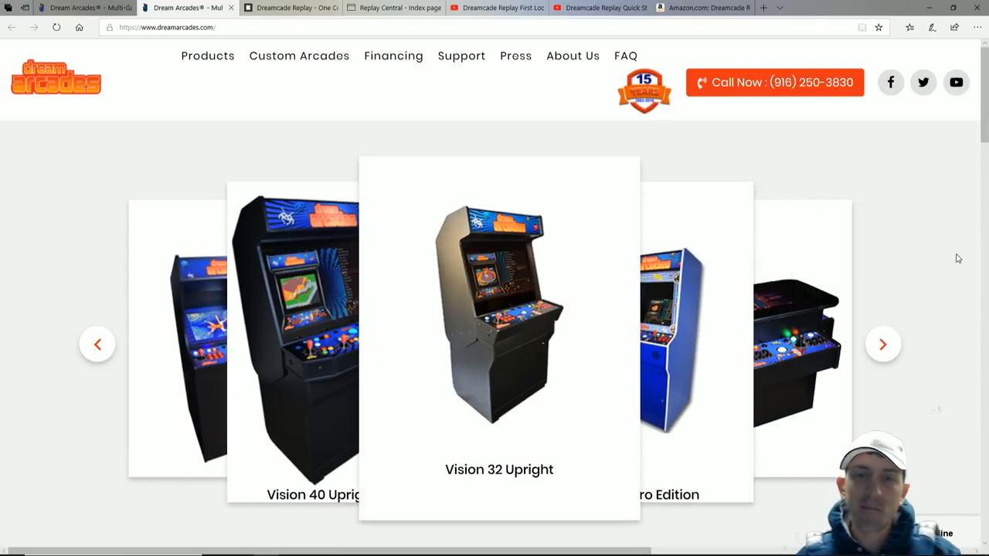
pyautogui.click(882, 343)
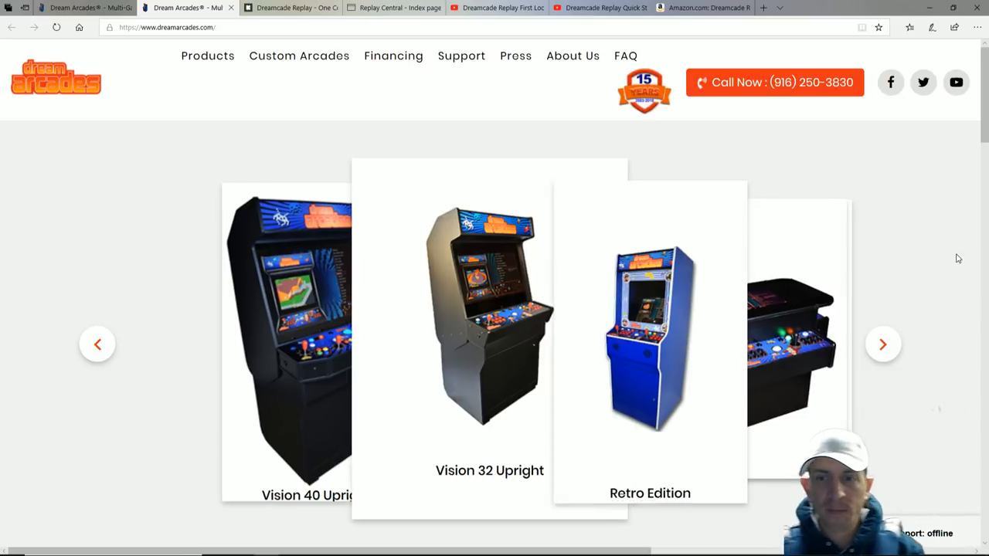
pyautogui.click(884, 343)
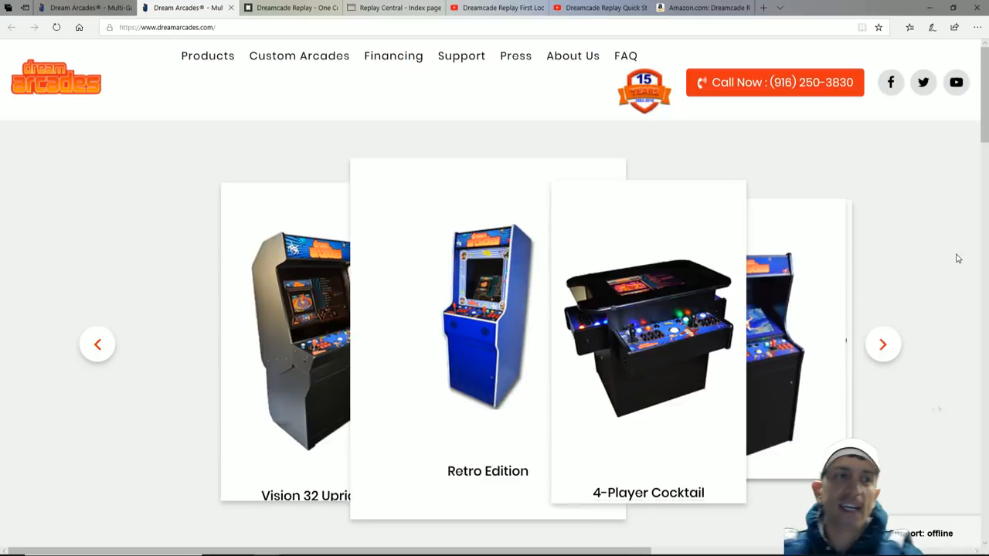
pyautogui.click(884, 343)
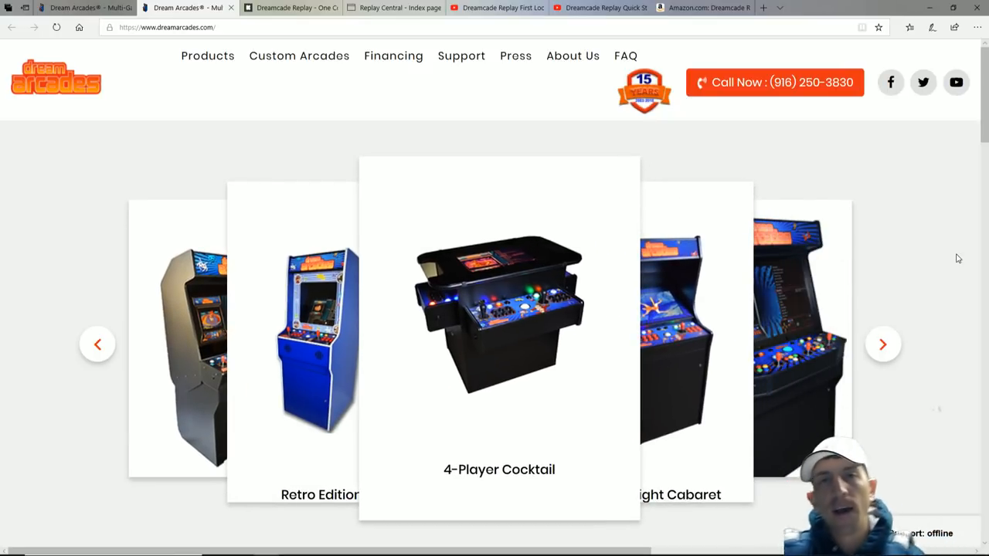
pyautogui.click(884, 343)
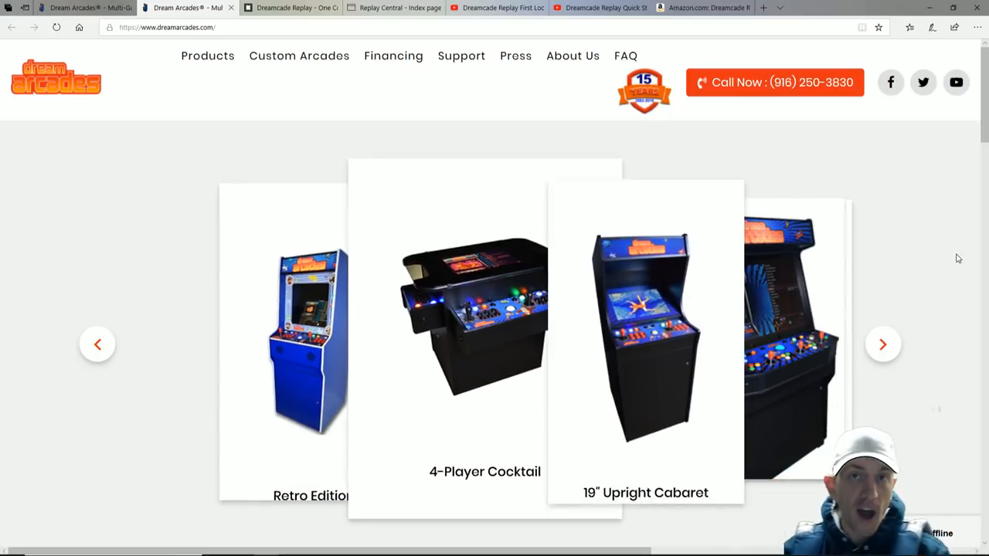
pyautogui.click(884, 343)
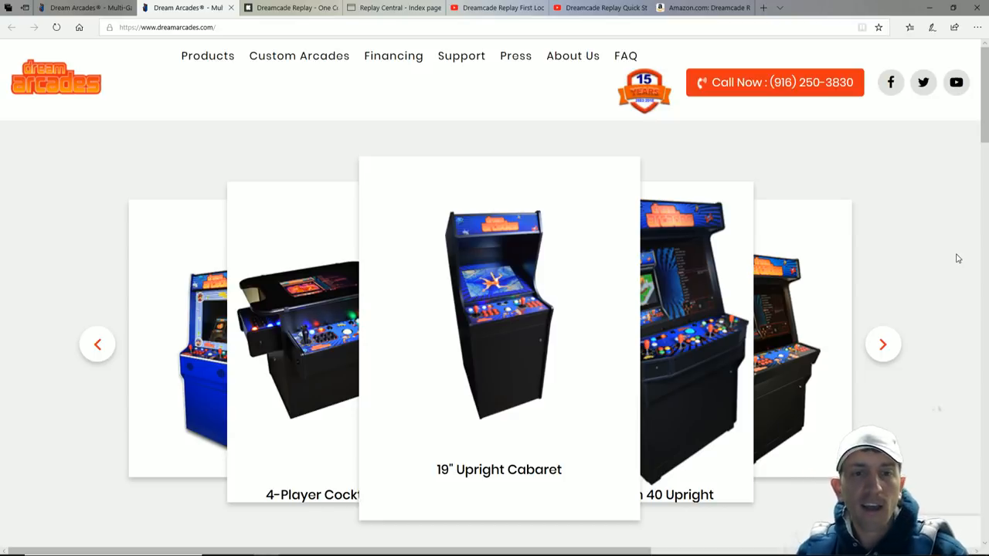
pyautogui.click(884, 343)
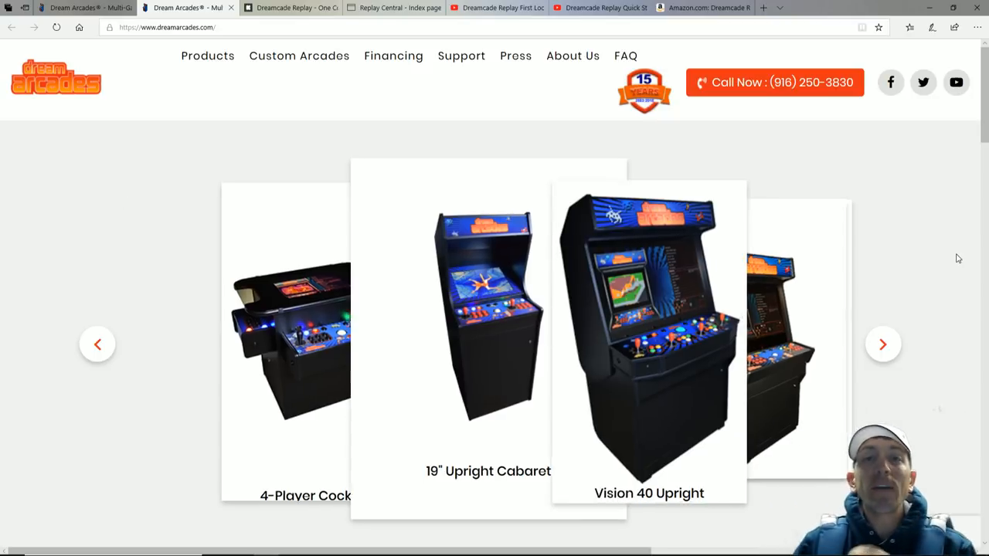
pyautogui.click(884, 342)
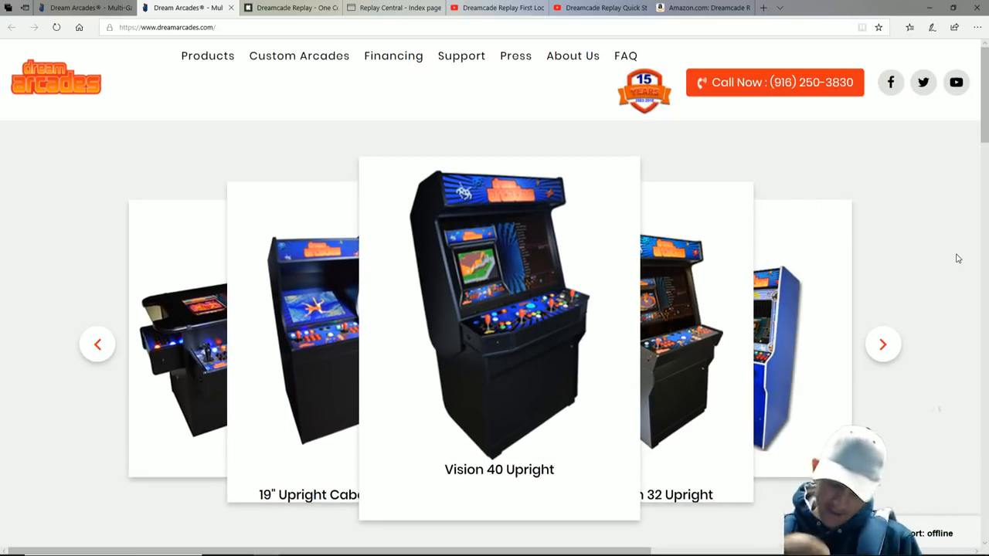
pyautogui.click(884, 343)
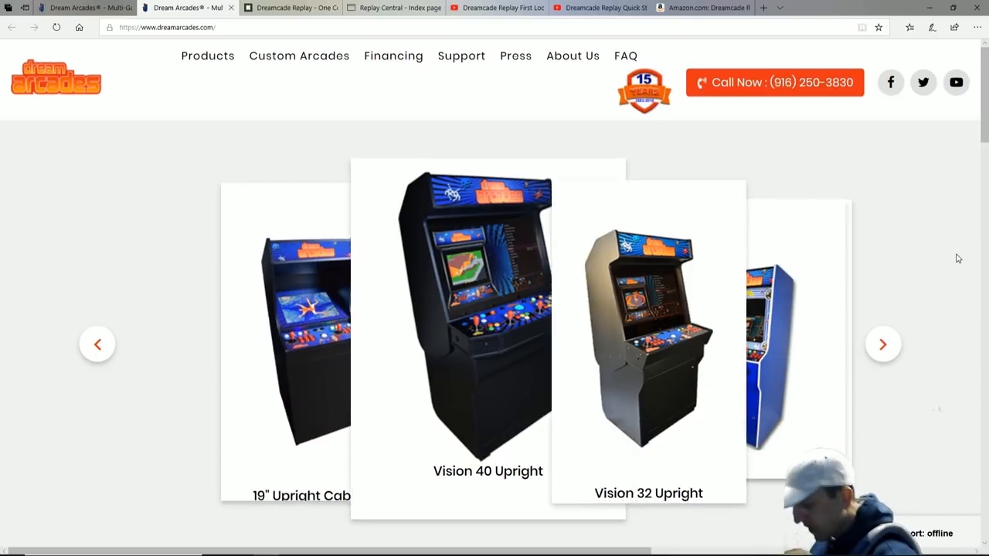
pyautogui.click(884, 343)
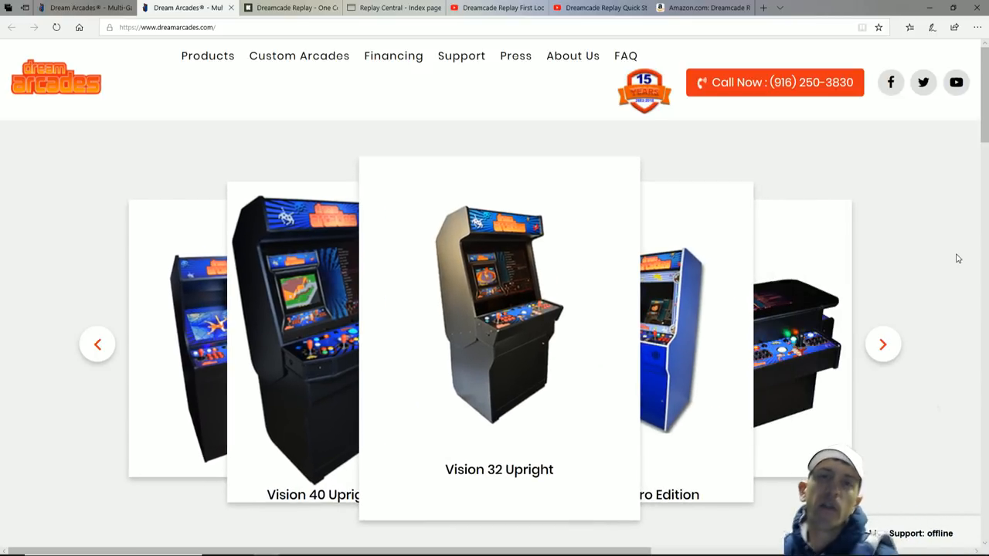
pyautogui.click(882, 343)
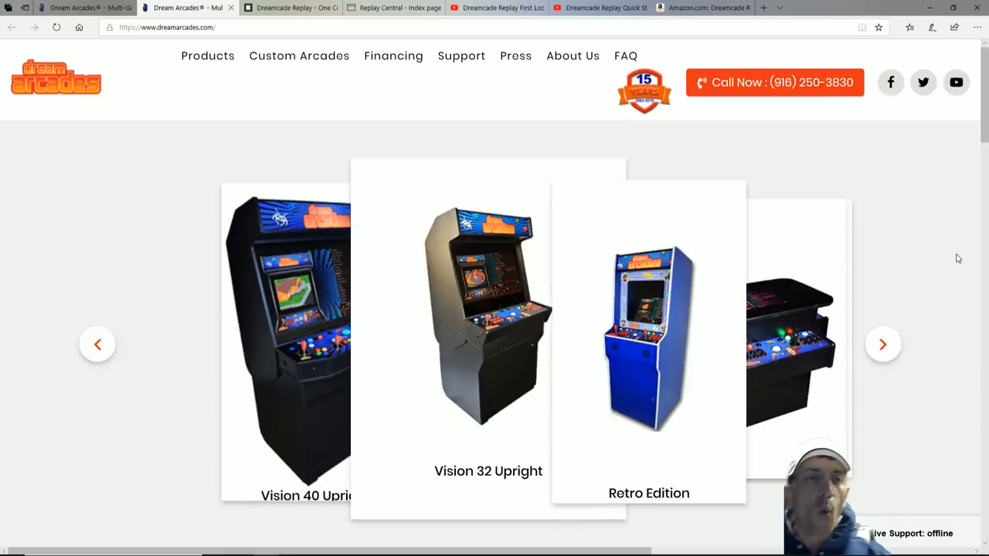
pyautogui.click(884, 343)
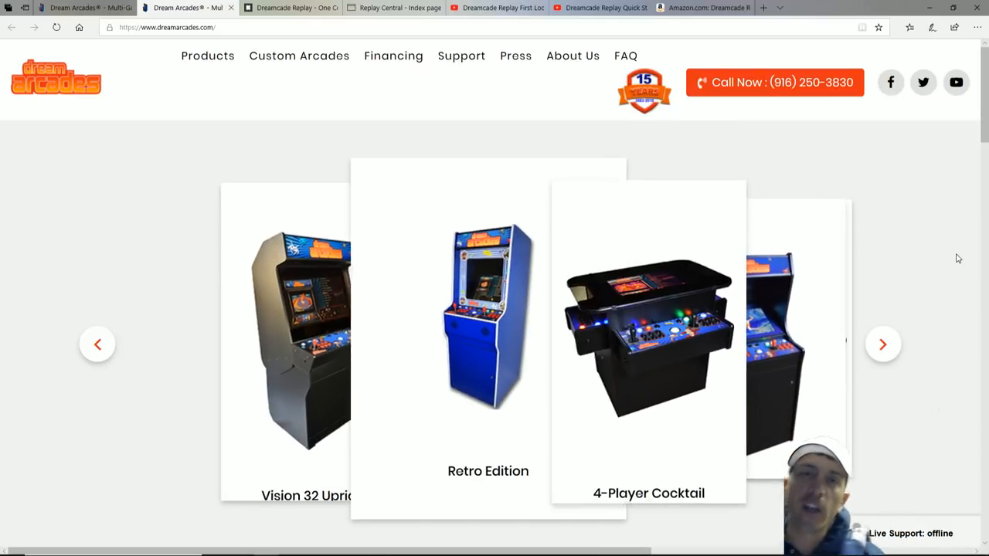
pyautogui.click(883, 343)
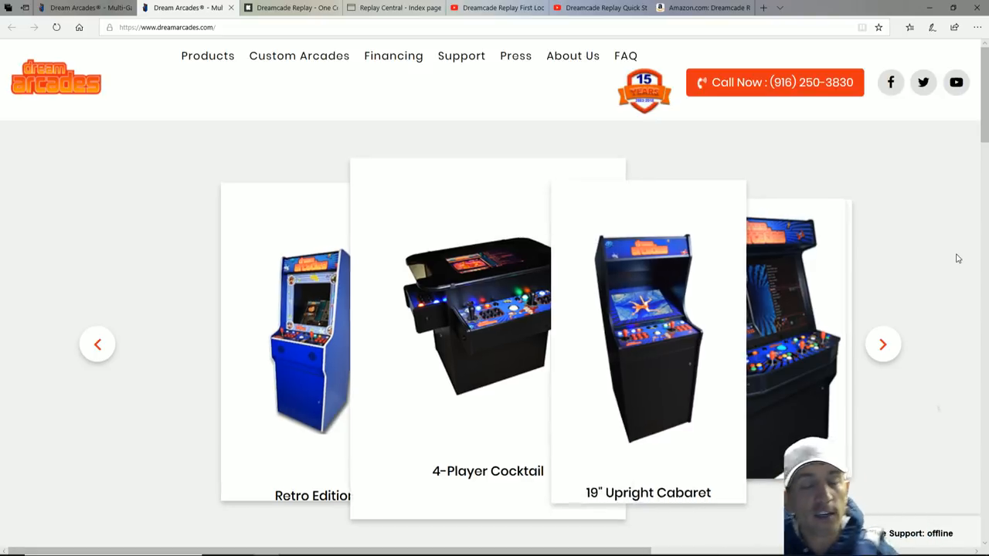
pyautogui.click(884, 343)
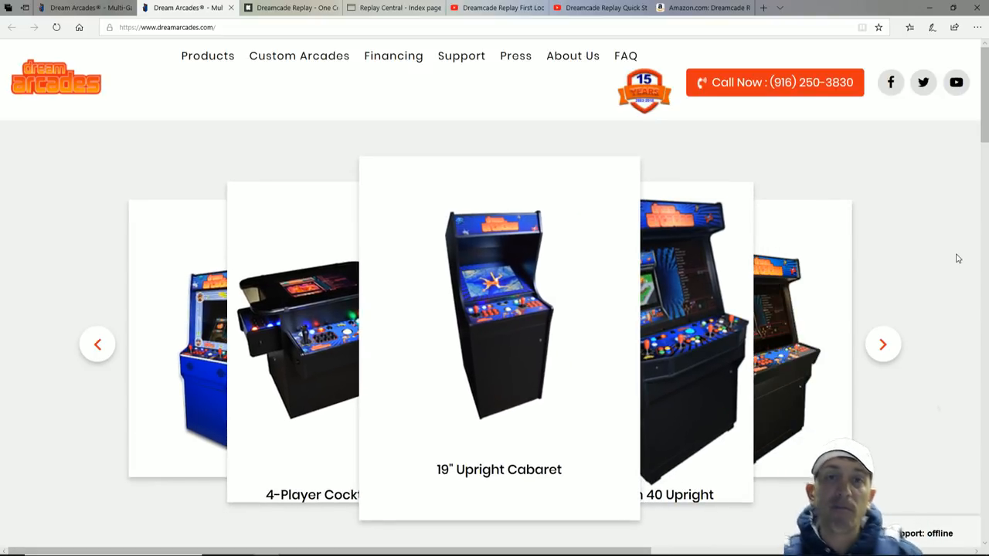
pyautogui.click(882, 343)
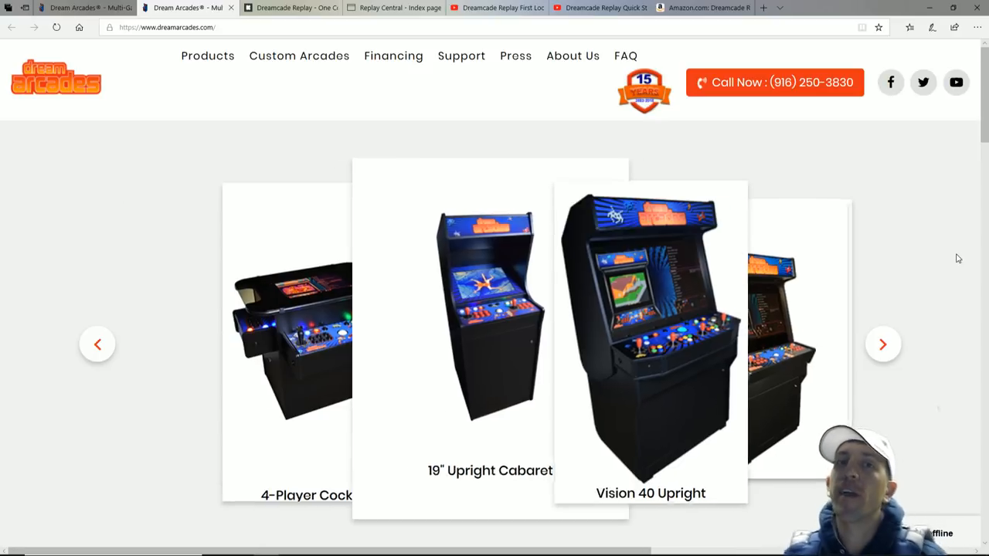
pyautogui.click(884, 343)
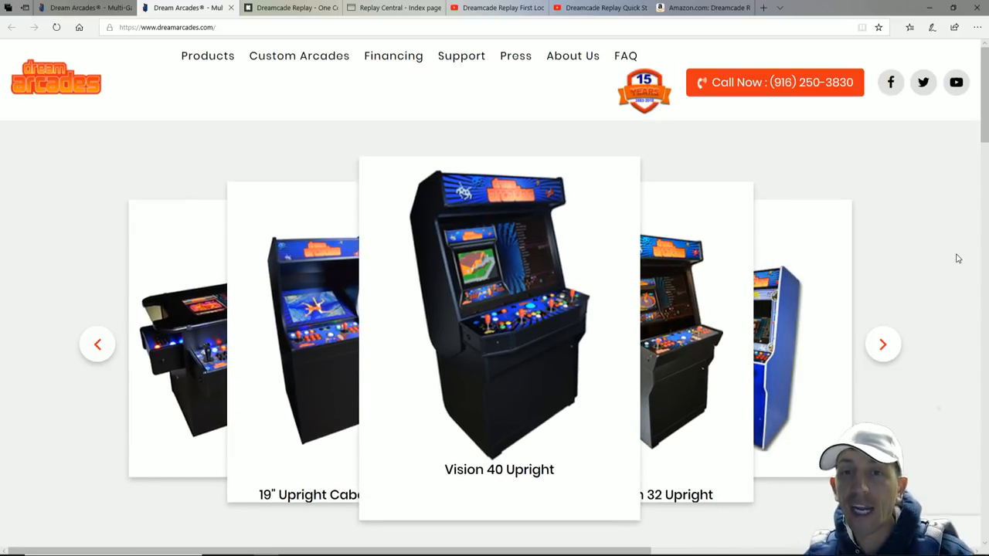
pyautogui.click(882, 343)
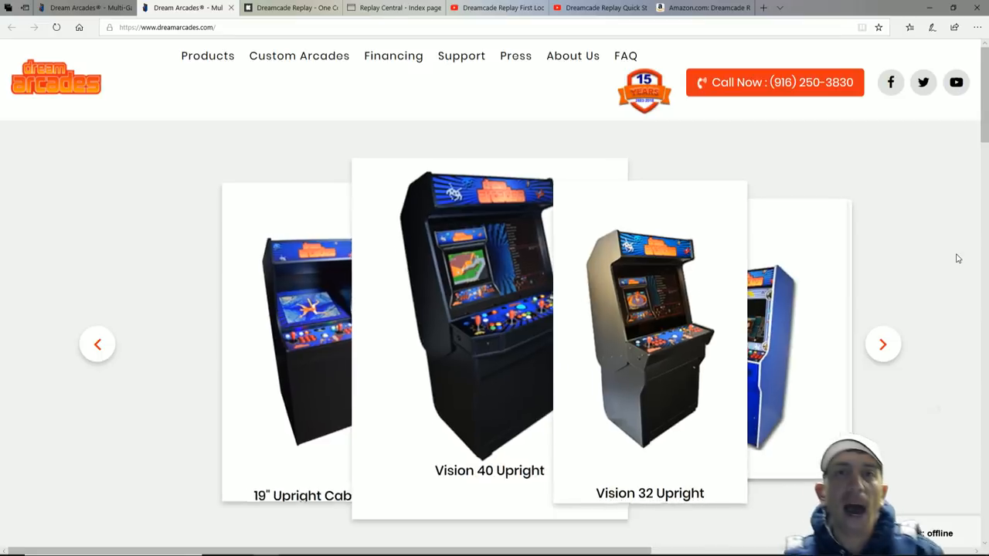
pyautogui.click(884, 343)
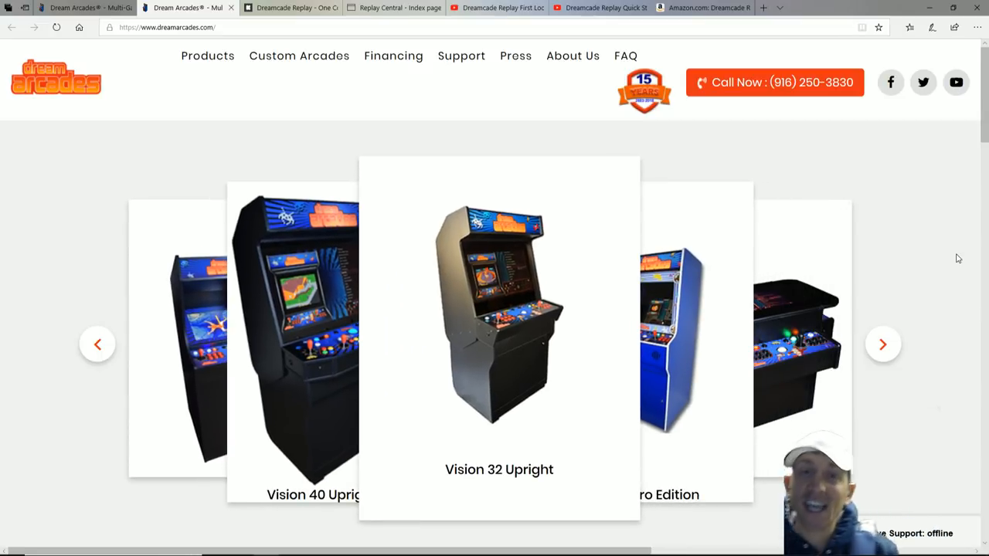
pyautogui.click(884, 343)
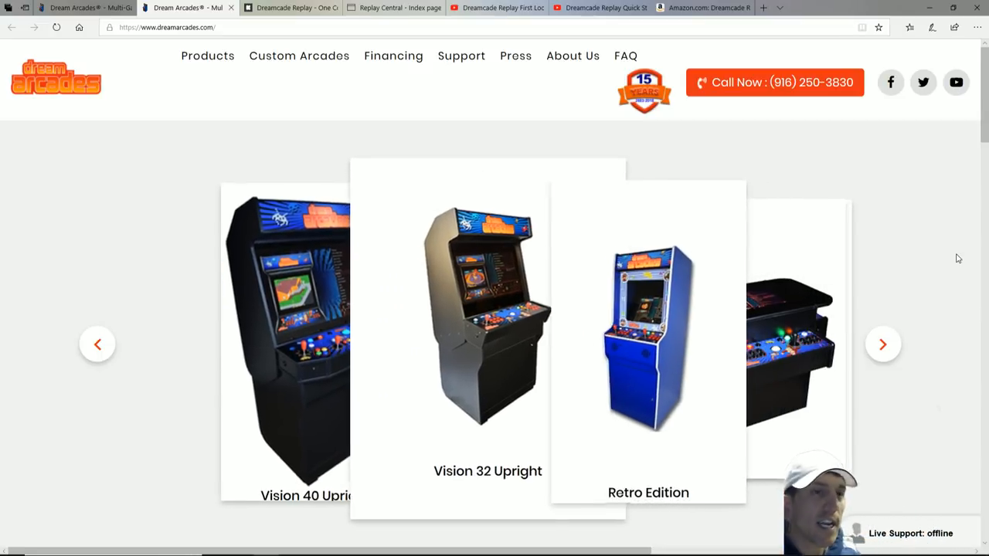
pyautogui.click(884, 343)
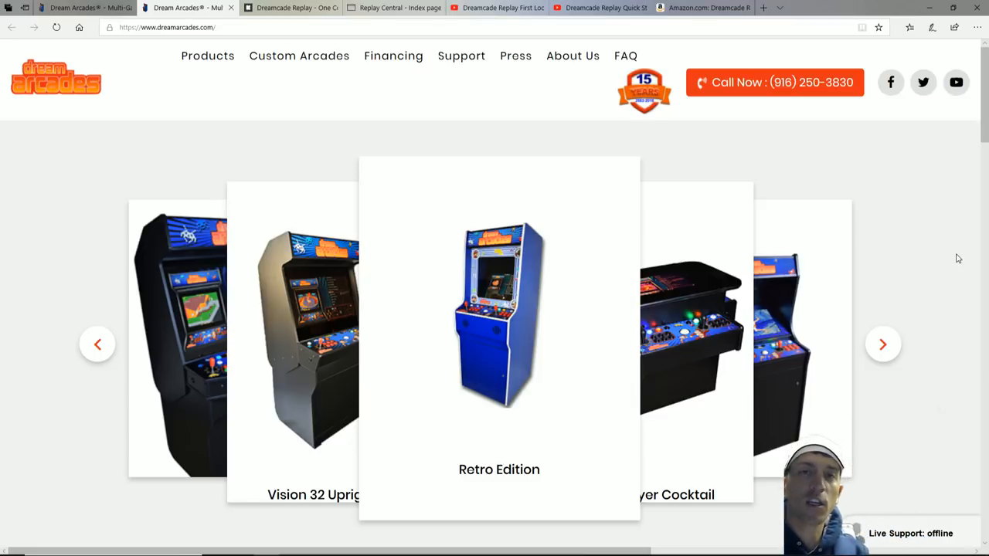
pyautogui.click(884, 343)
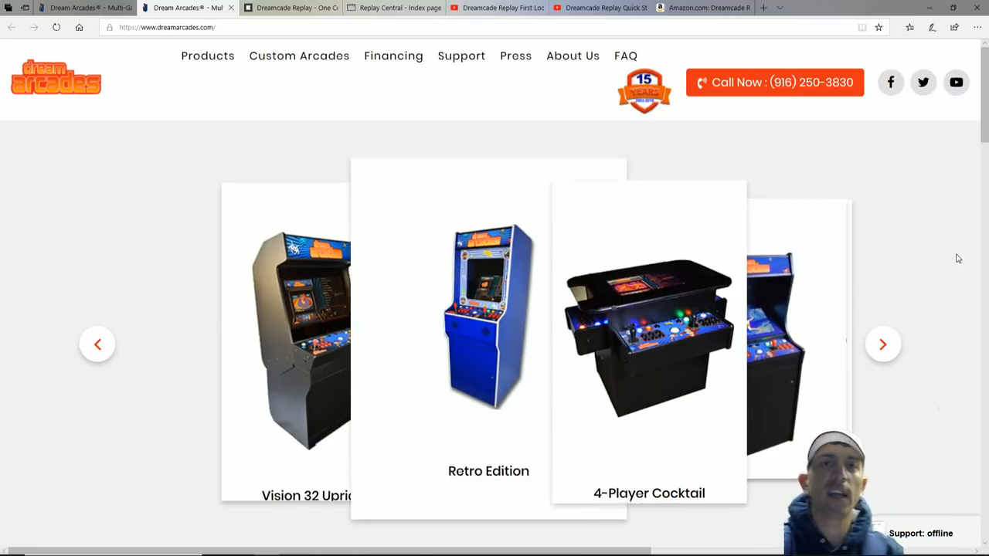
pyautogui.click(884, 343)
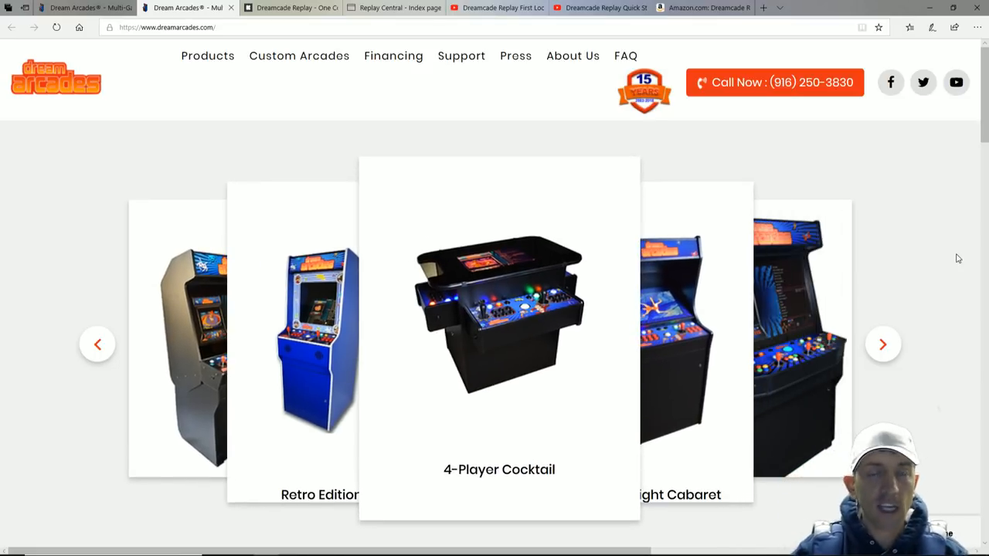
pyautogui.click(884, 343)
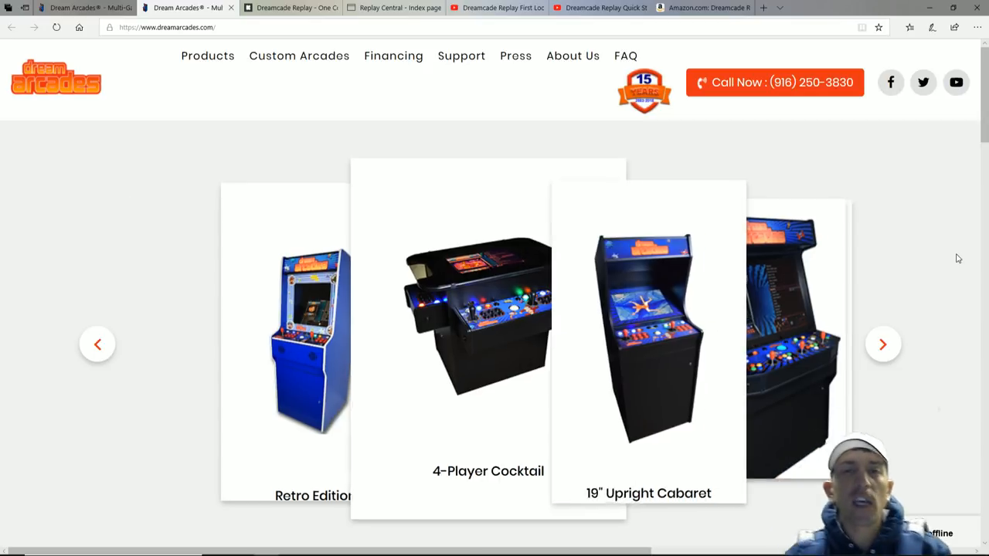
pyautogui.click(884, 343)
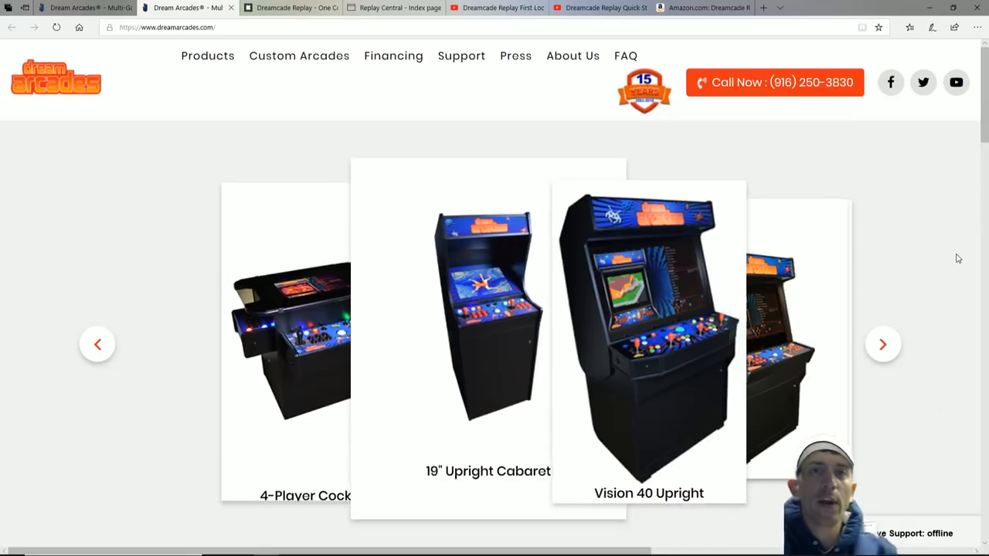
pyautogui.click(882, 343)
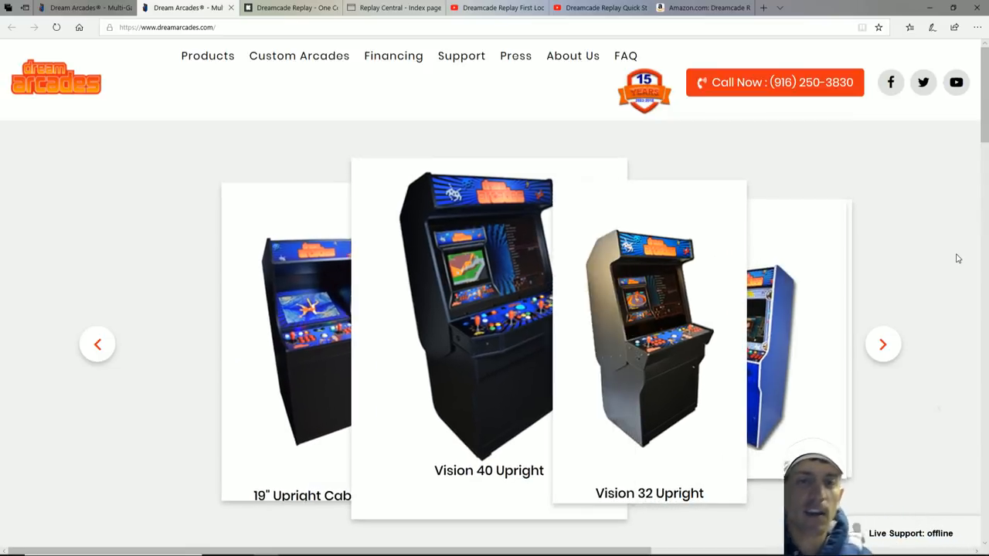
pyautogui.click(882, 343)
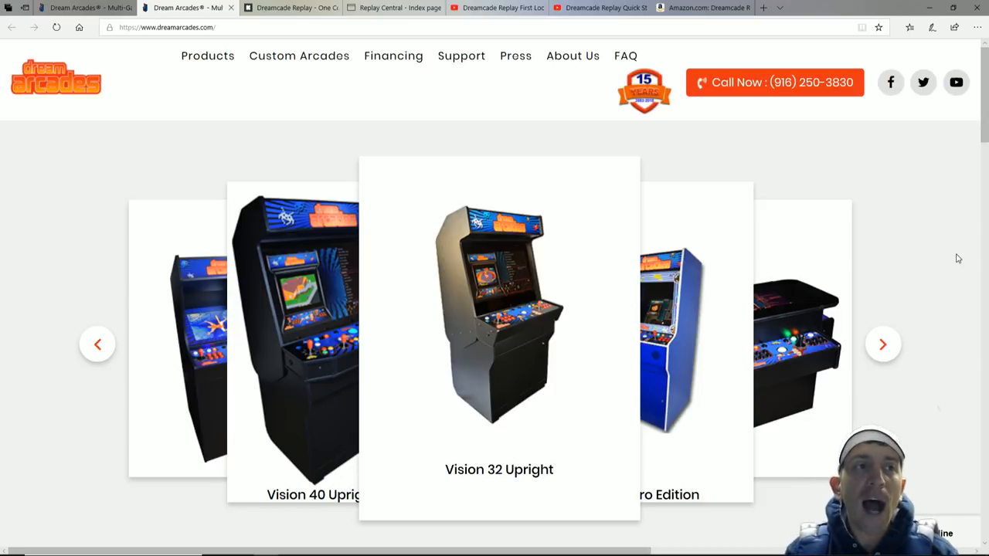
pyautogui.click(884, 343)
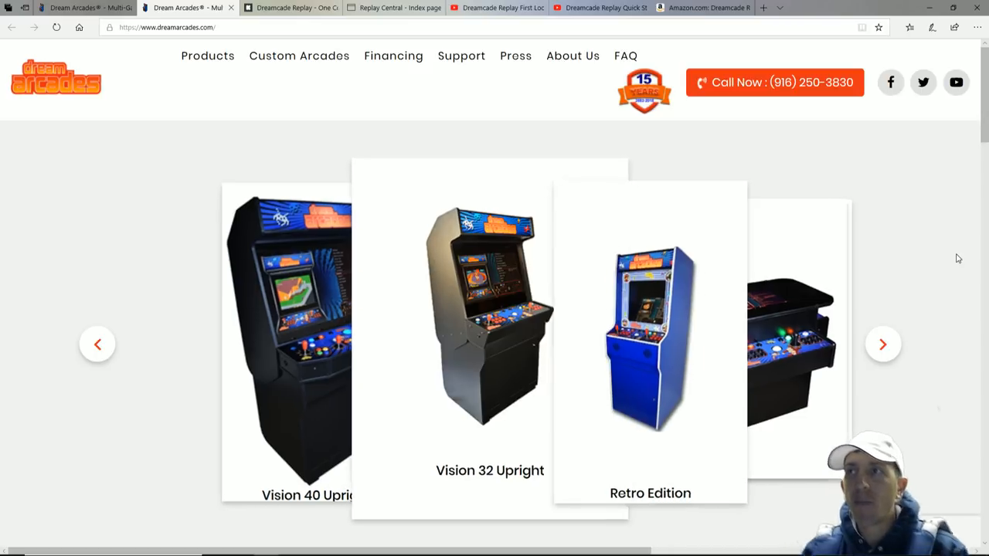
pyautogui.click(884, 343)
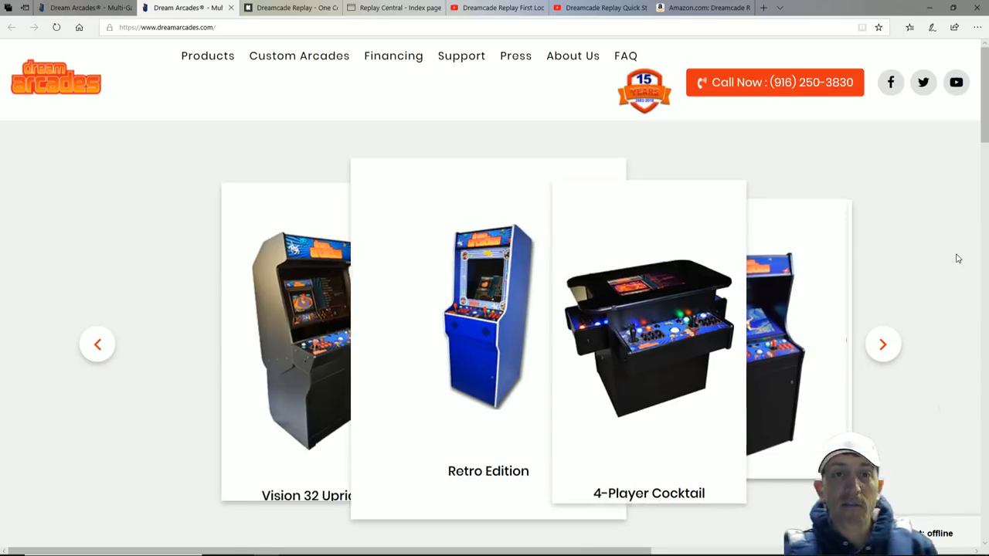
pyautogui.click(884, 343)
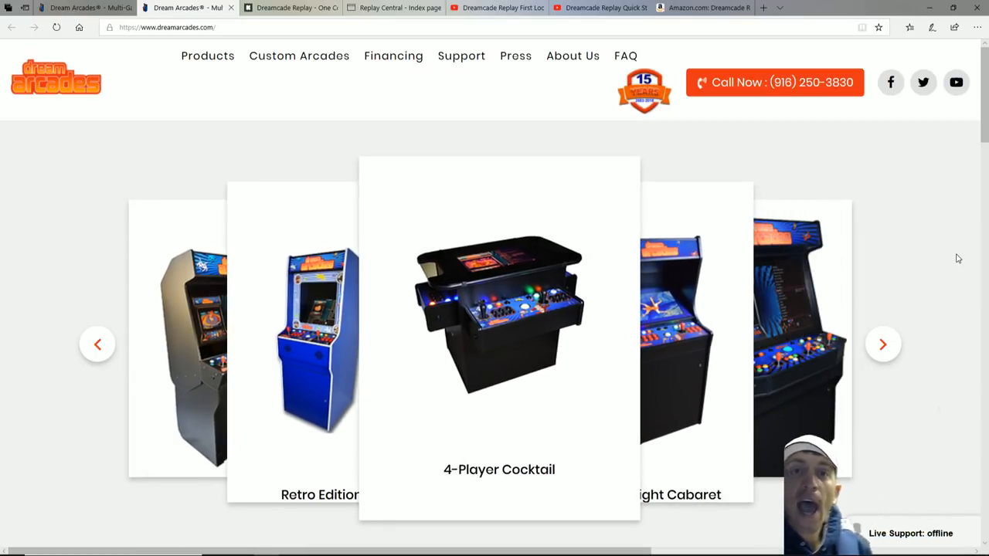
pyautogui.click(884, 343)
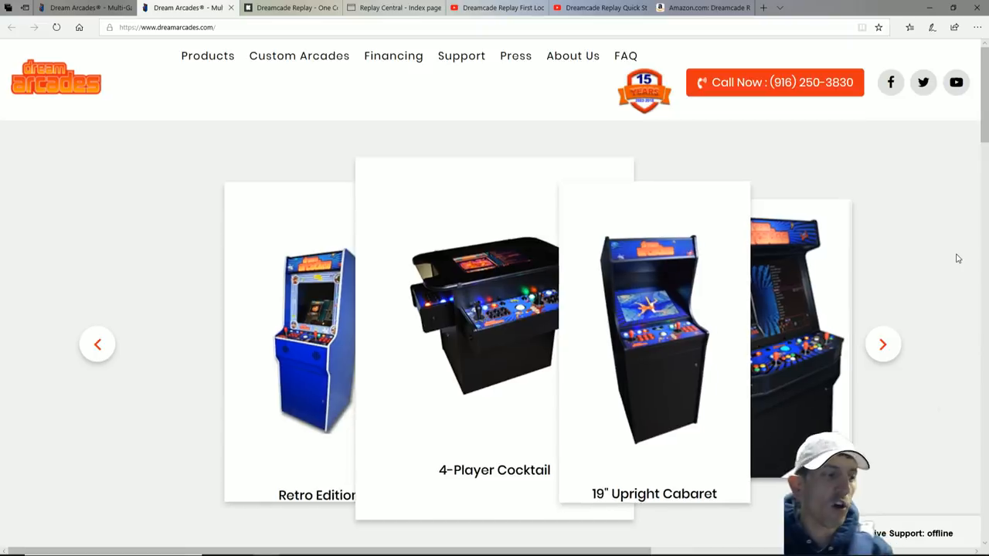
pyautogui.click(884, 343)
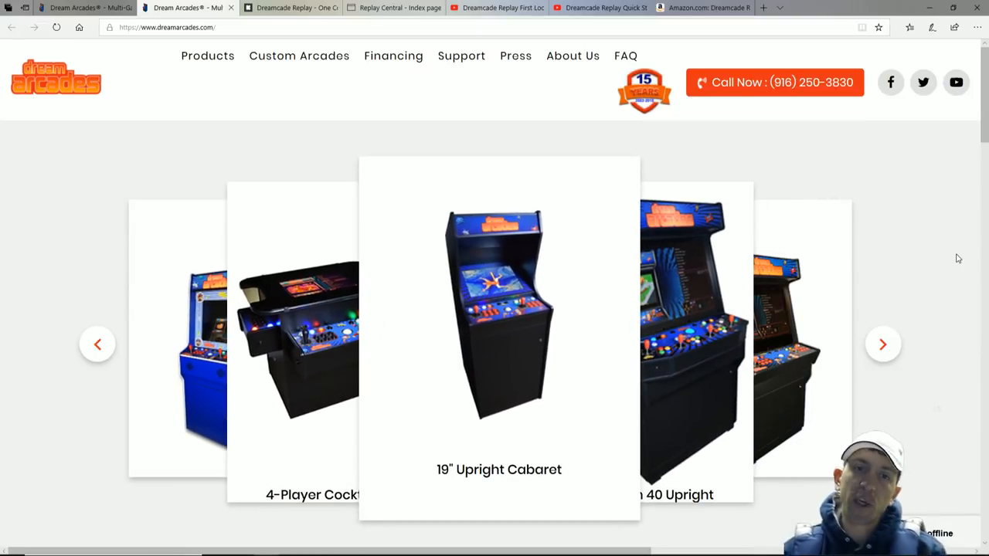
pyautogui.click(883, 343)
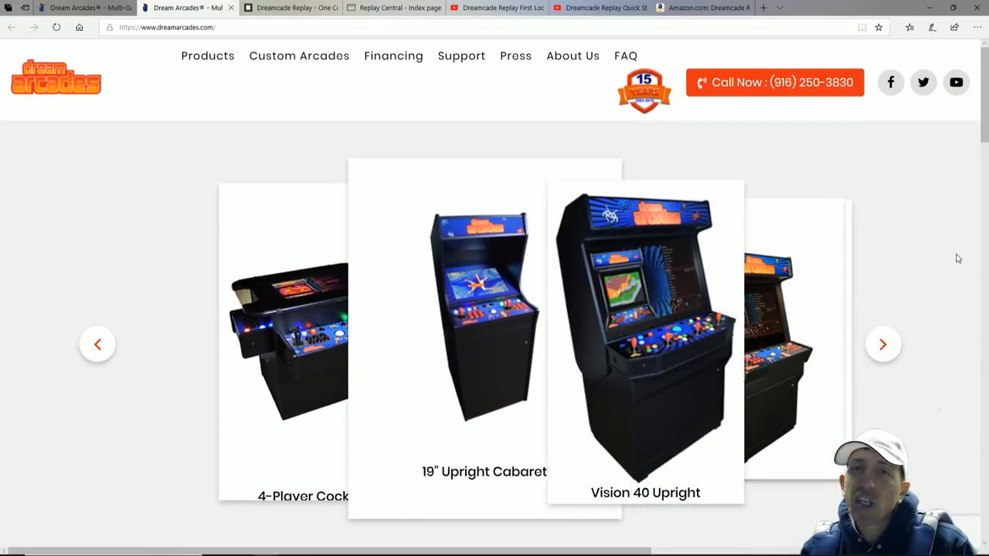
pyautogui.click(884, 343)
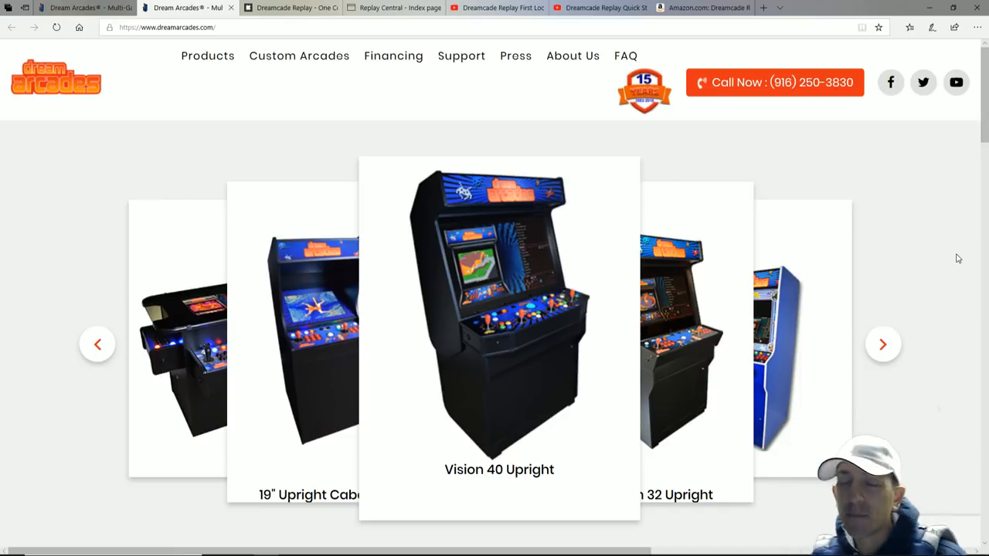
pyautogui.click(884, 343)
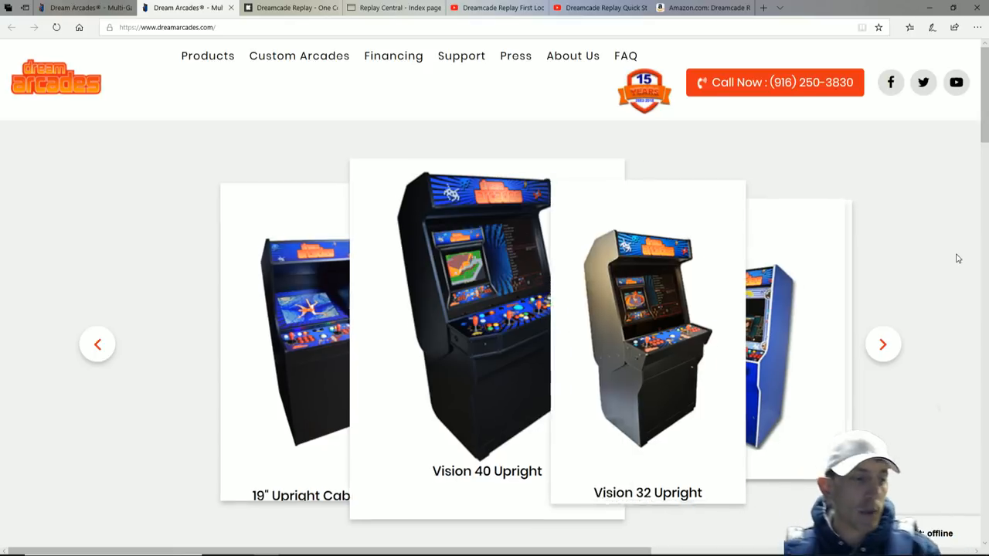
pyautogui.click(884, 343)
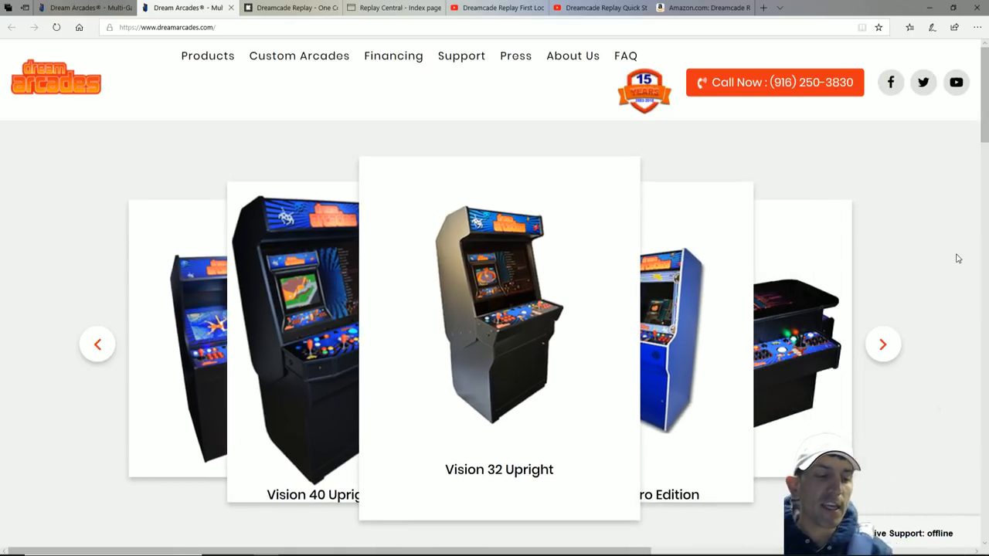
pyautogui.click(883, 343)
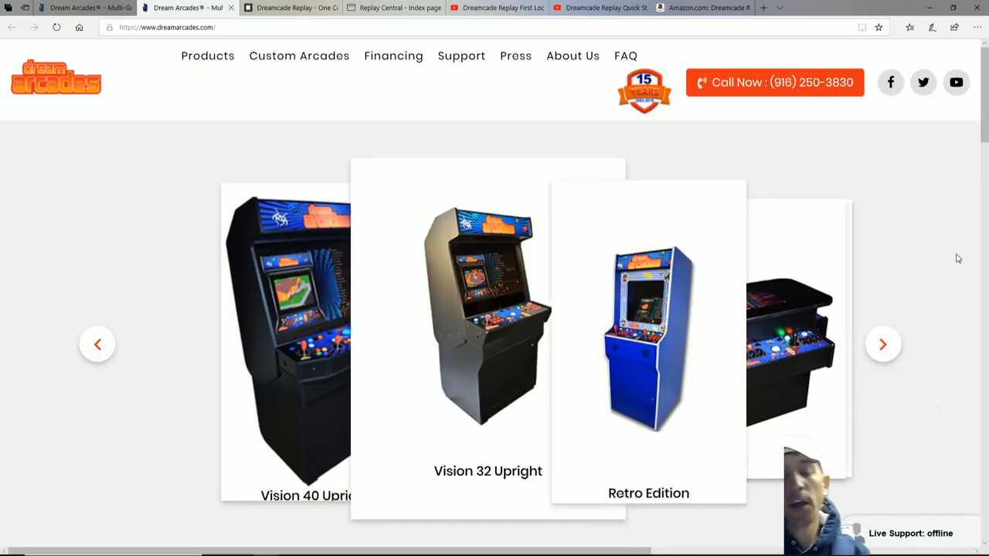
pyautogui.click(884, 343)
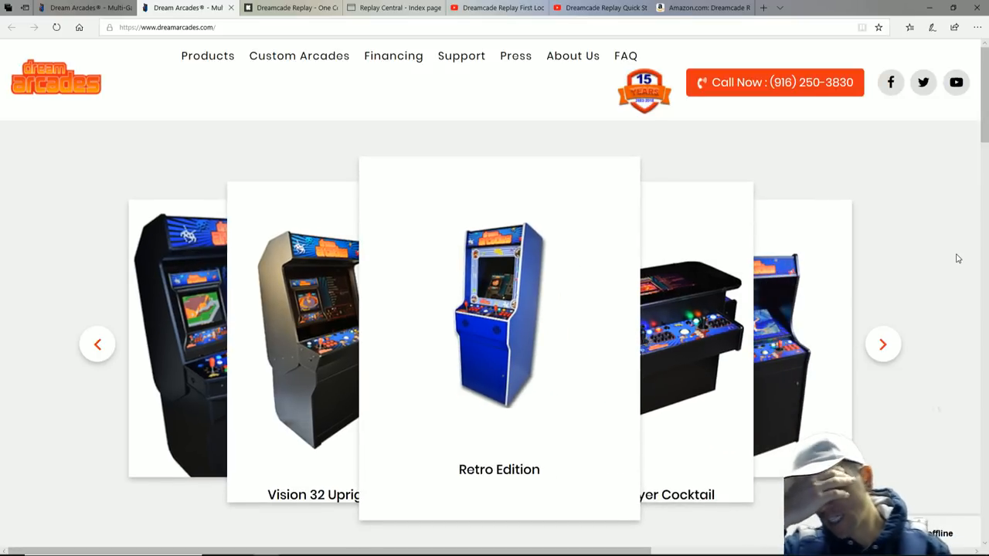
pyautogui.click(884, 343)
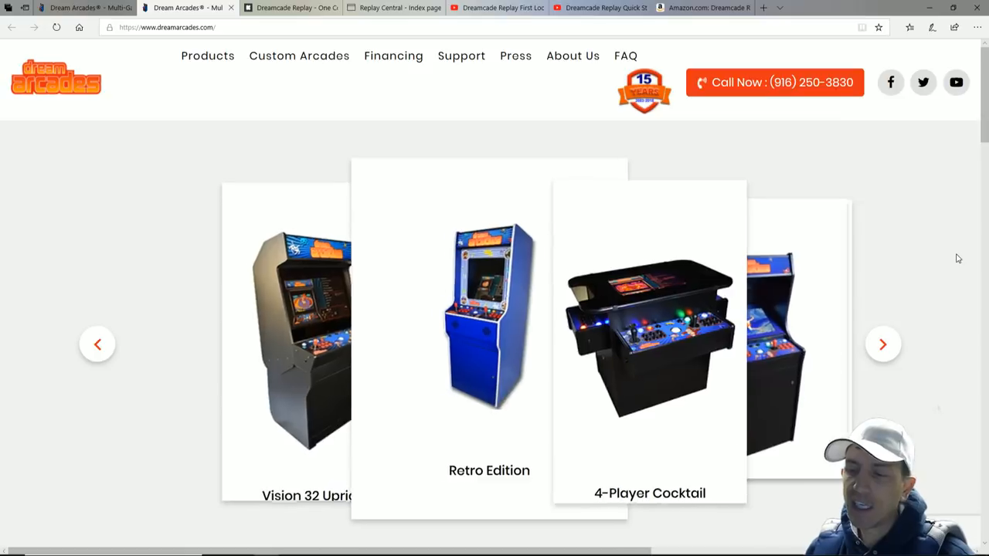
pyautogui.click(884, 343)
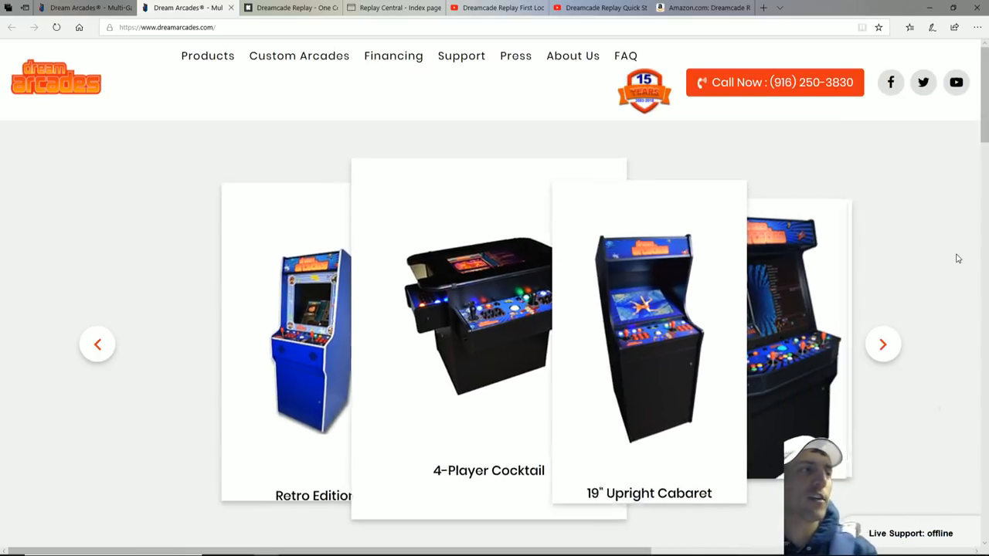
pyautogui.click(883, 343)
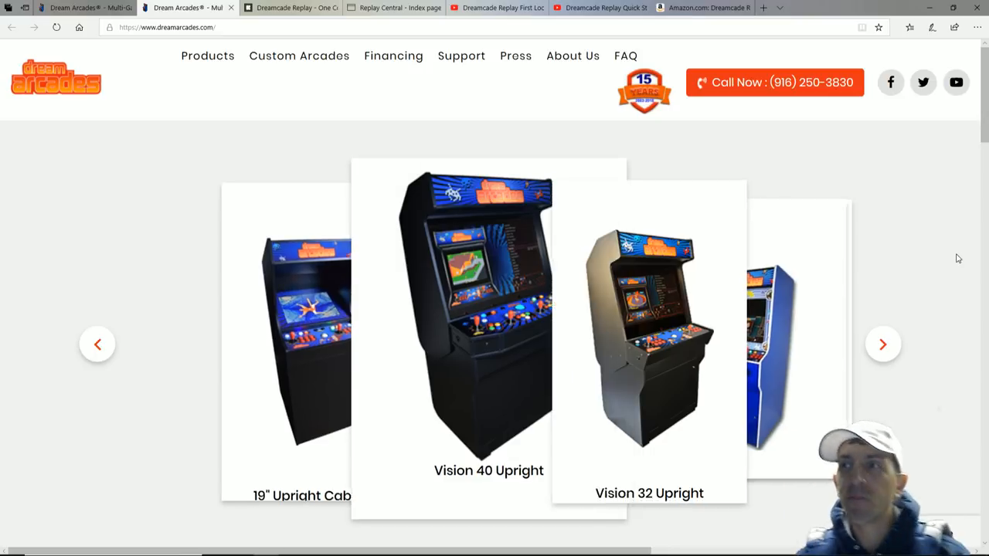
pyautogui.click(883, 343)
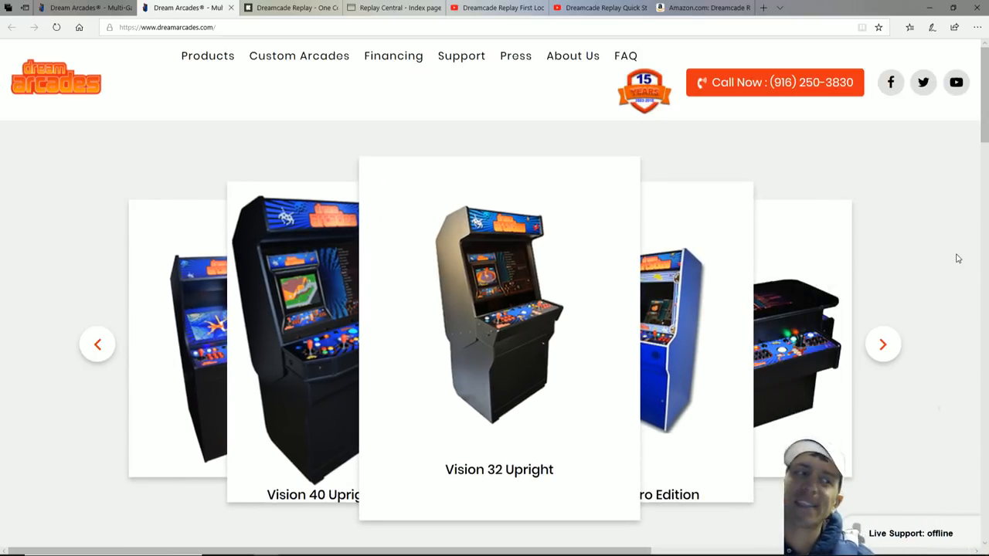
pyautogui.click(883, 343)
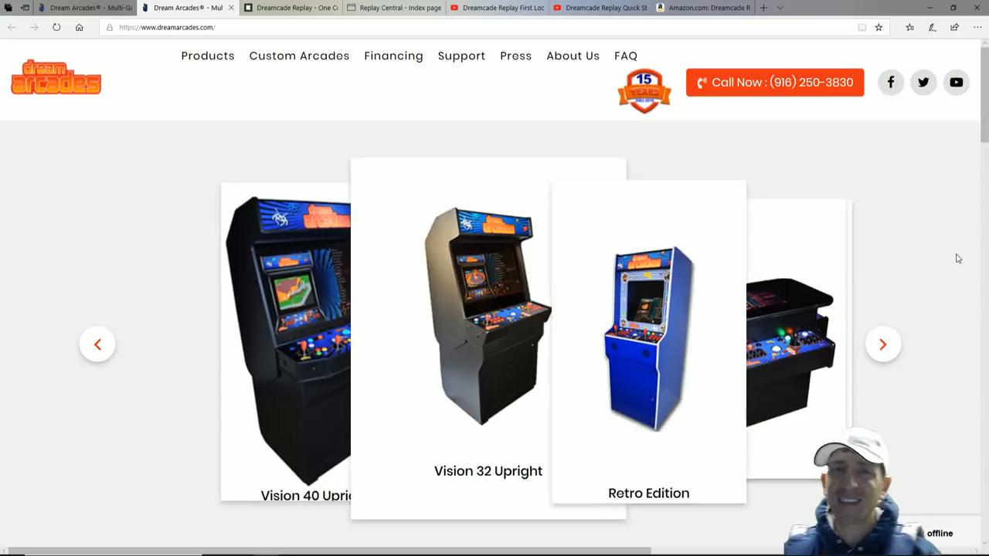
pyautogui.click(884, 343)
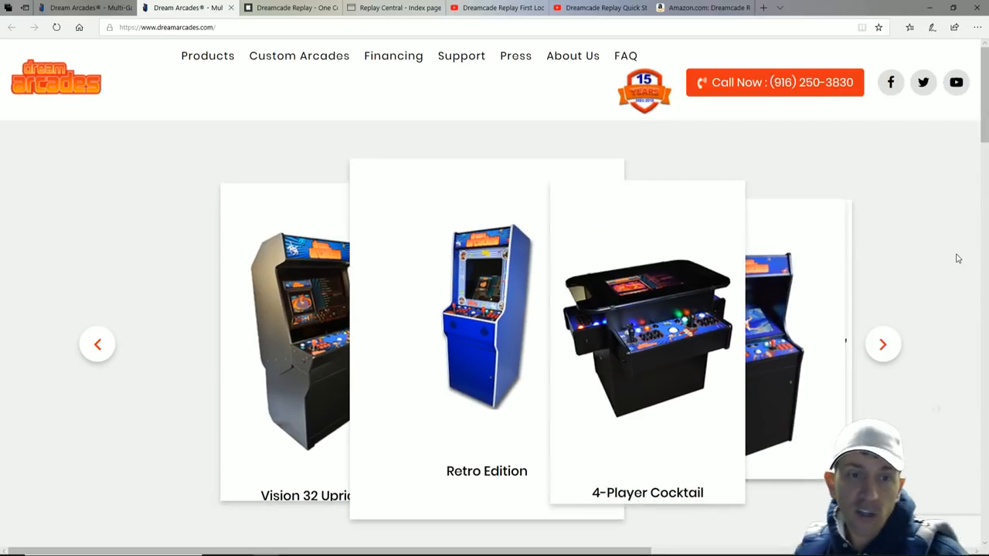
pyautogui.click(882, 343)
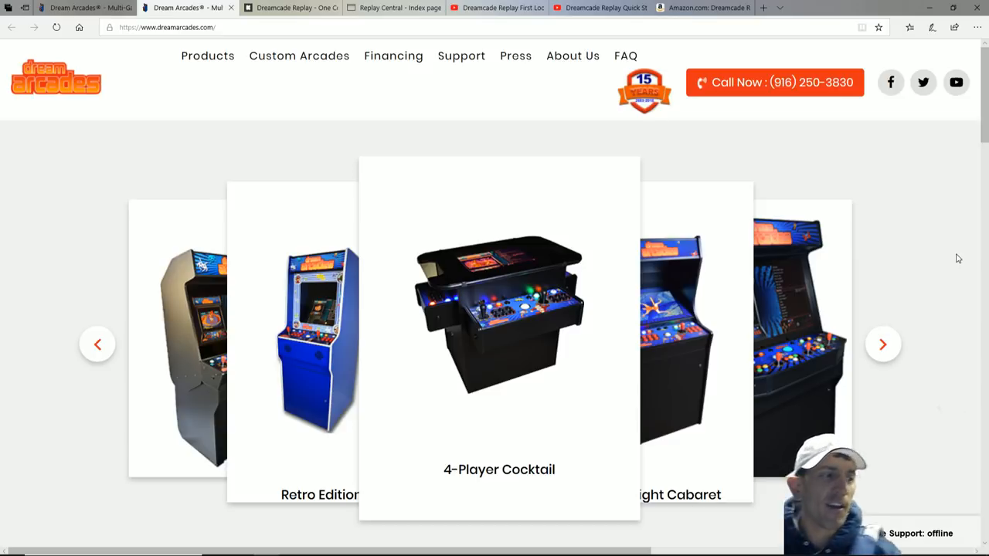
pyautogui.click(884, 343)
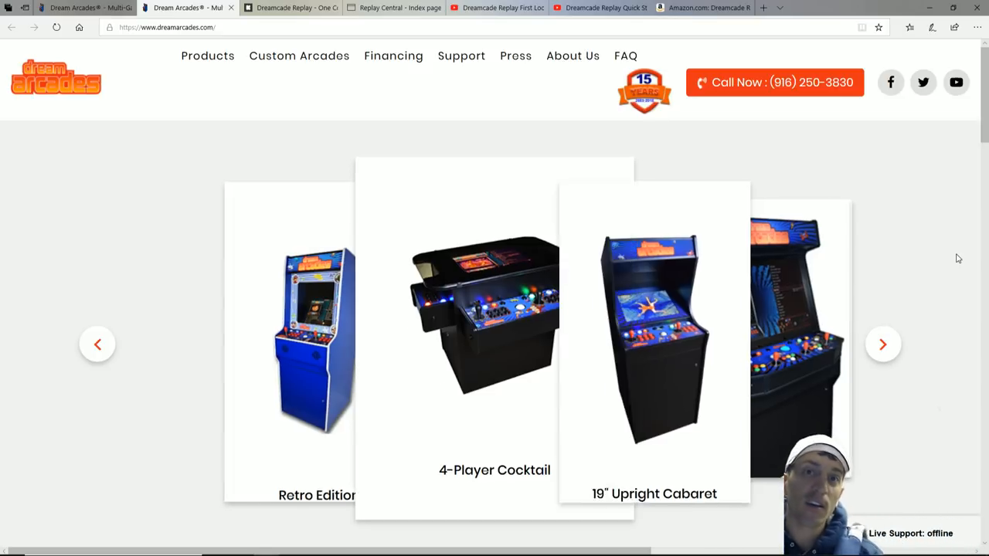
pyautogui.click(884, 343)
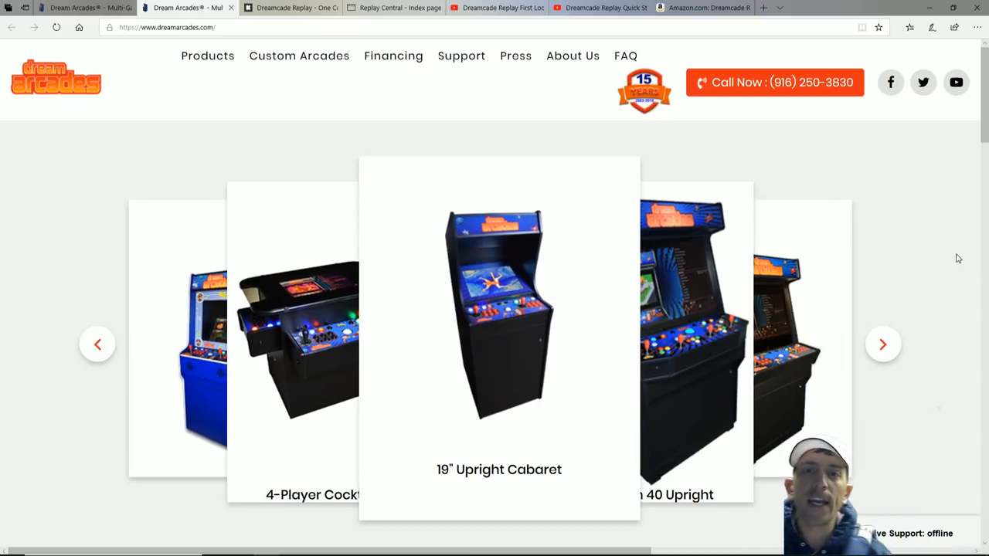
pyautogui.click(883, 343)
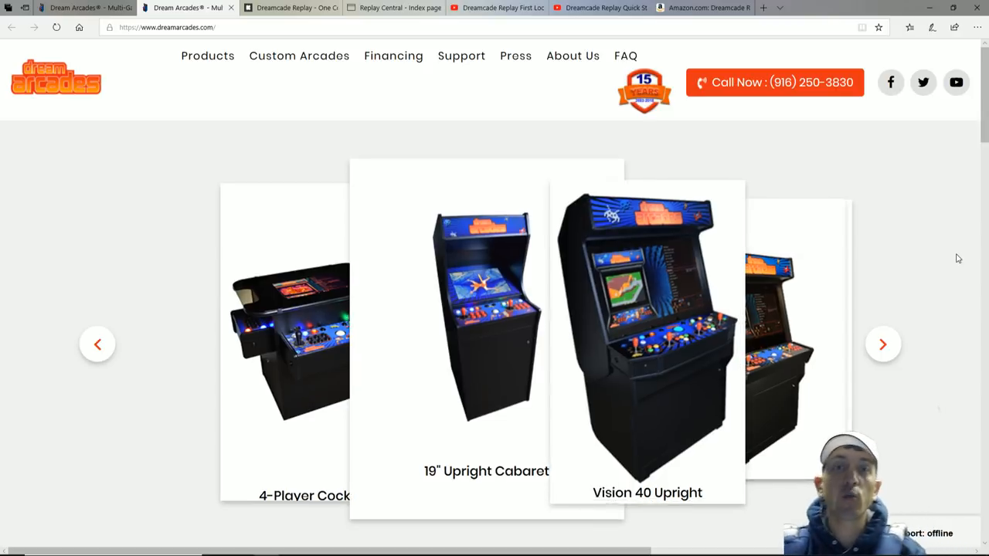
pyautogui.click(883, 343)
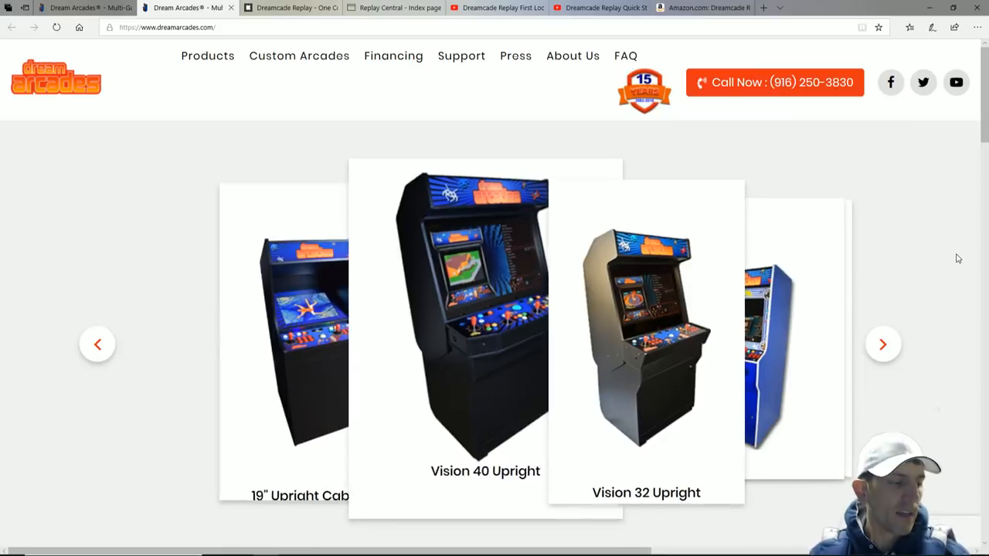
pyautogui.click(884, 343)
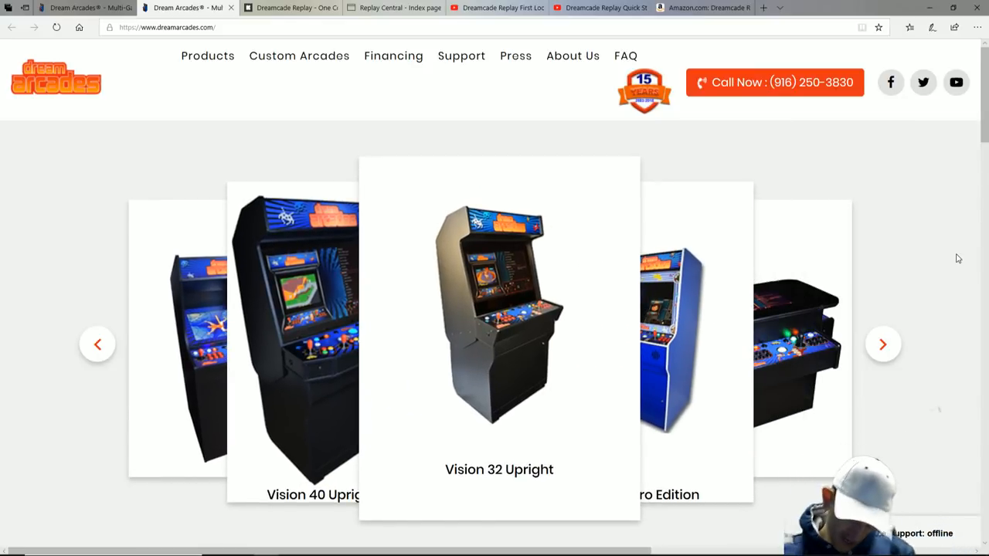
pyautogui.click(883, 343)
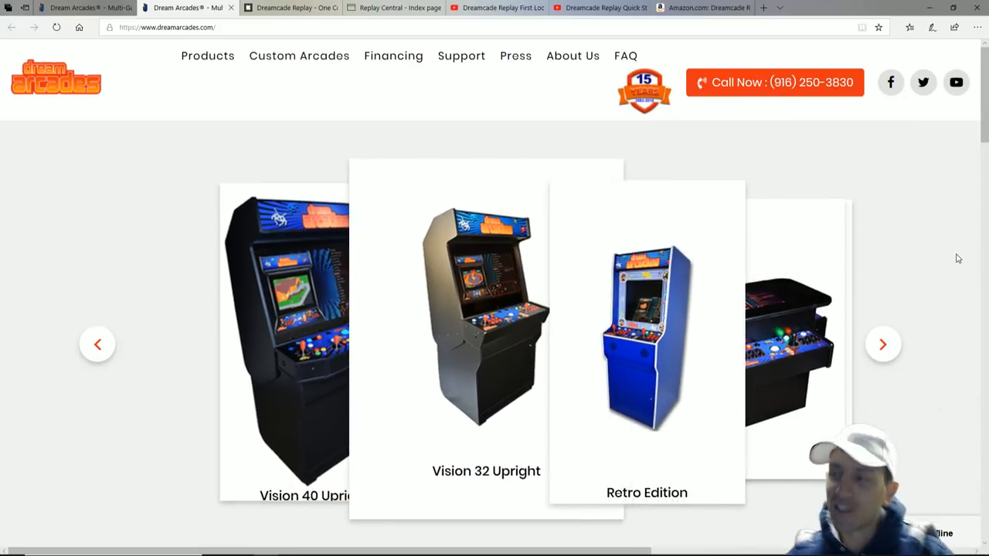
pyautogui.click(882, 343)
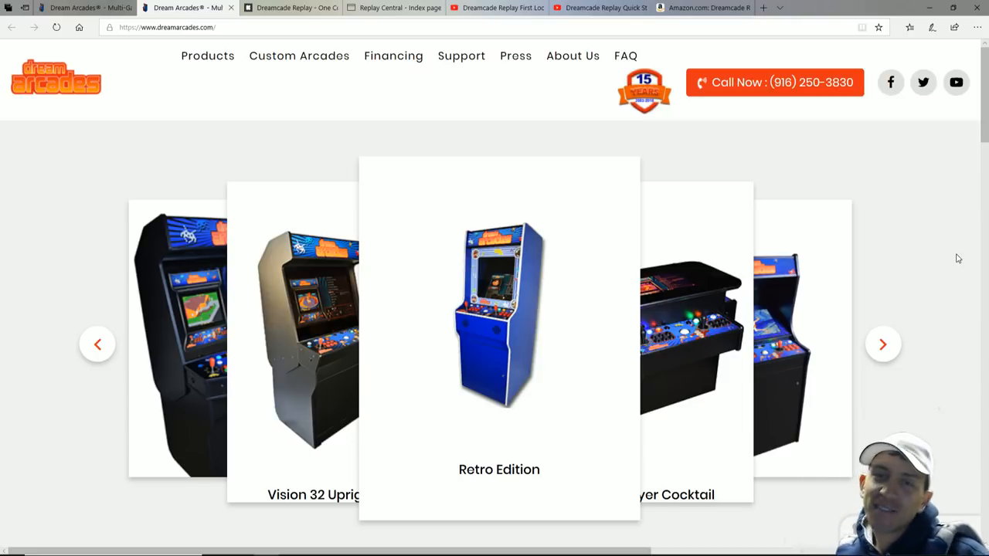
pyautogui.click(884, 343)
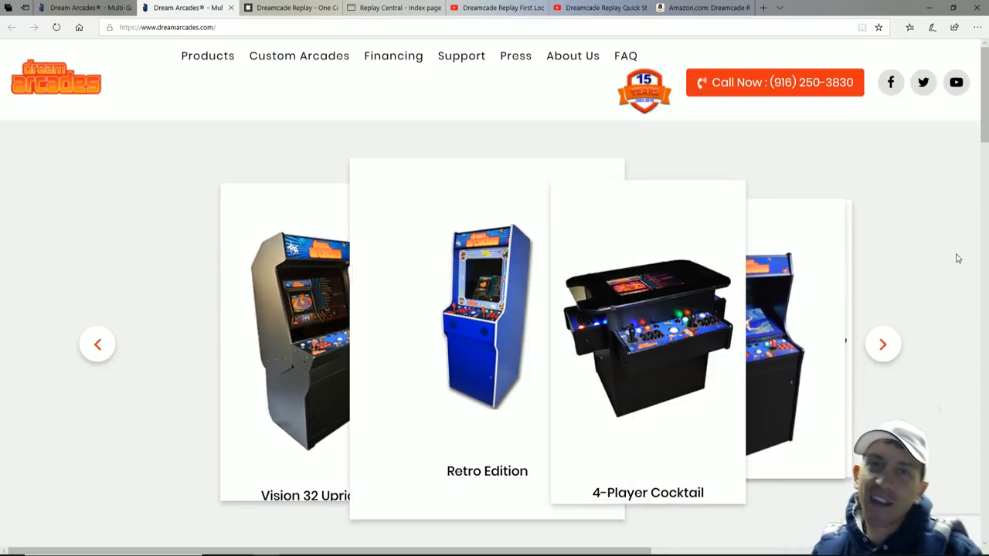
pyautogui.click(884, 343)
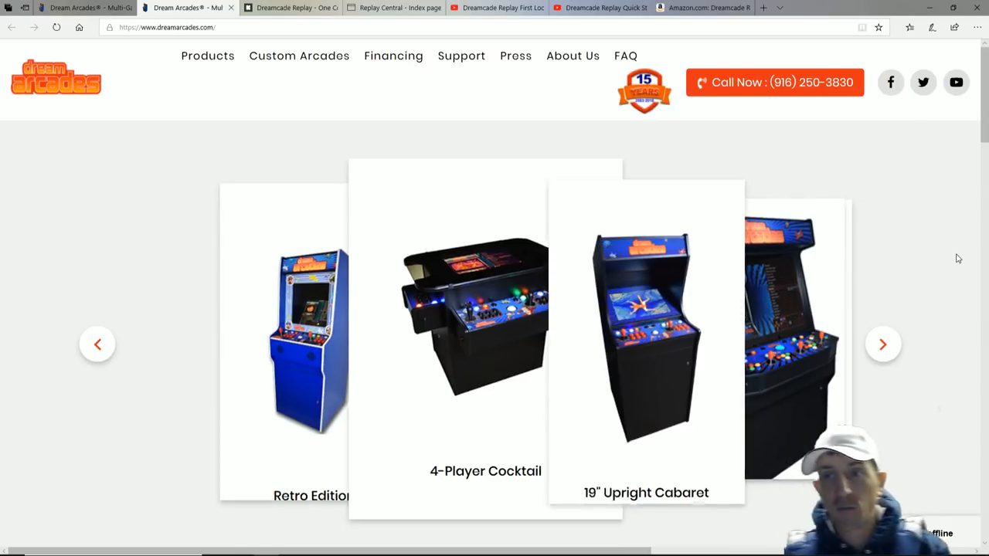
pyautogui.click(884, 343)
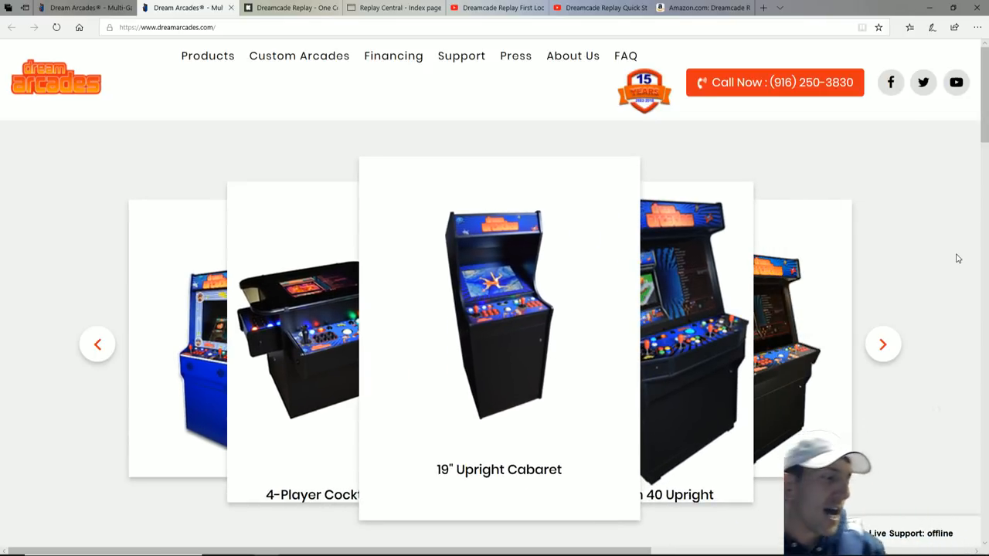
pyautogui.click(884, 343)
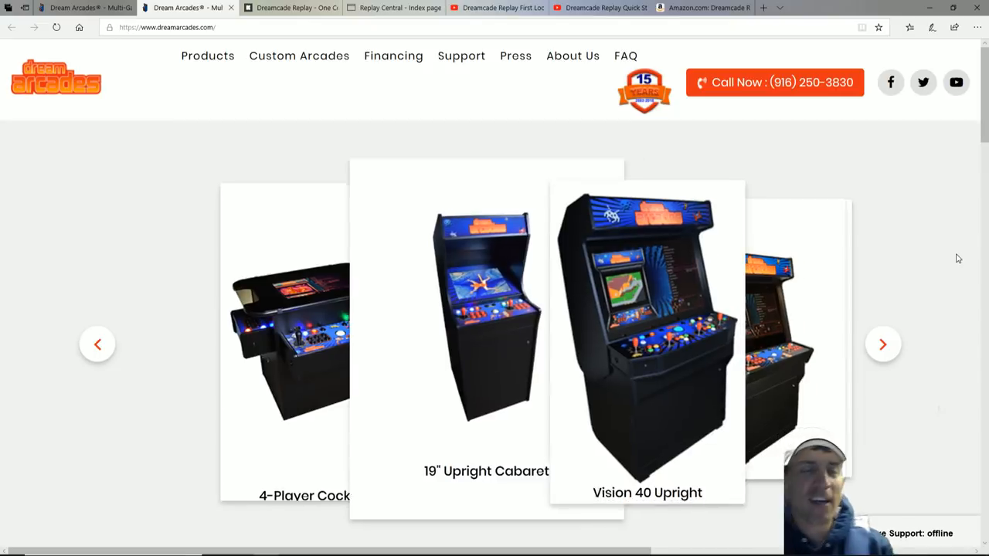
pyautogui.click(883, 343)
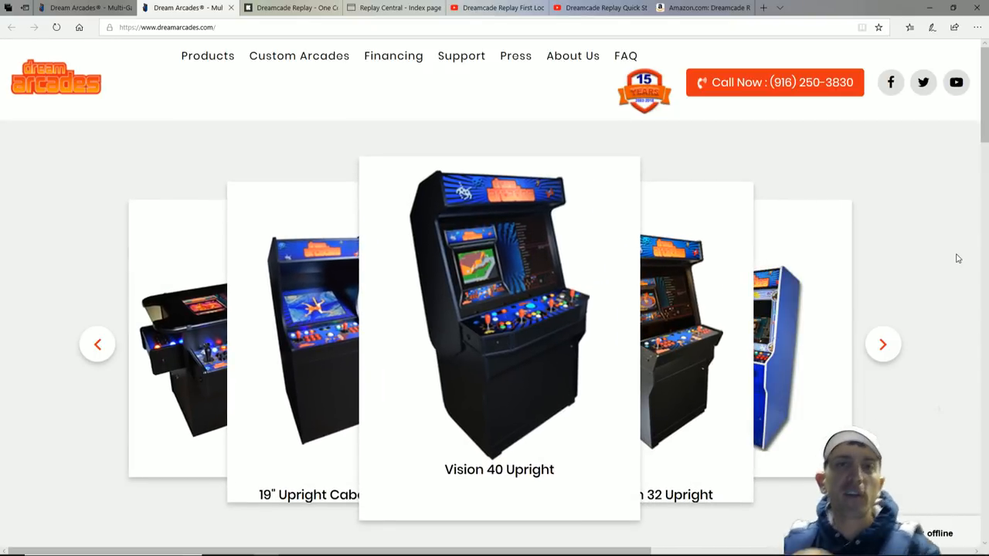
pyautogui.click(884, 343)
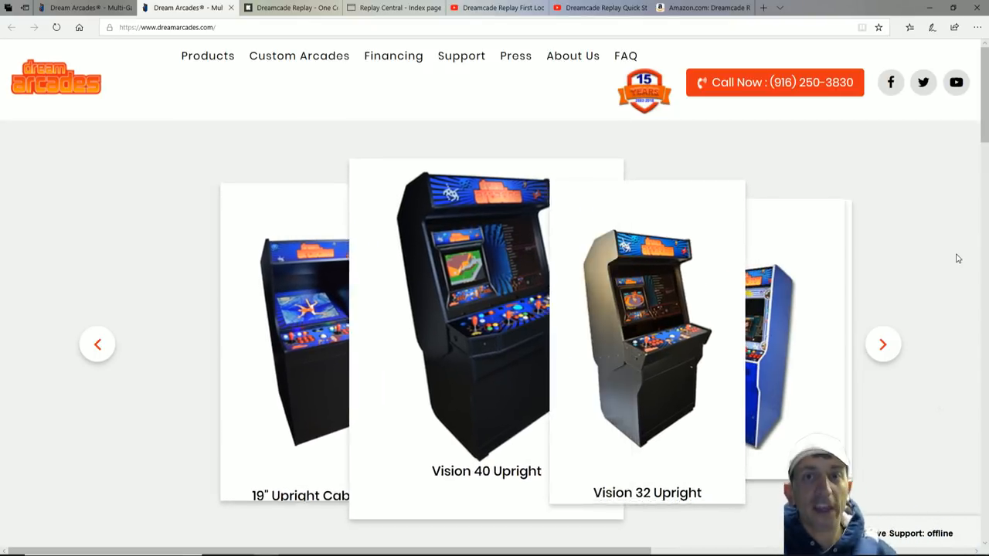
pyautogui.click(883, 343)
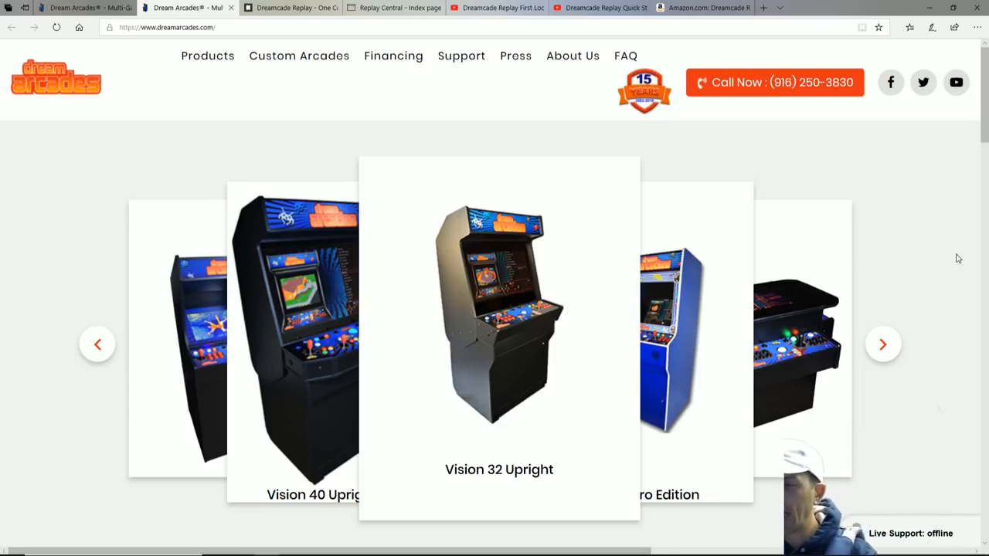
pyautogui.click(884, 343)
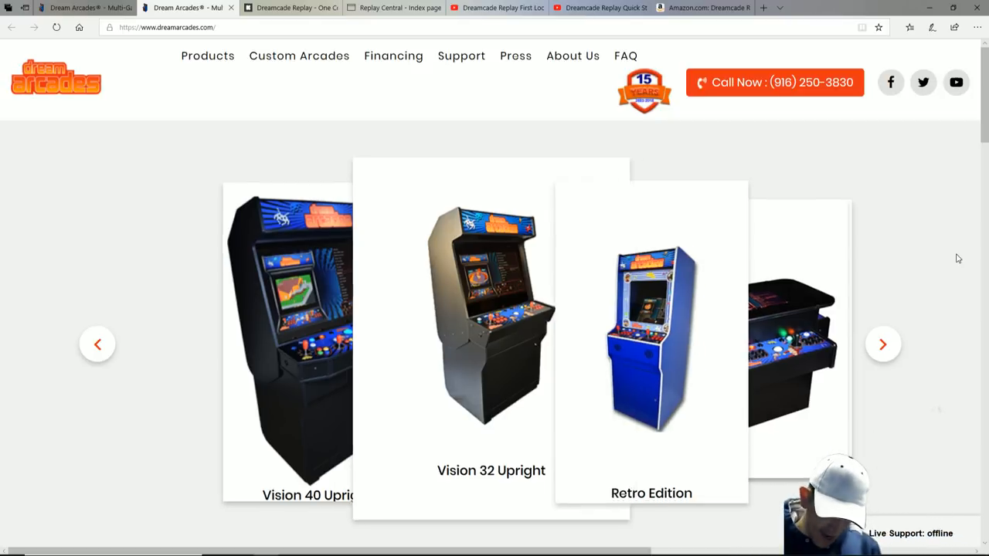
pyautogui.click(883, 343)
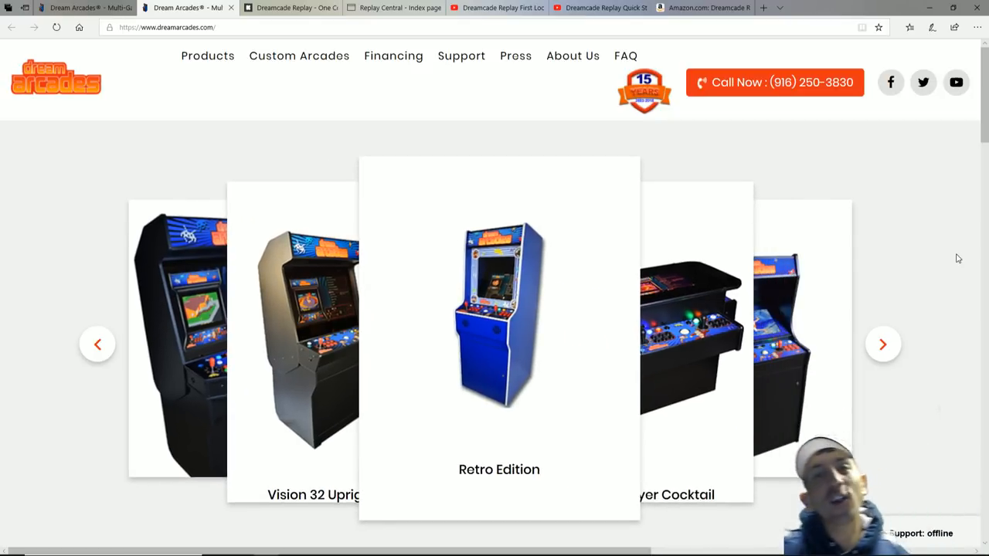
pyautogui.click(884, 343)
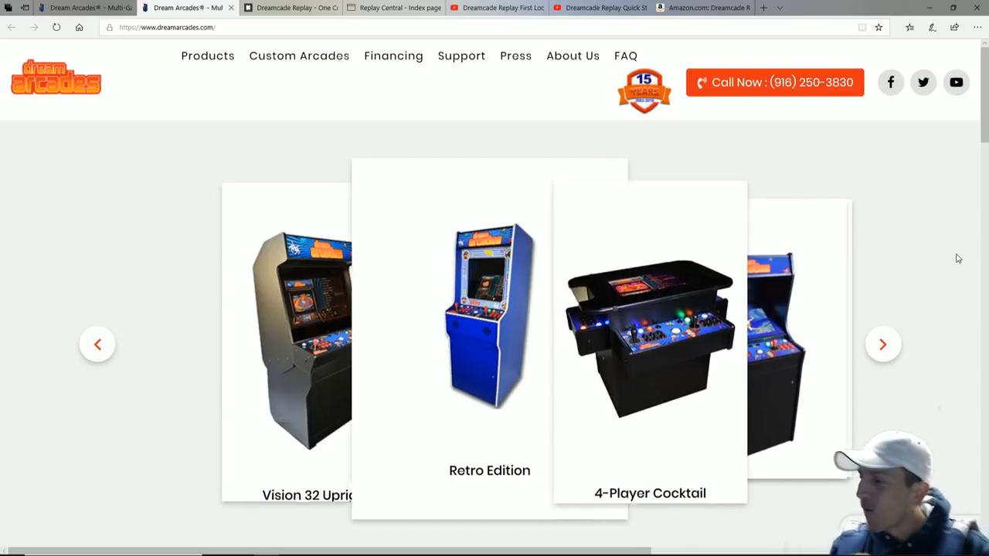
pyautogui.click(884, 343)
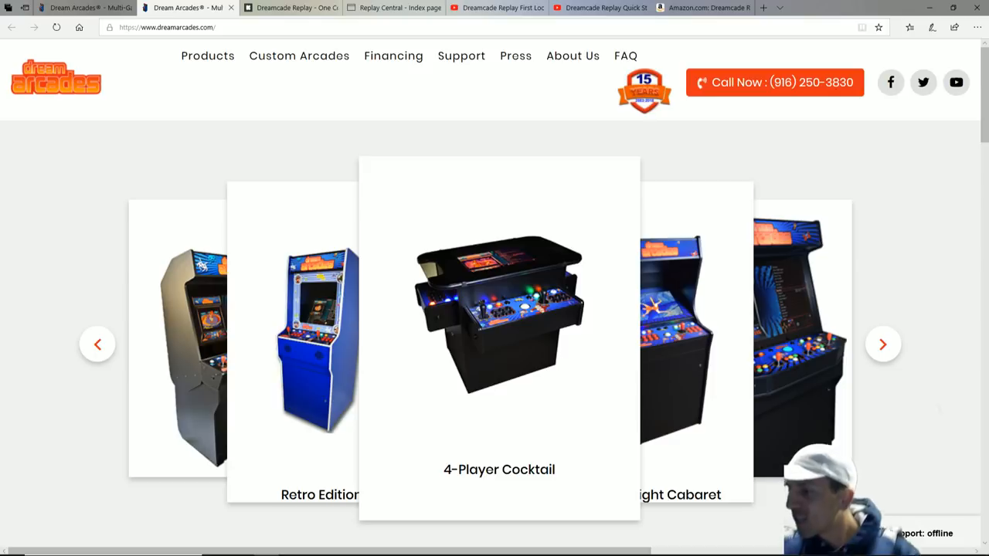
pyautogui.click(884, 343)
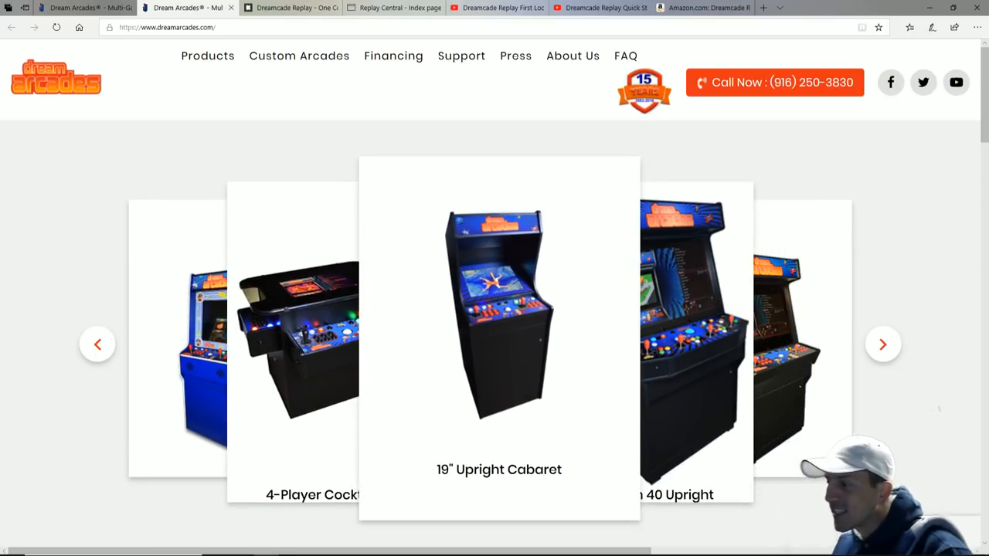
pyautogui.click(883, 343)
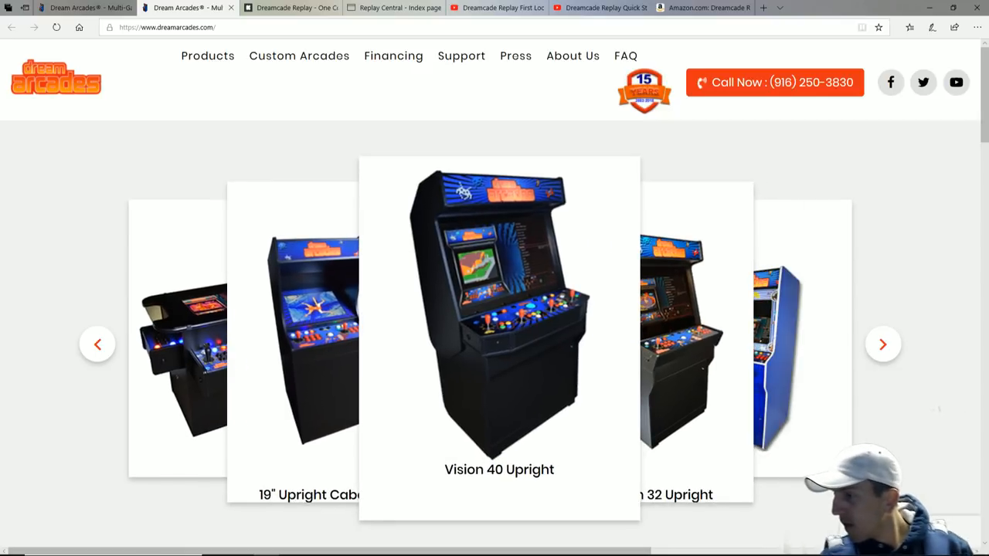
pyautogui.click(884, 343)
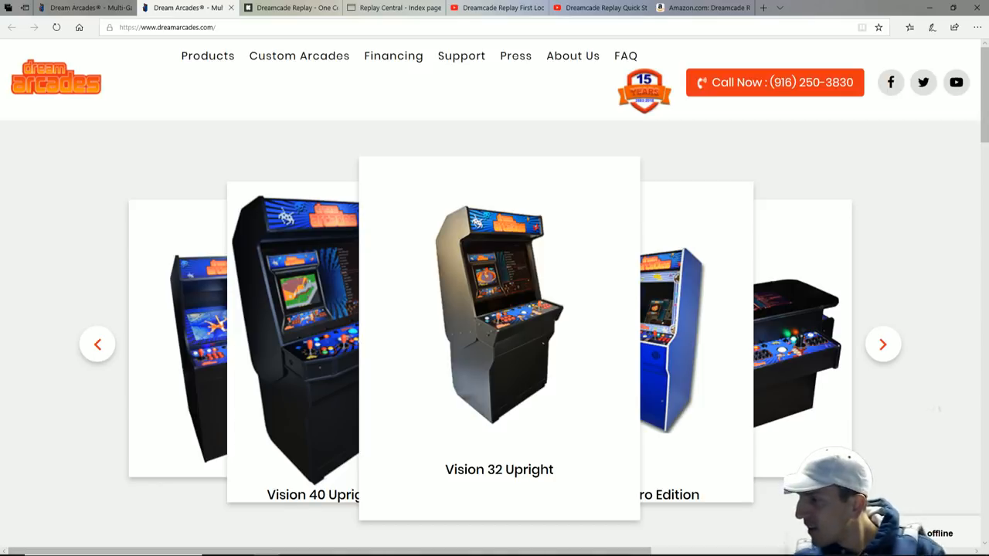
pyautogui.click(882, 343)
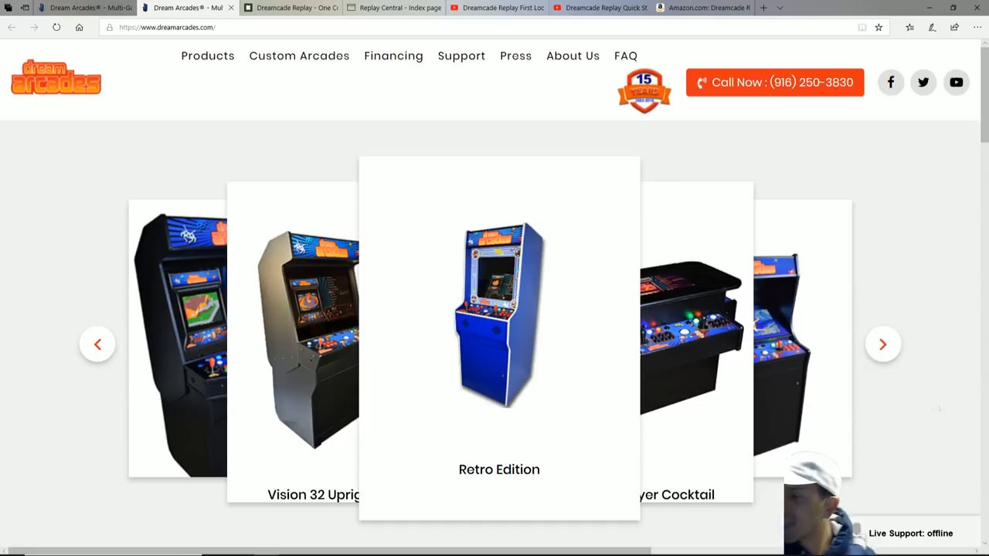
pyautogui.click(884, 343)
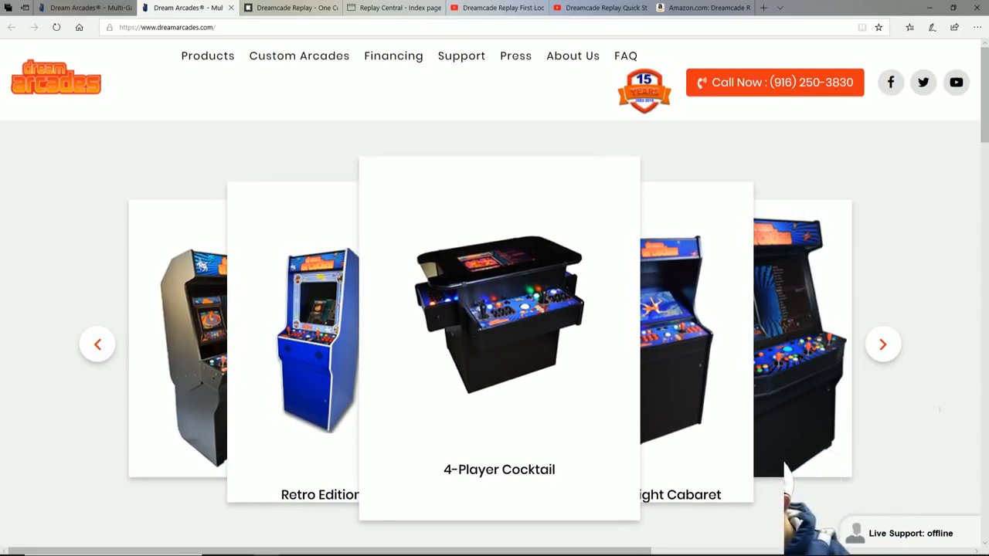
pyautogui.click(884, 343)
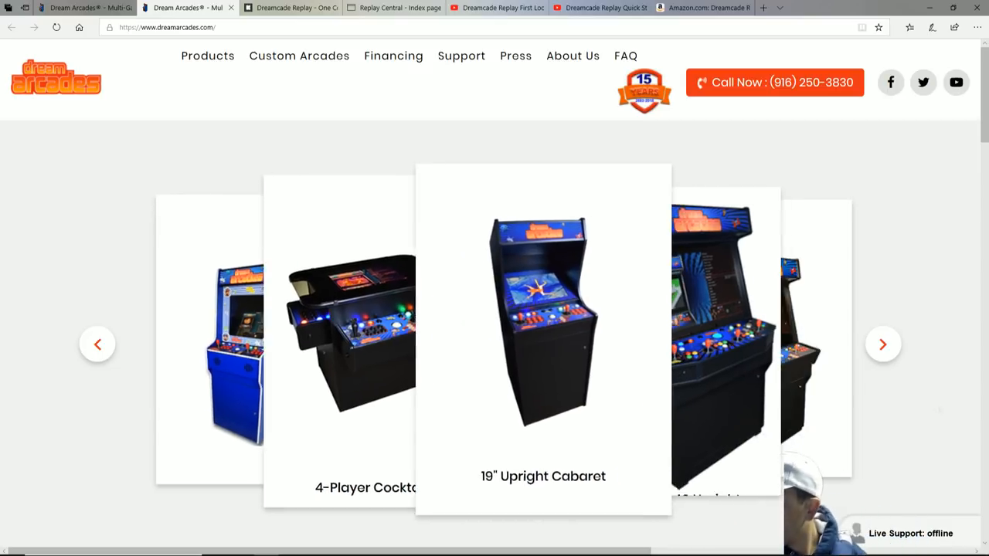
pyautogui.click(882, 343)
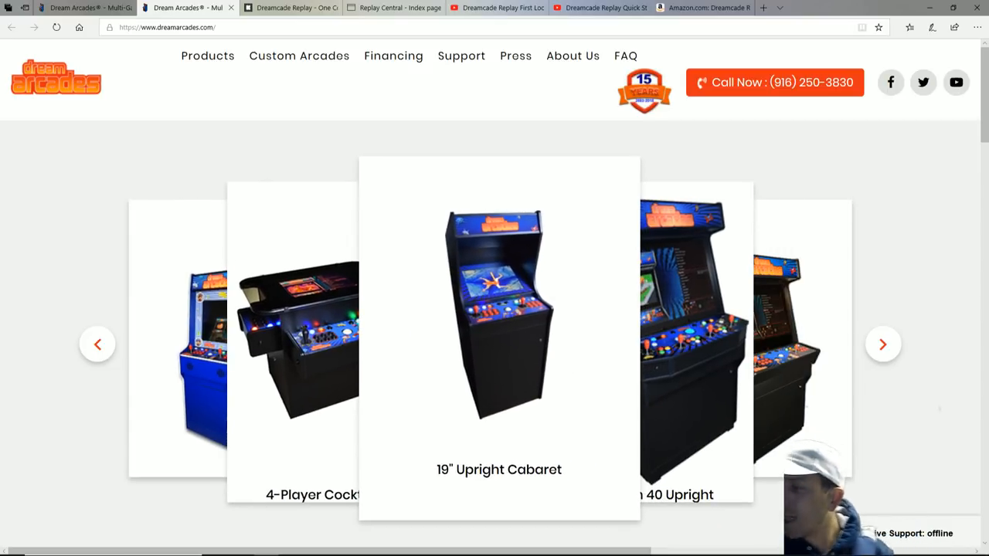
pyautogui.click(884, 343)
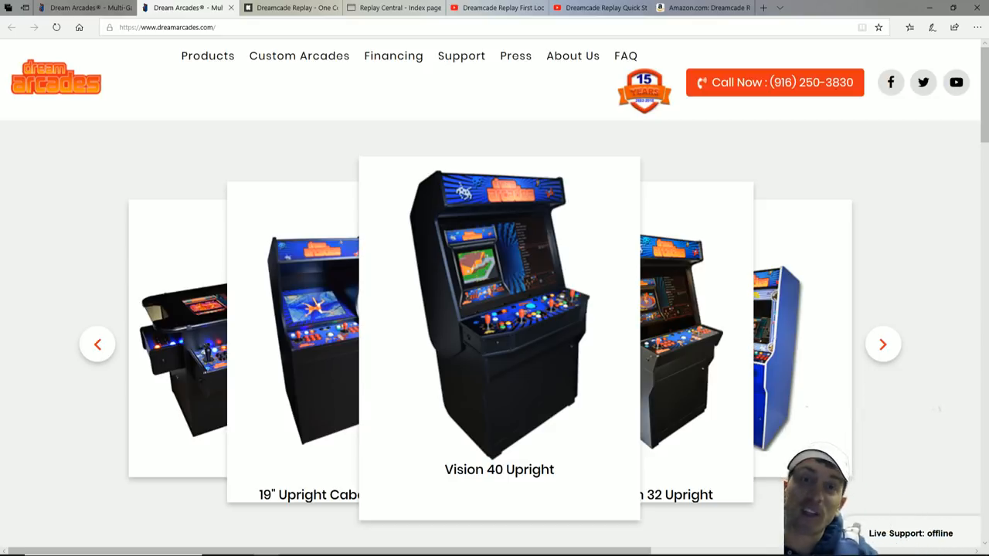
pyautogui.click(883, 343)
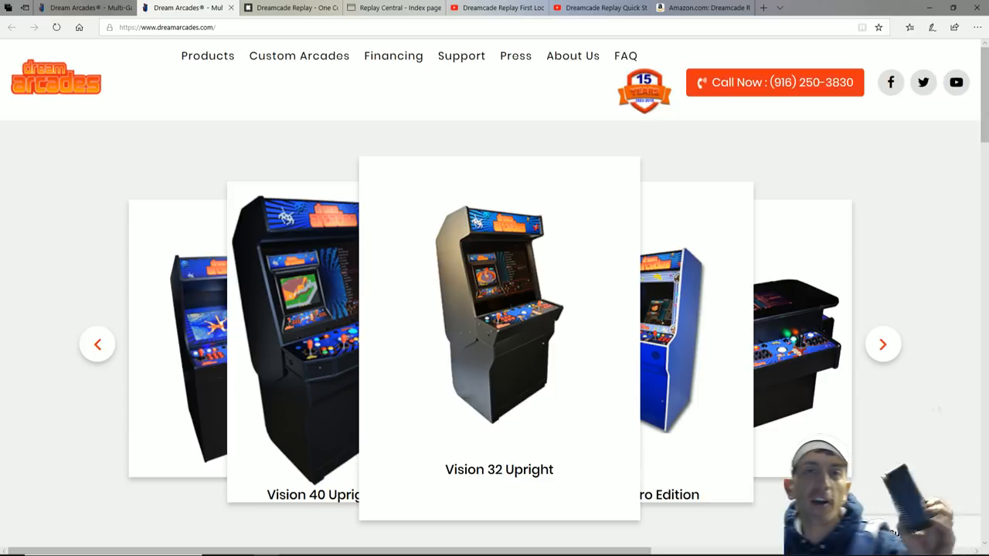
pyautogui.click(884, 343)
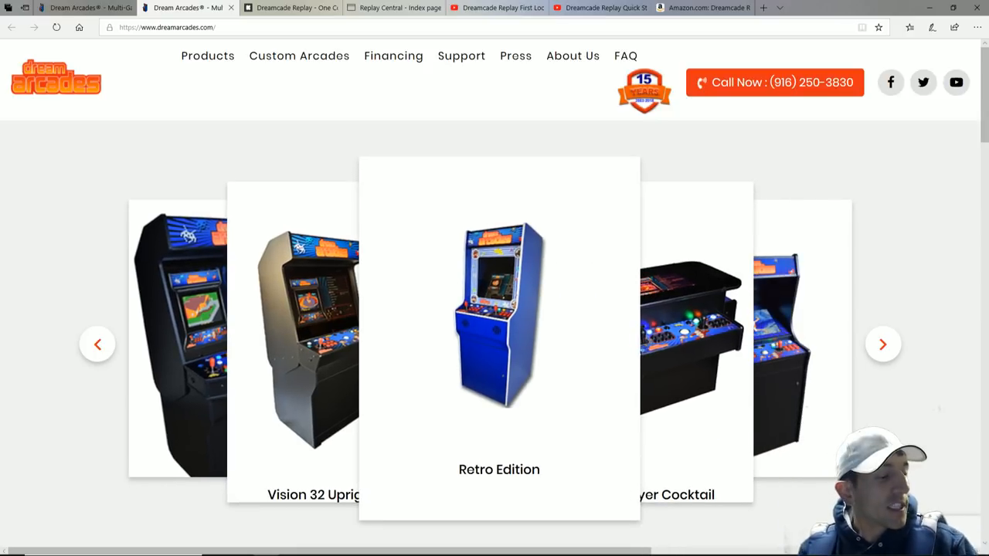
pyautogui.click(884, 343)
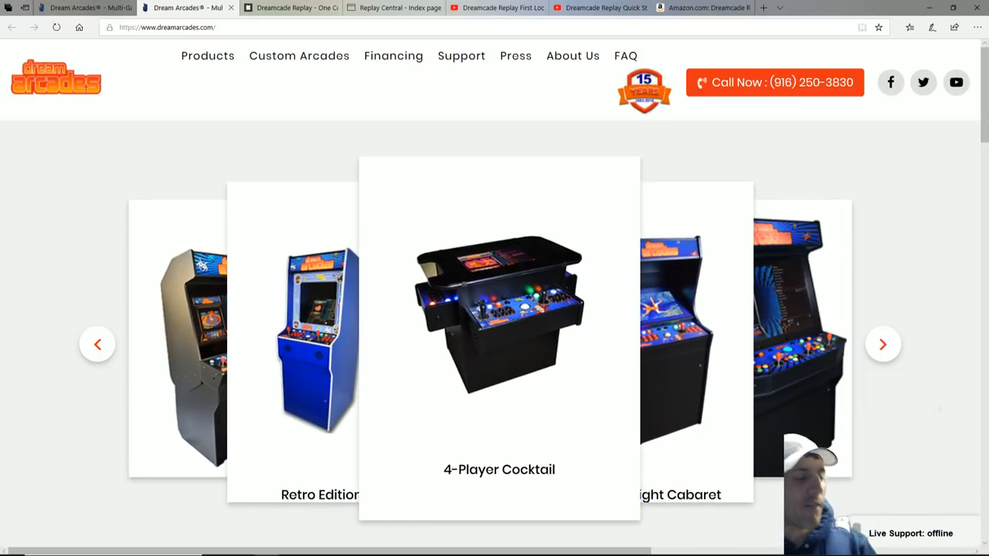
pyautogui.click(884, 343)
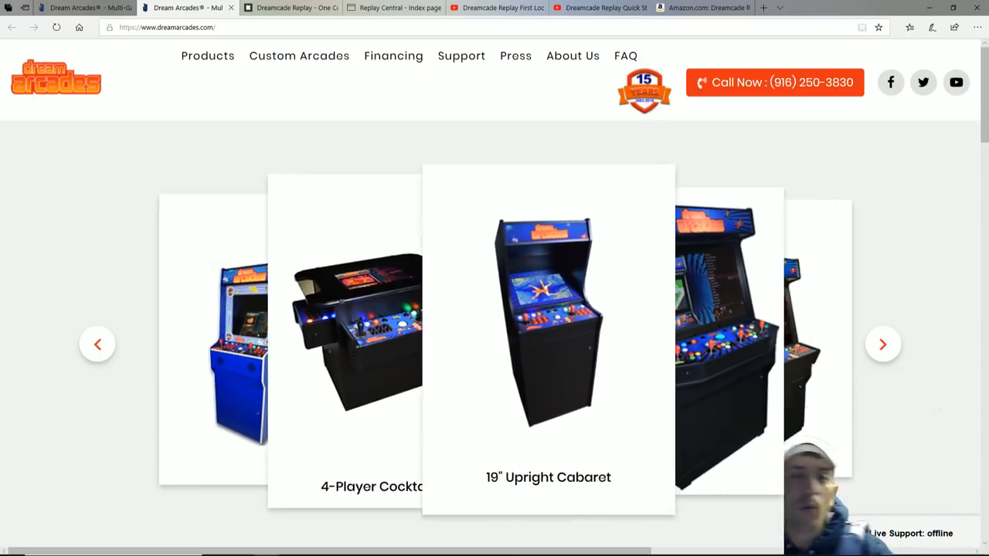
pyautogui.click(884, 343)
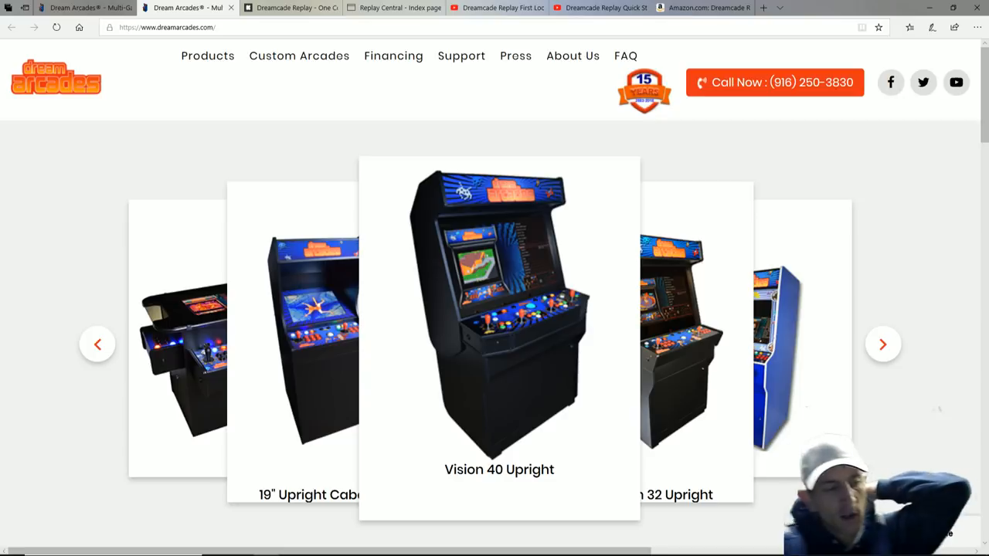
pyautogui.click(884, 343)
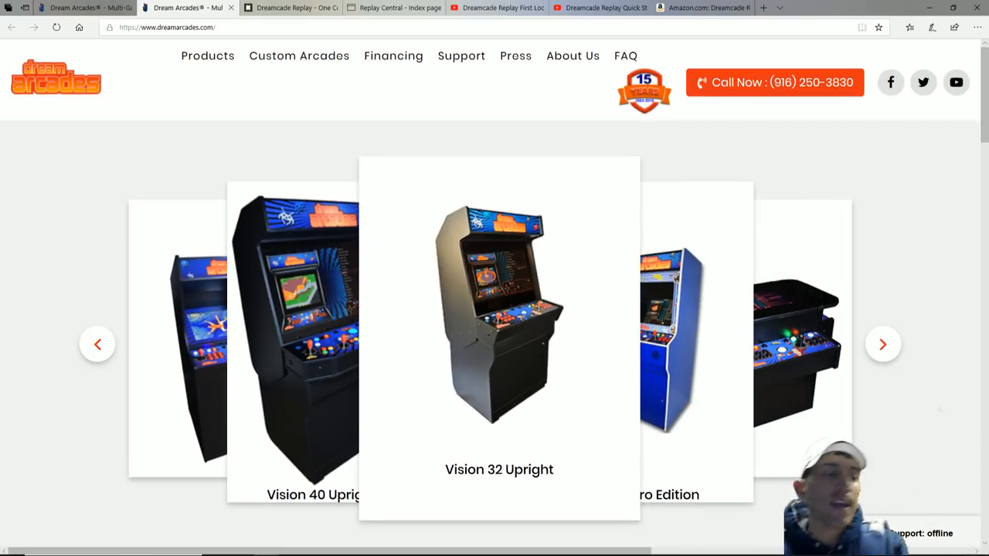
pyautogui.click(884, 343)
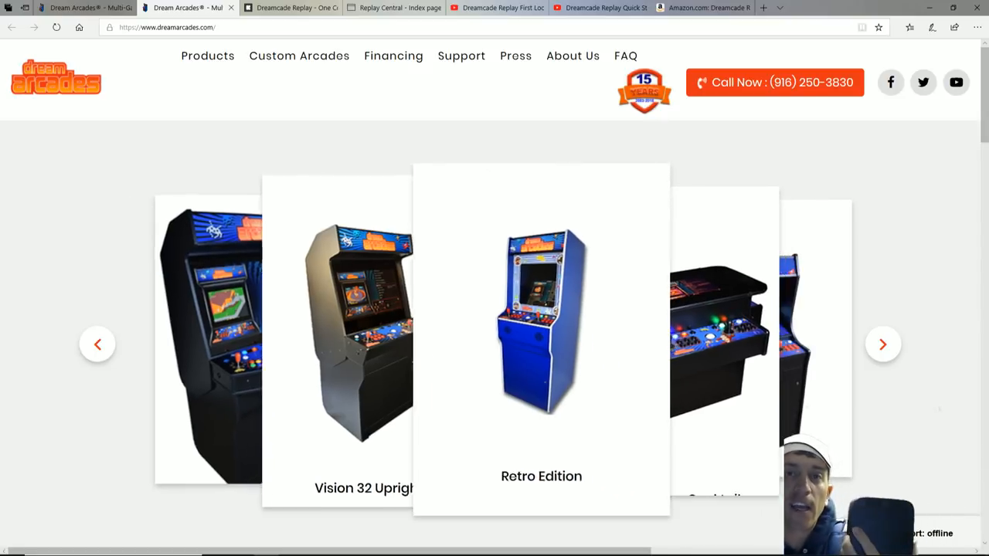
pyautogui.click(884, 343)
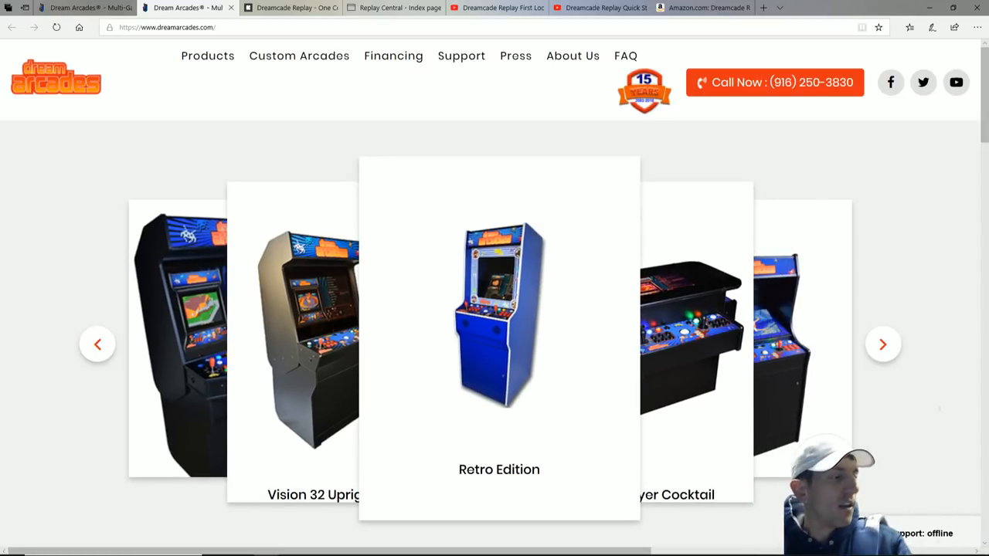
pyautogui.click(884, 343)
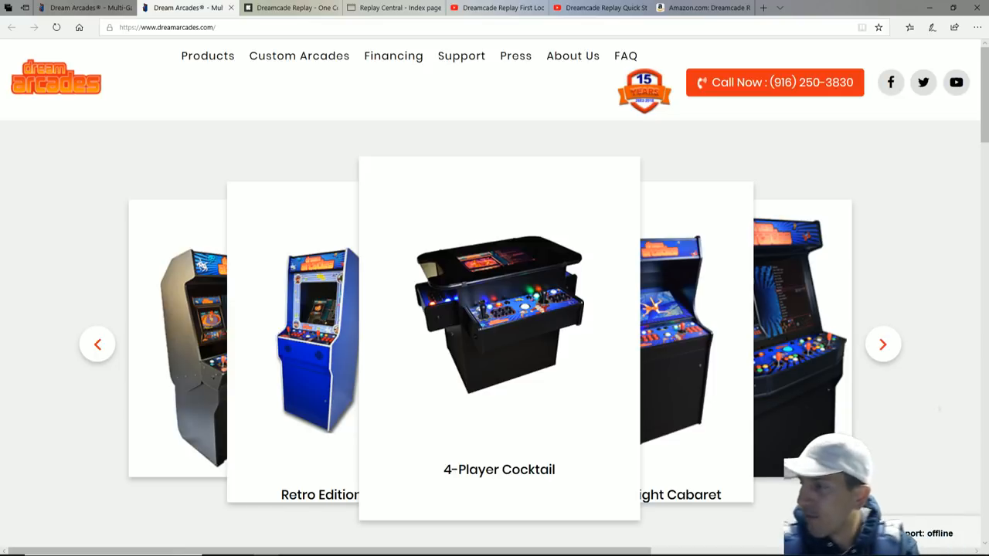
pyautogui.click(884, 343)
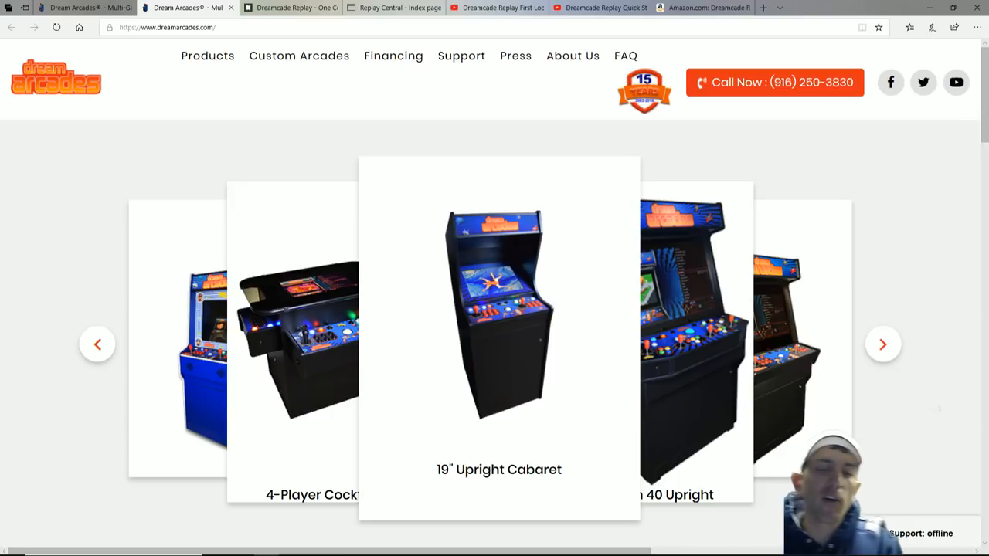
pyautogui.click(883, 343)
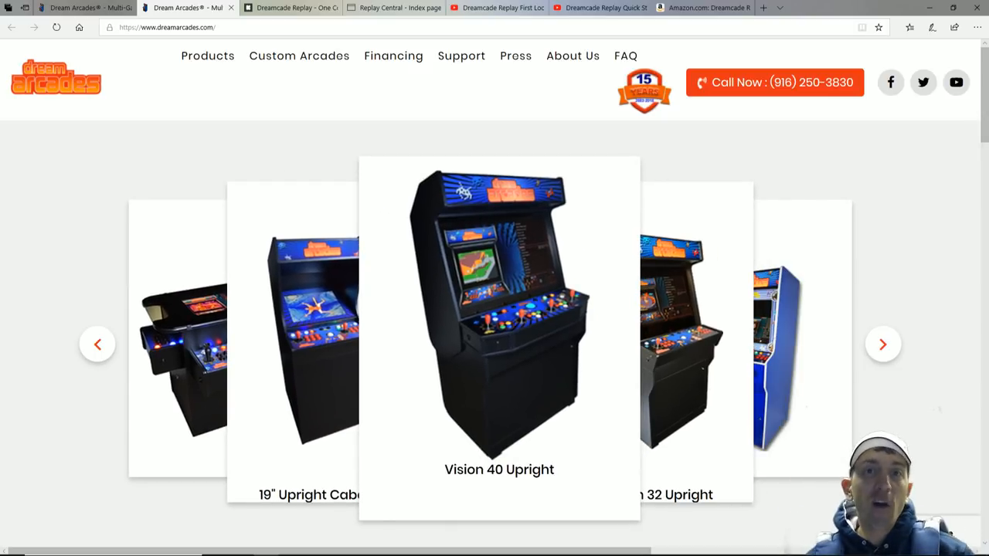
pyautogui.click(882, 343)
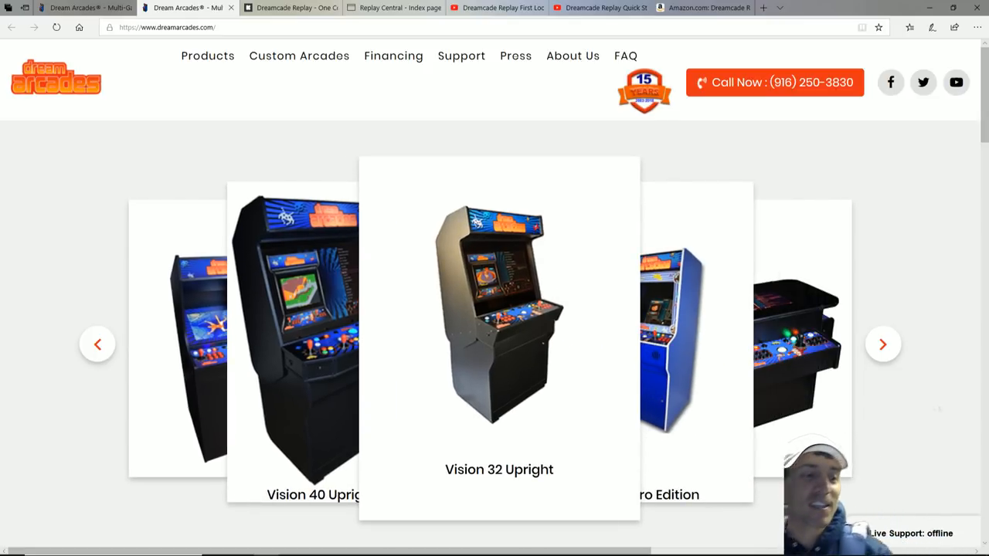
pyautogui.click(883, 343)
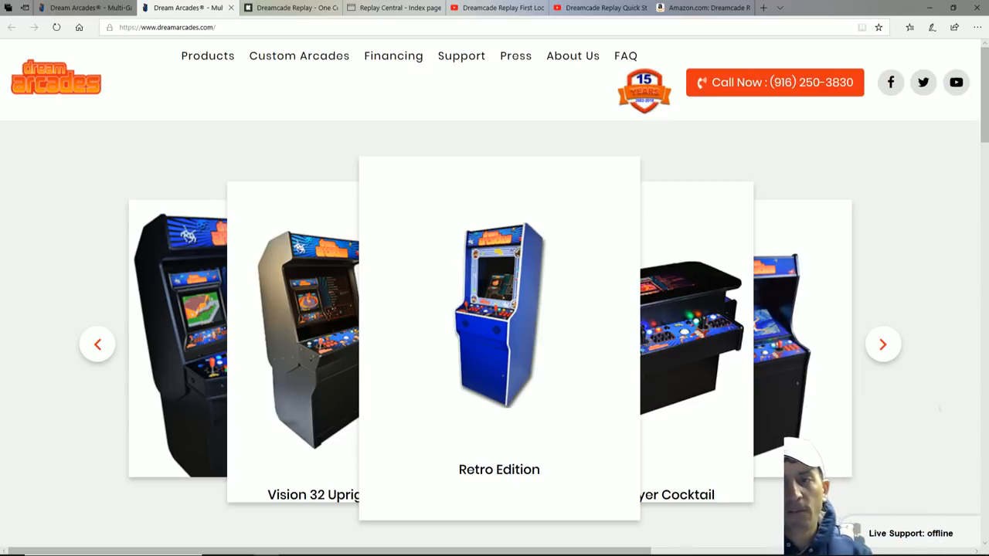
pyautogui.click(883, 343)
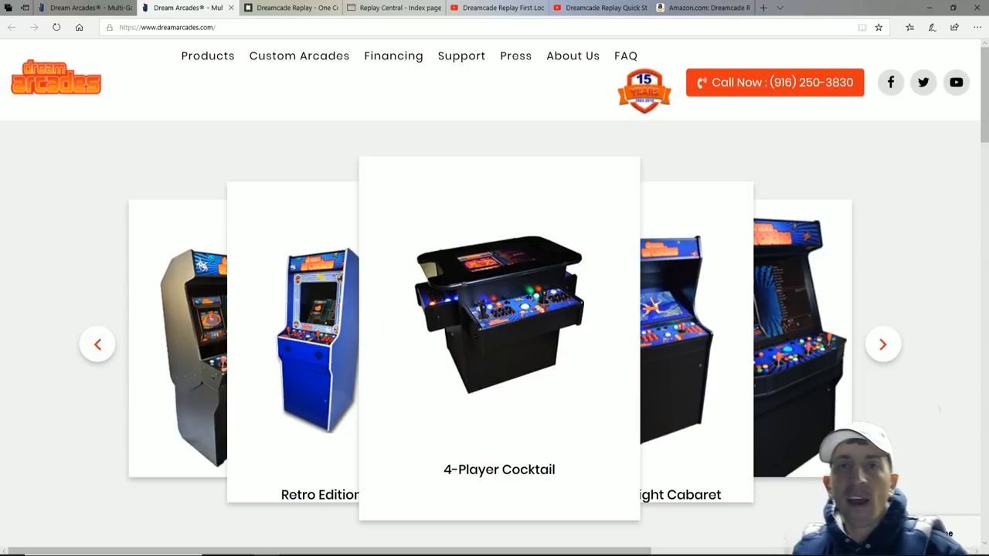
pyautogui.click(883, 343)
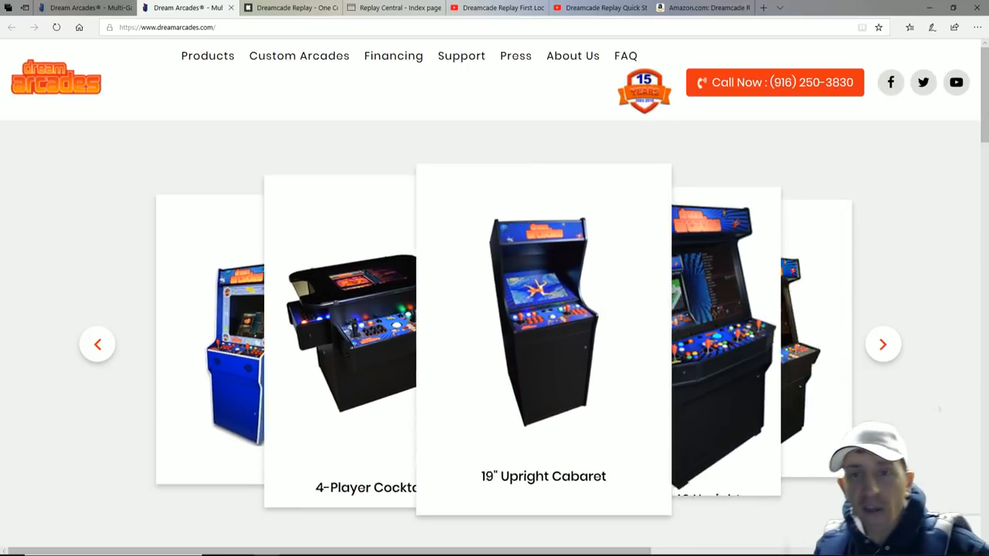
pyautogui.click(884, 343)
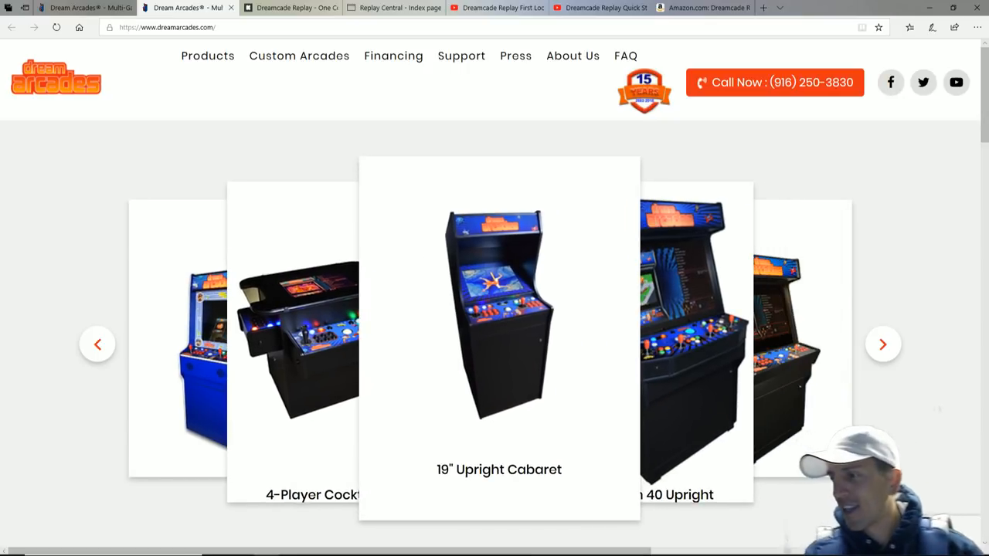
pyautogui.click(884, 343)
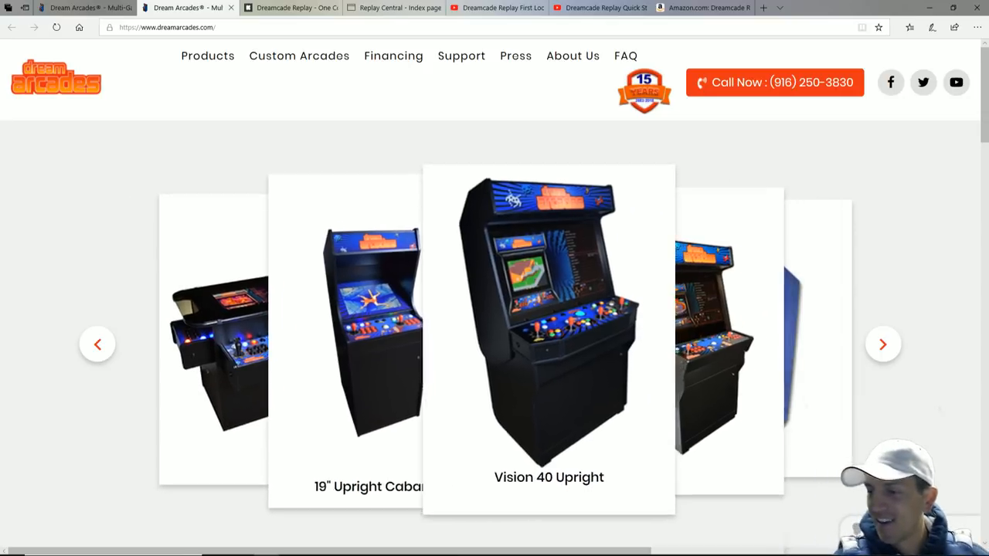
pyautogui.click(884, 343)
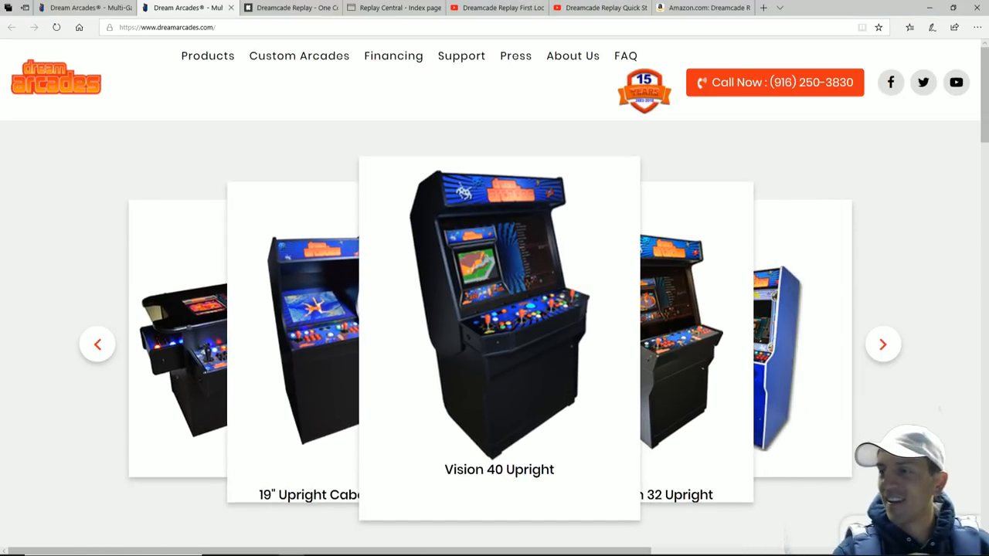